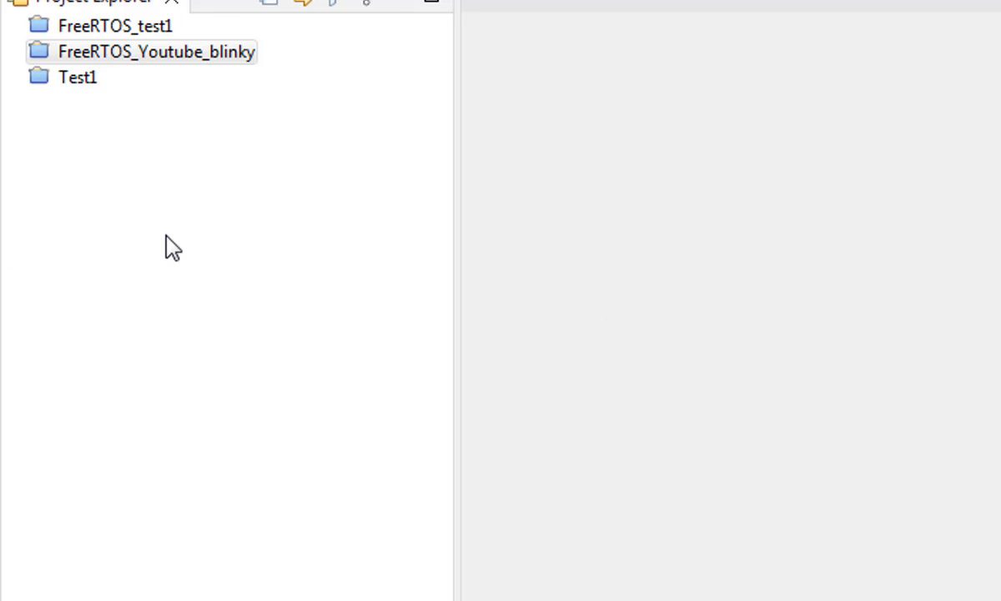
# Start a New STM32 Project from Project Explorer and switch to board selection
pyautogui.rightClick(142, 51)
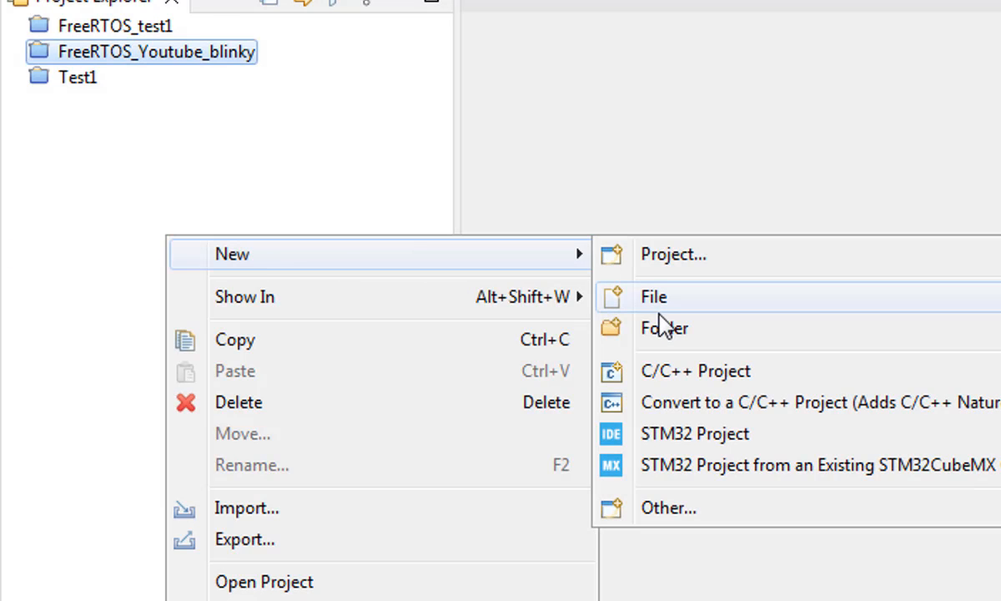
pyautogui.click(694, 433)
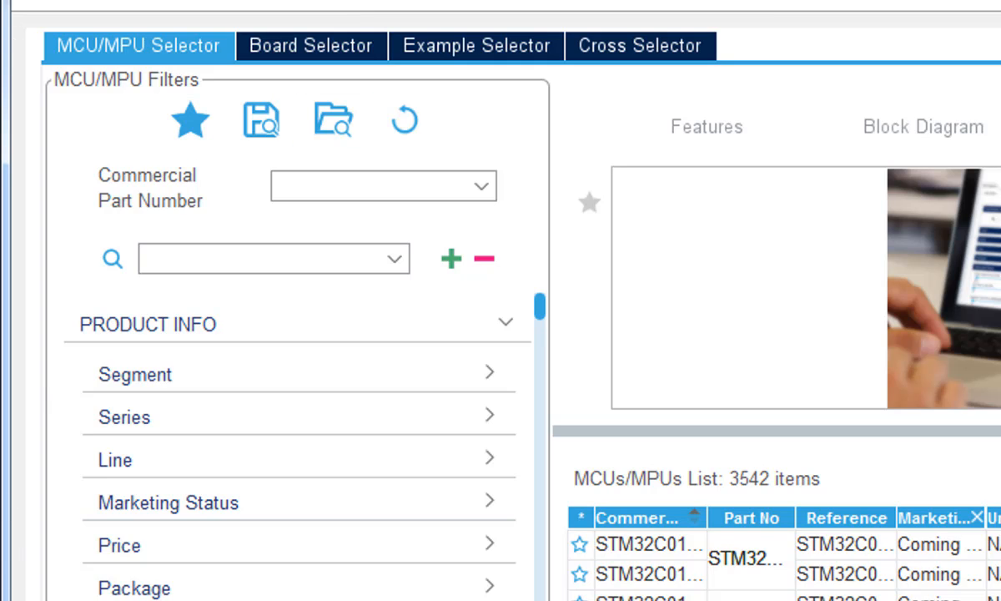
pyautogui.moveTo(394, 210)
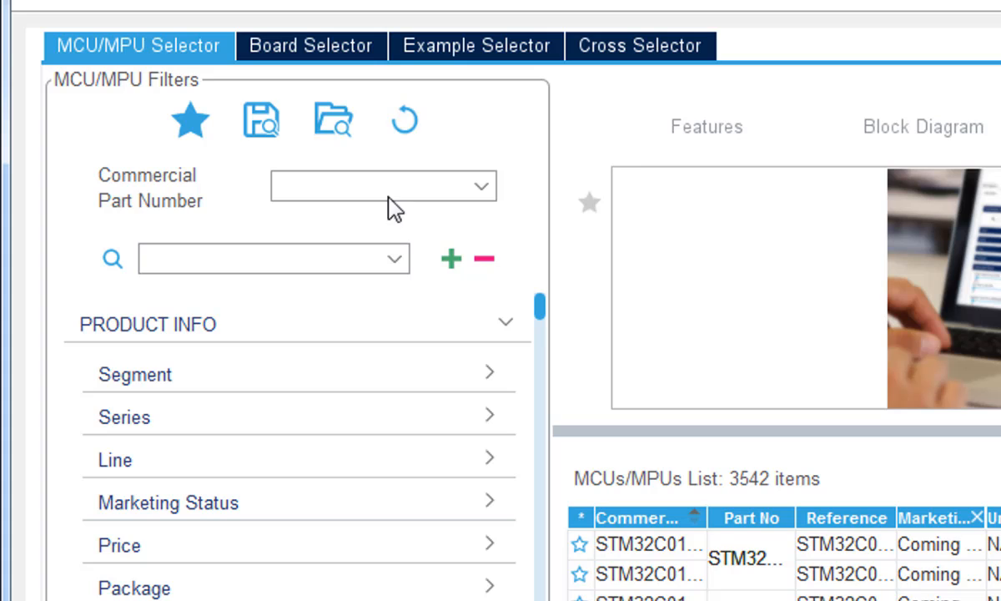
pyautogui.click(325, 45)
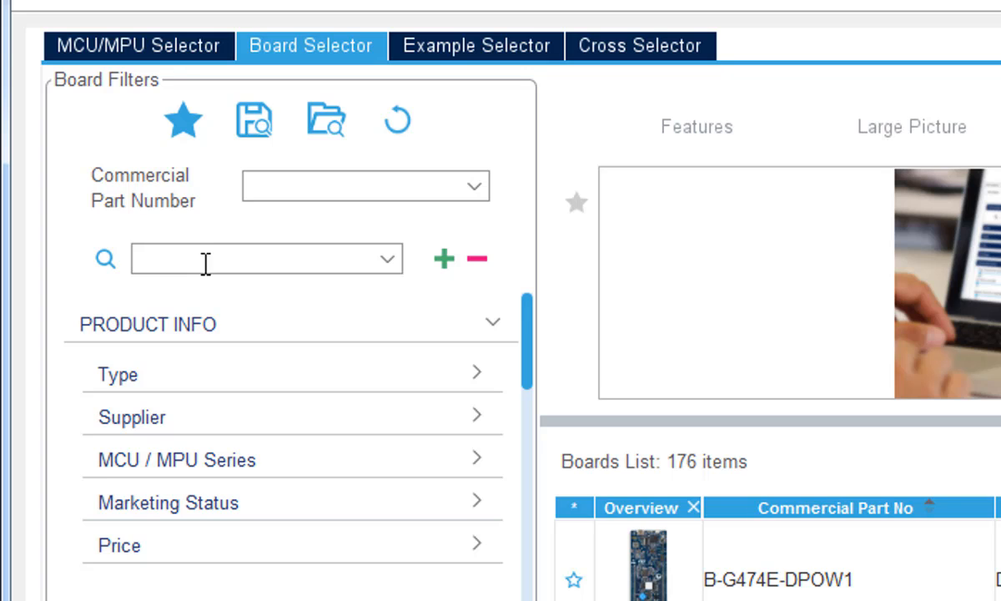
# Search boards for 'stm32f4', filter to the STM32F4 series, and browse the list
pyautogui.write('stm32f4')
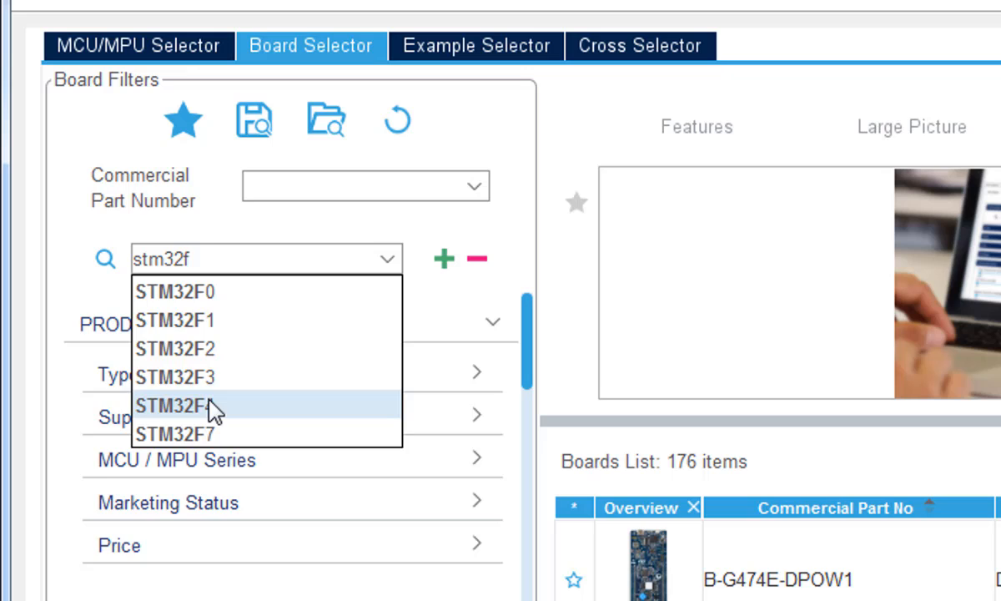
pyautogui.click(175, 404)
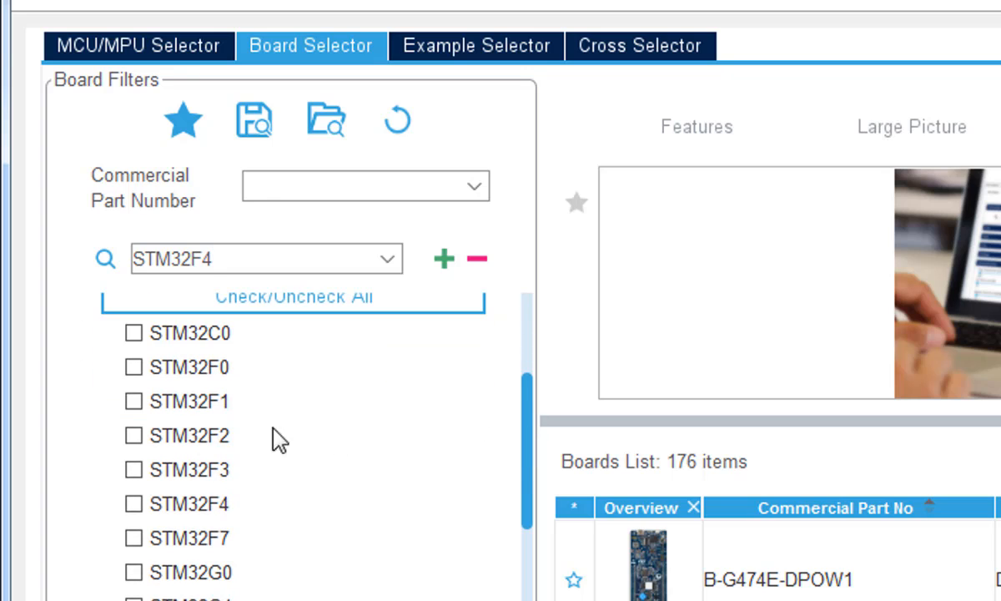
pyautogui.click(133, 504)
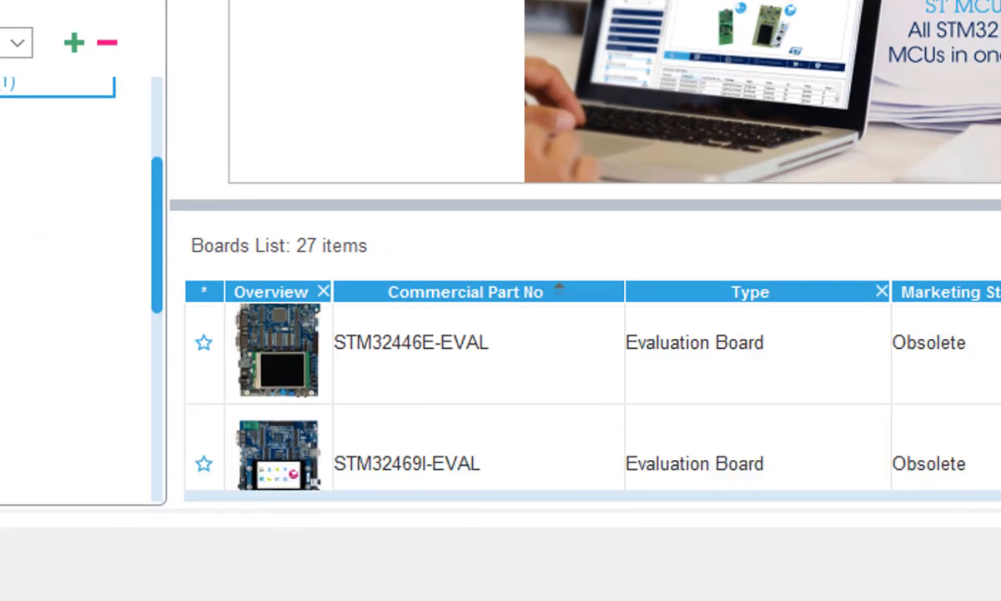
pyautogui.scroll(-3)
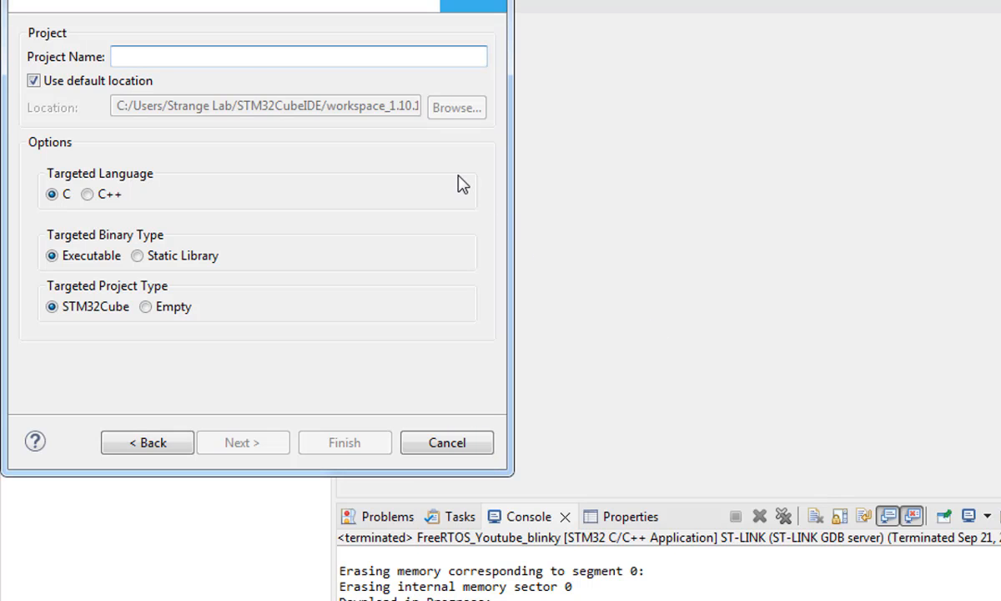
pyautogui.moveTo(246, 78)
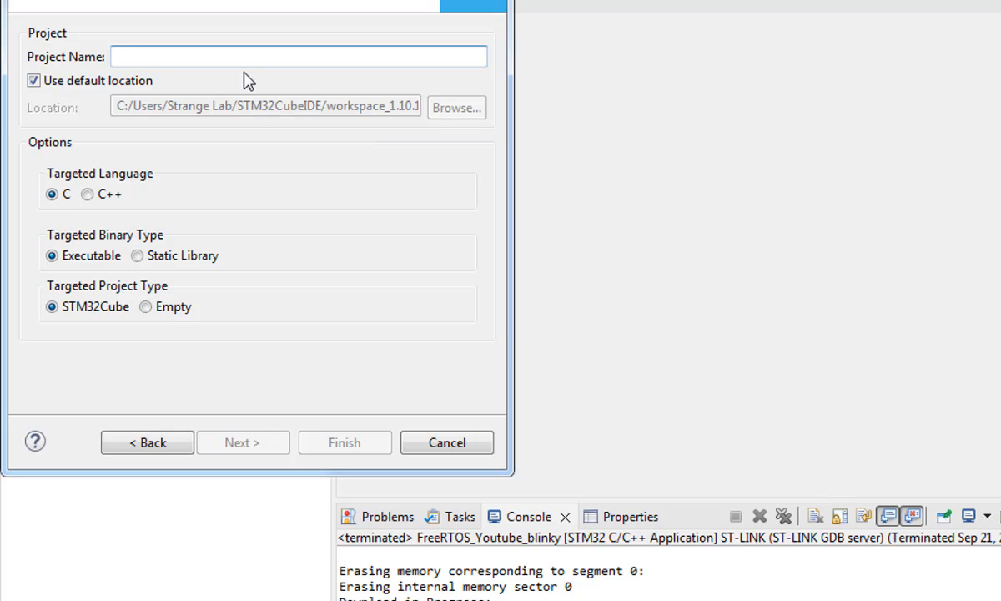
# Enter 'FreeRTOS_YouTube_Usart' as the project name, correcting the mistyped ending
pyautogui.write('FreeR')
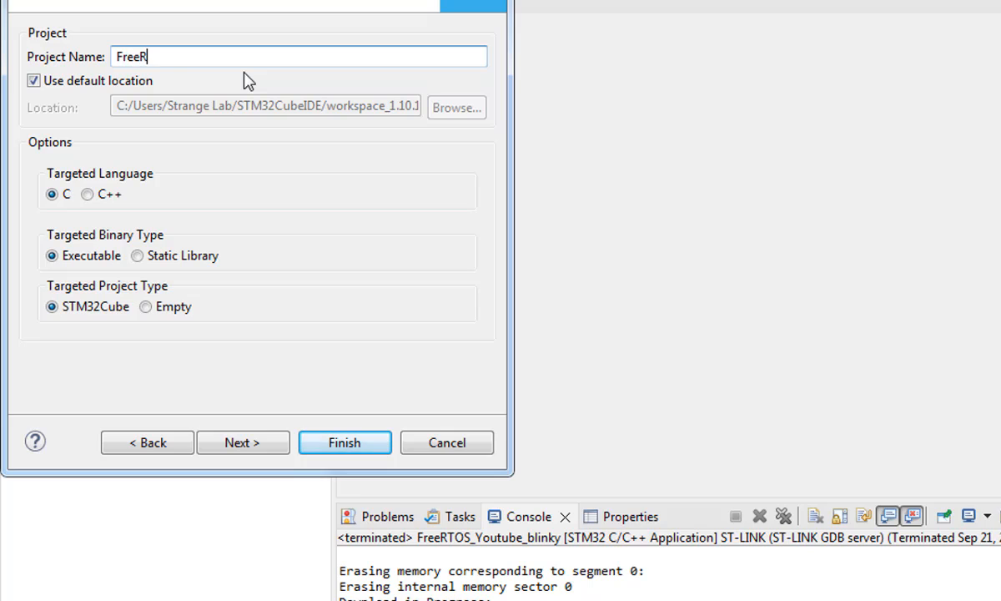
pyautogui.write('TOS_YouTube_')
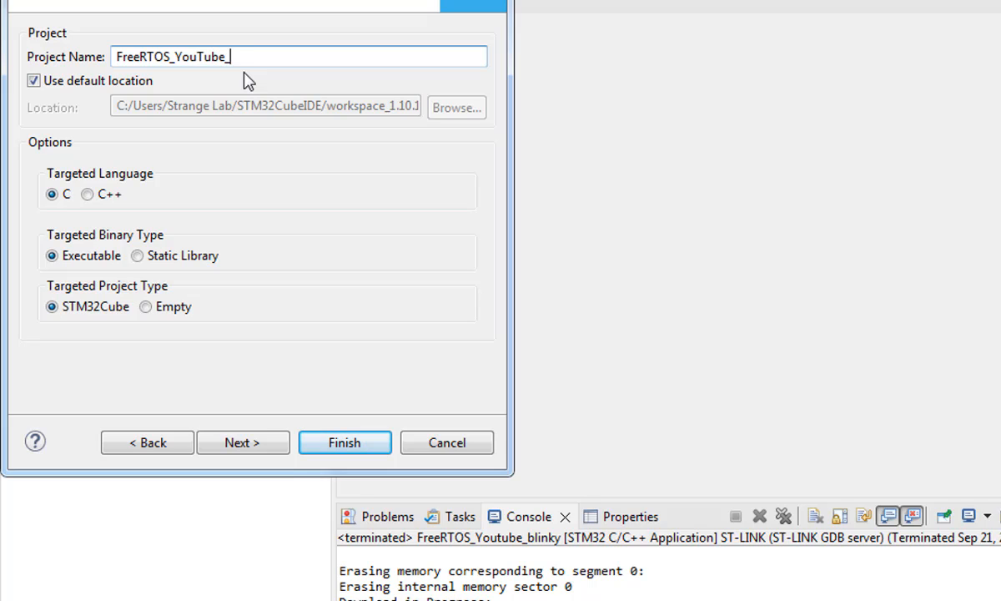
pyautogui.write('Uart')
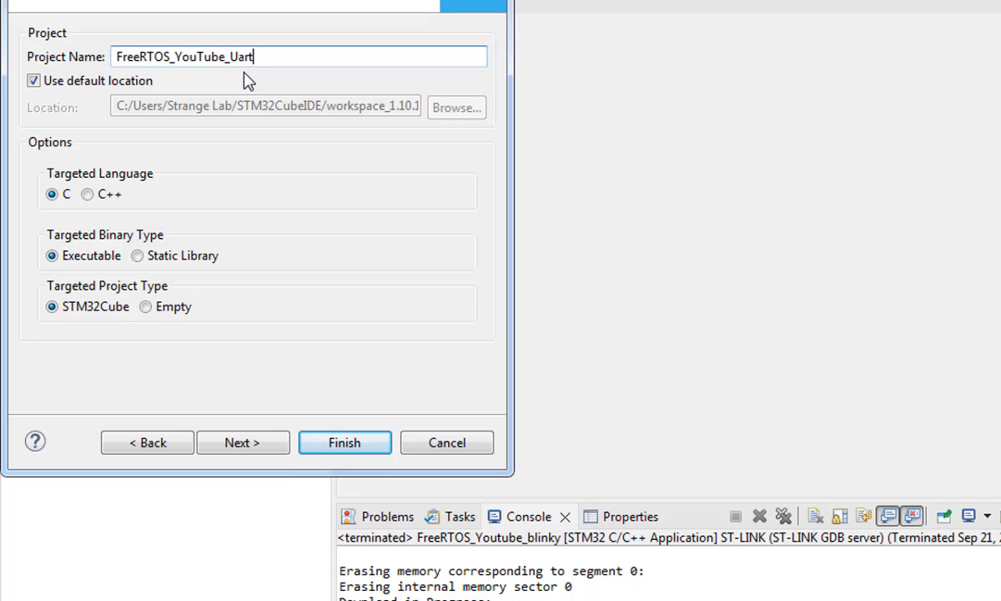
pyautogui.press('BackSpace')
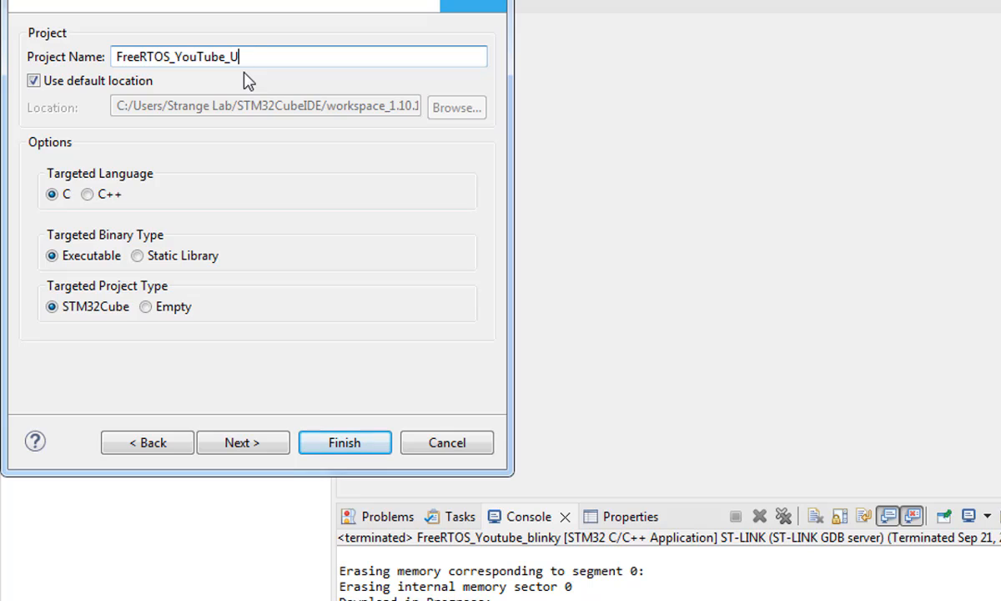
pyautogui.write('sart')
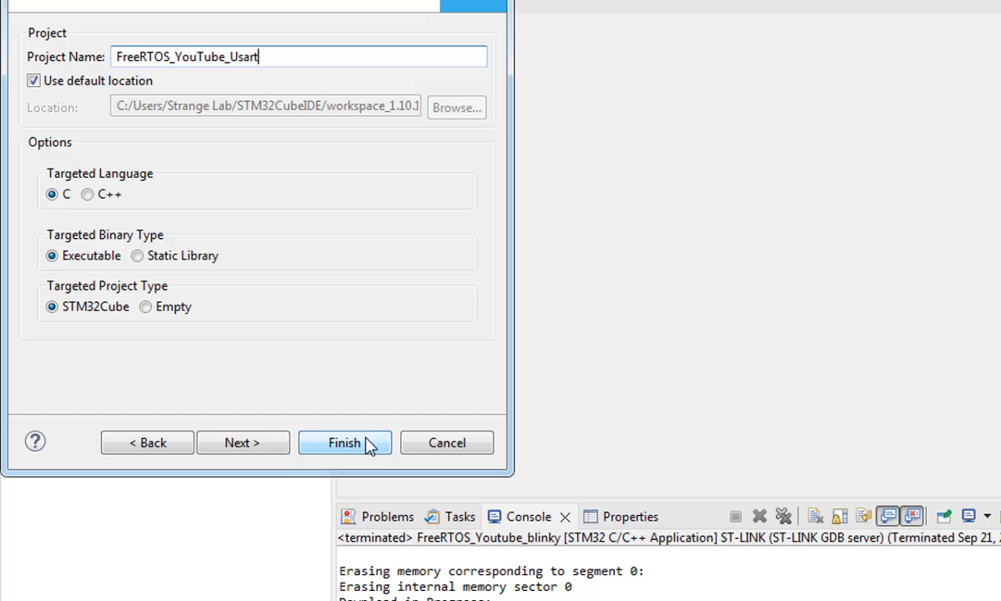
# Finish the wizard to create the FreeRTOS_YouTube_Usart project
pyautogui.click(345, 443)
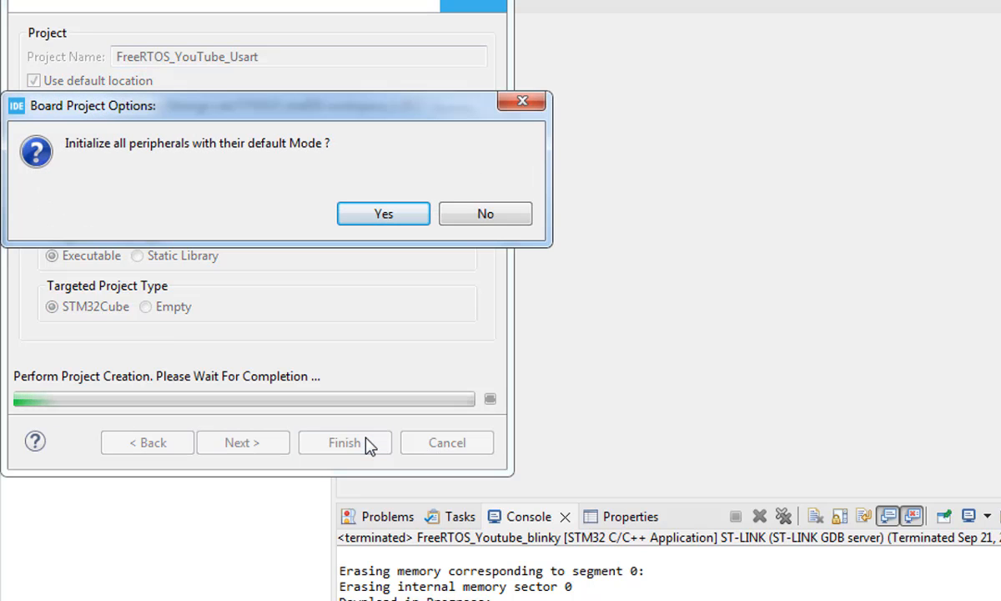
pyautogui.moveTo(507, 238)
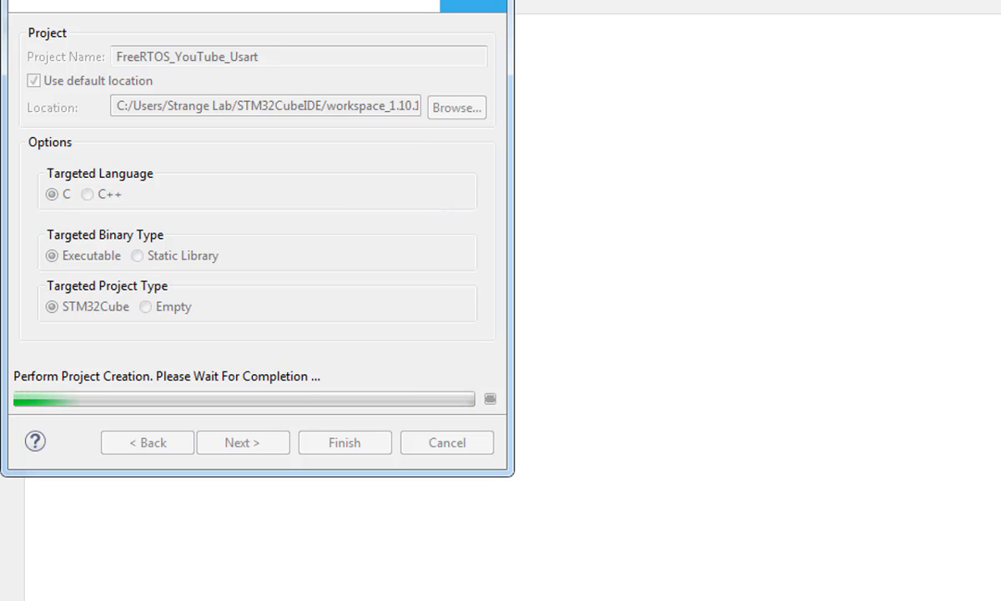
pyautogui.moveTo(616, 244)
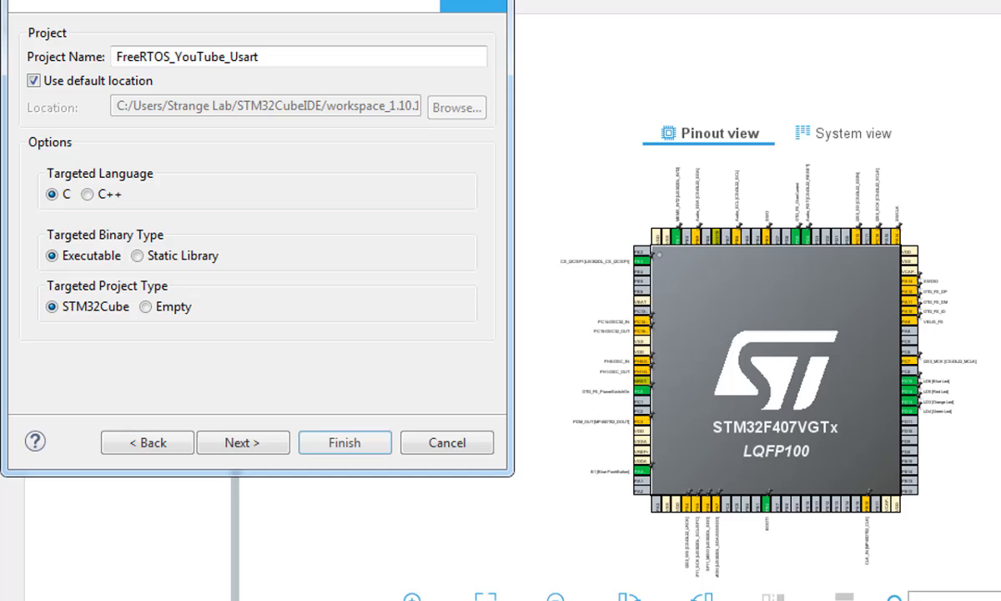
# Confirm the prompt to open the STM32F407VGTx .ioc configuration and scroll the peripherals
pyautogui.click(344, 442)
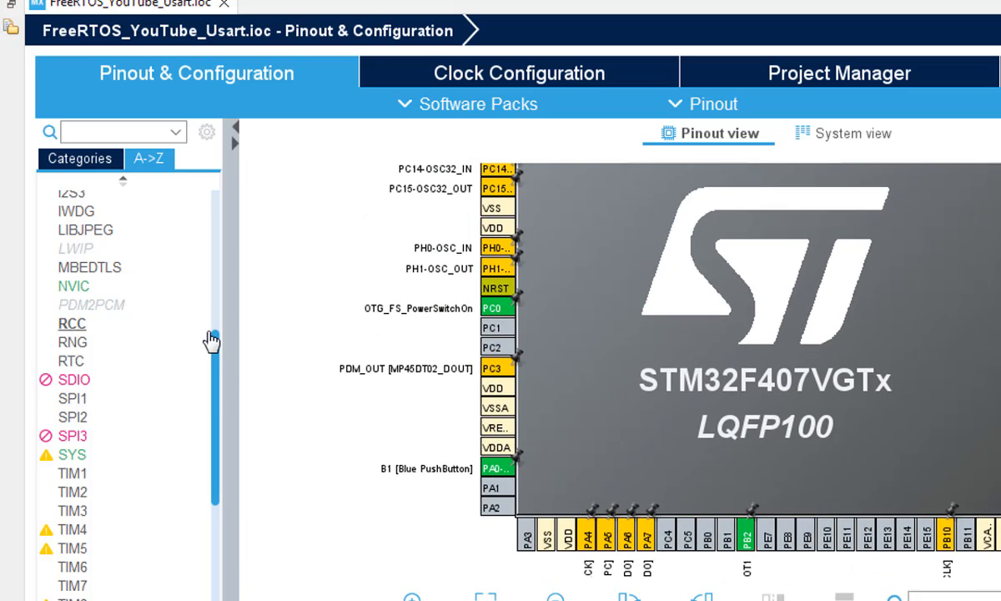
pyautogui.scroll(-3)
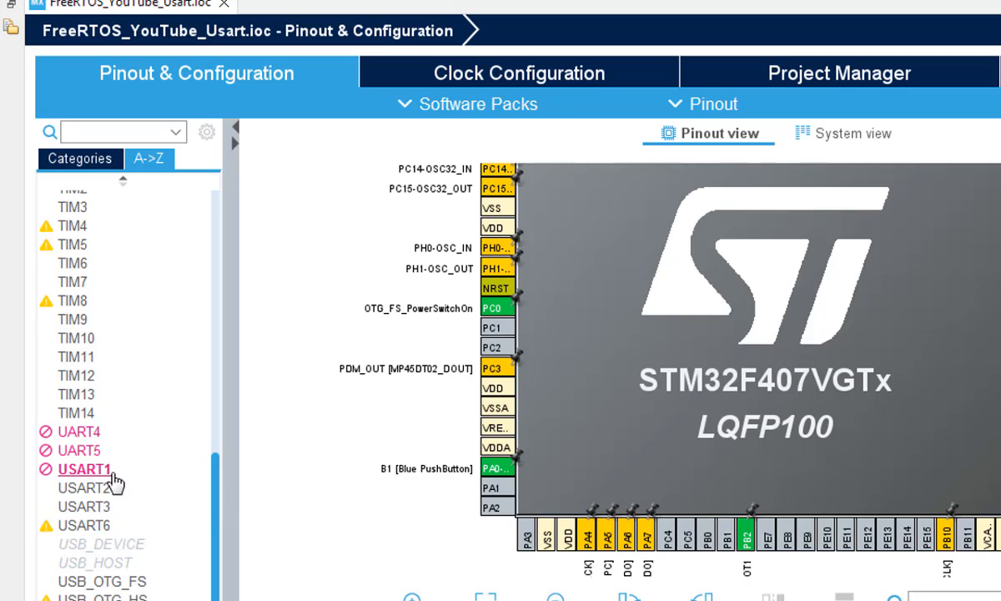
# Set USART2 to Asynchronous mode
pyautogui.click(84, 506)
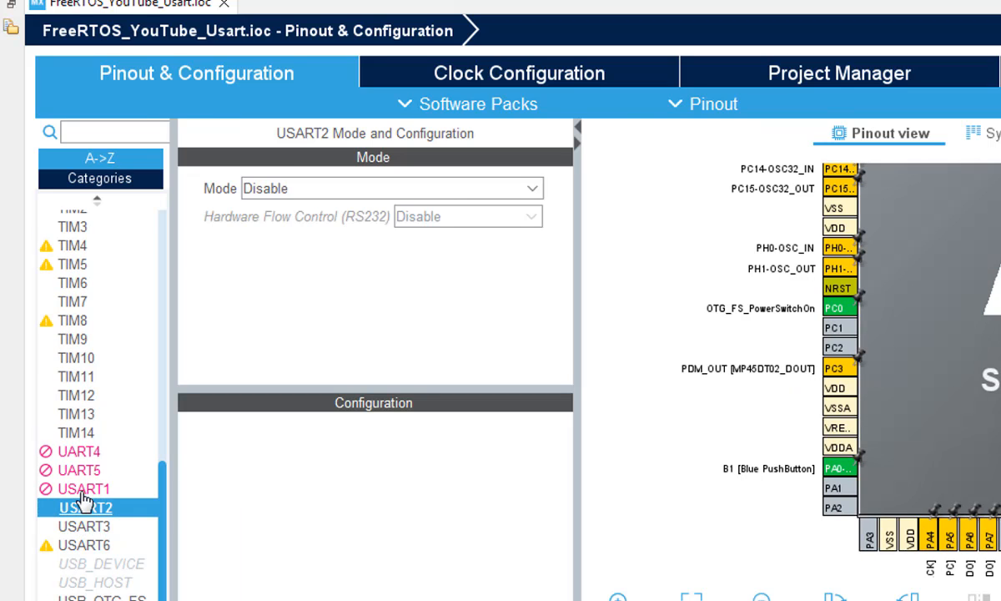
pyautogui.click(388, 187)
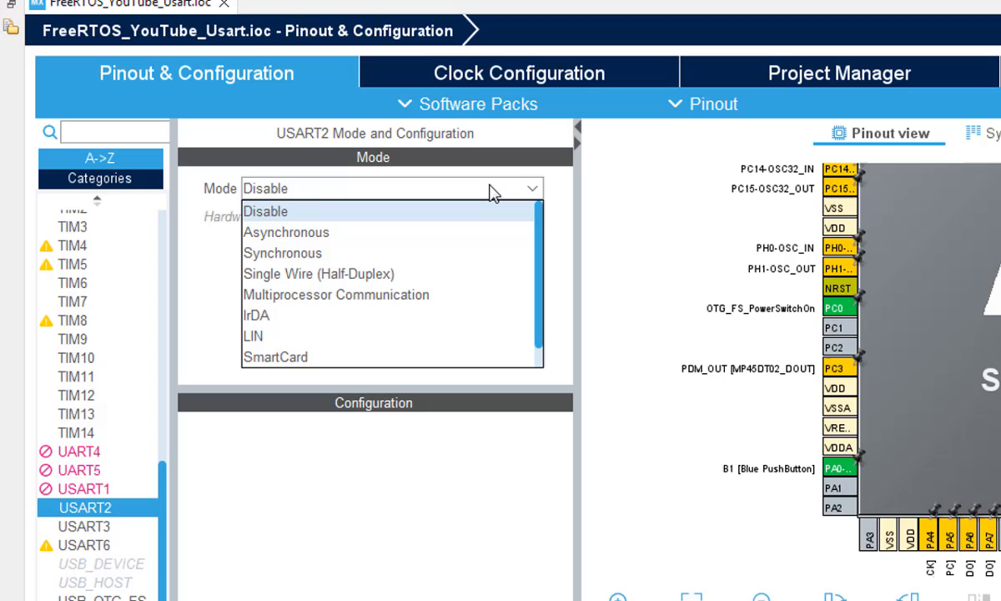
pyautogui.moveTo(476, 216)
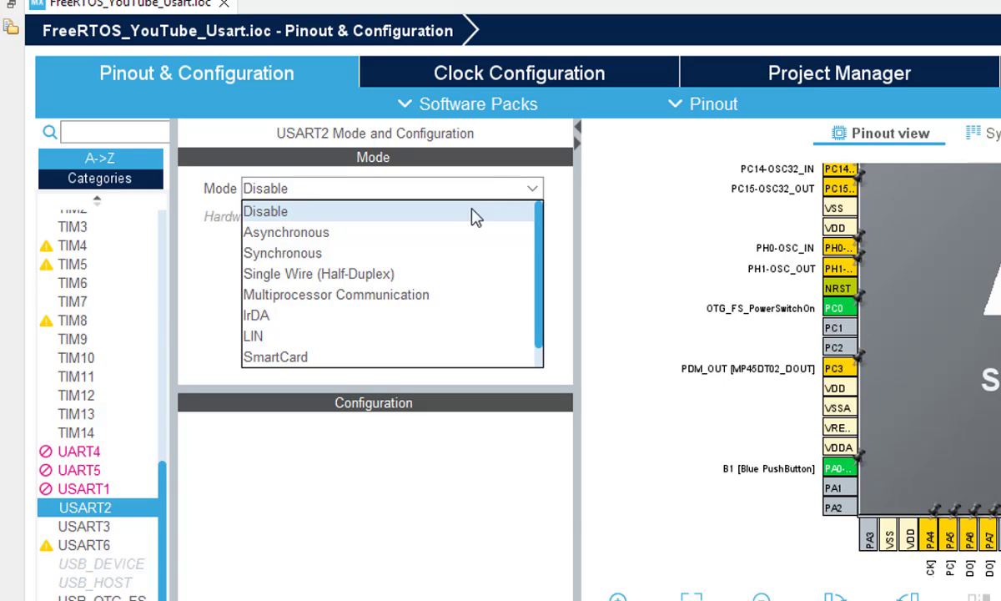
pyautogui.click(285, 232)
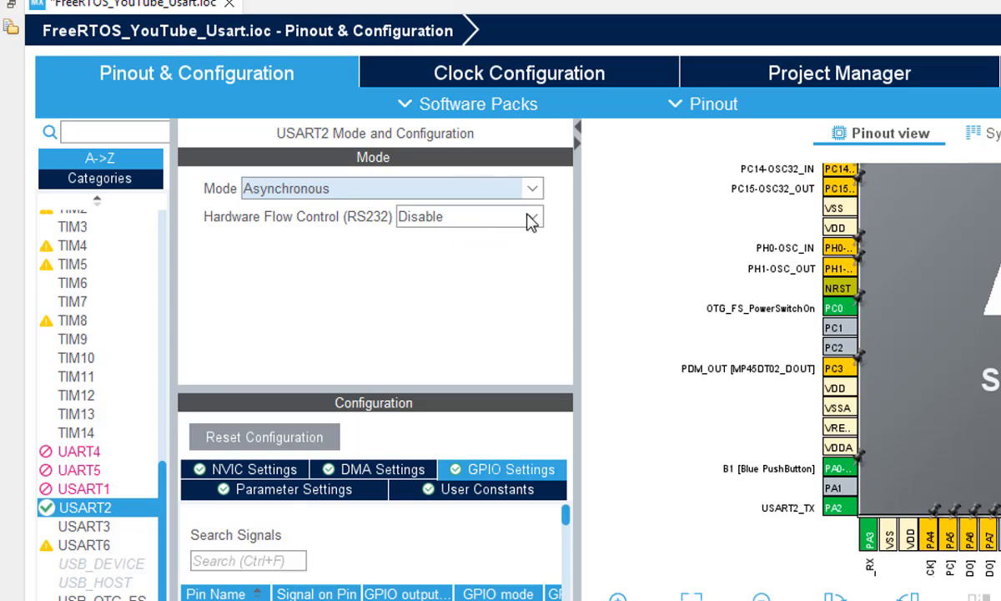
pyautogui.moveTo(431, 382)
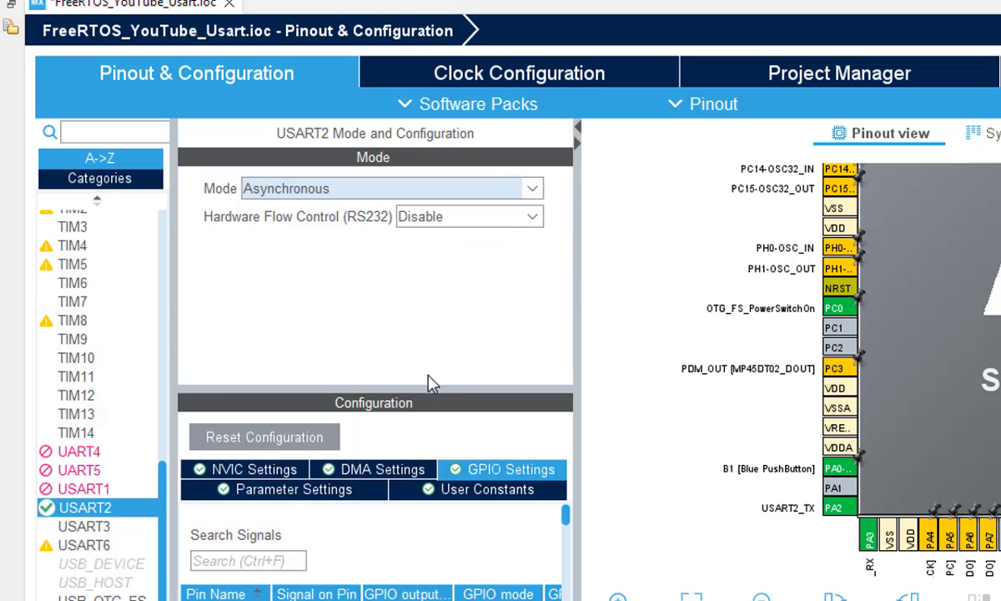
pyautogui.click(469, 216)
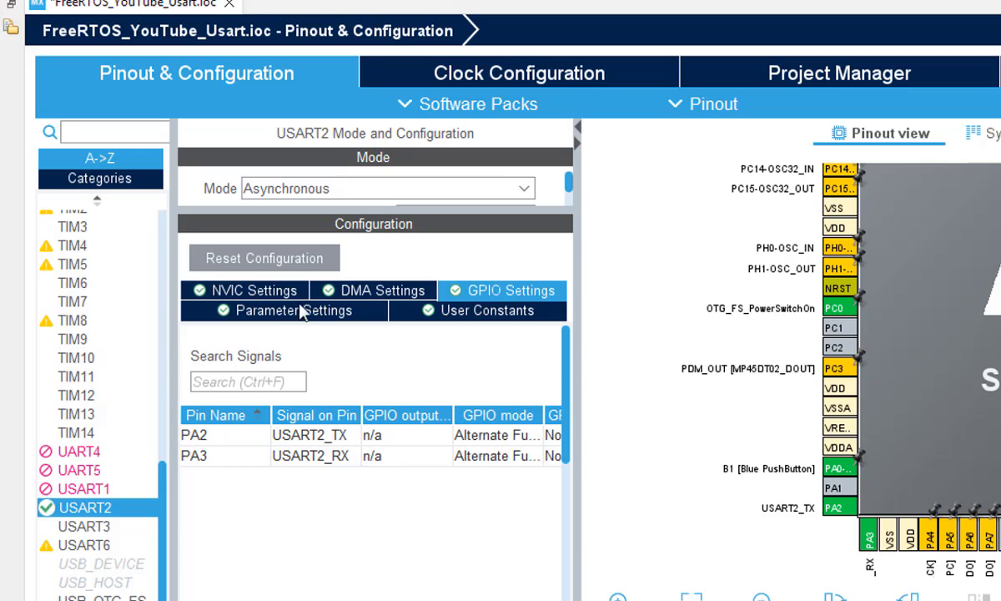
# Review USART2's parameter, NVIC and GPIO settings (PA2 TX, PA3 RX)
pyautogui.click(291, 311)
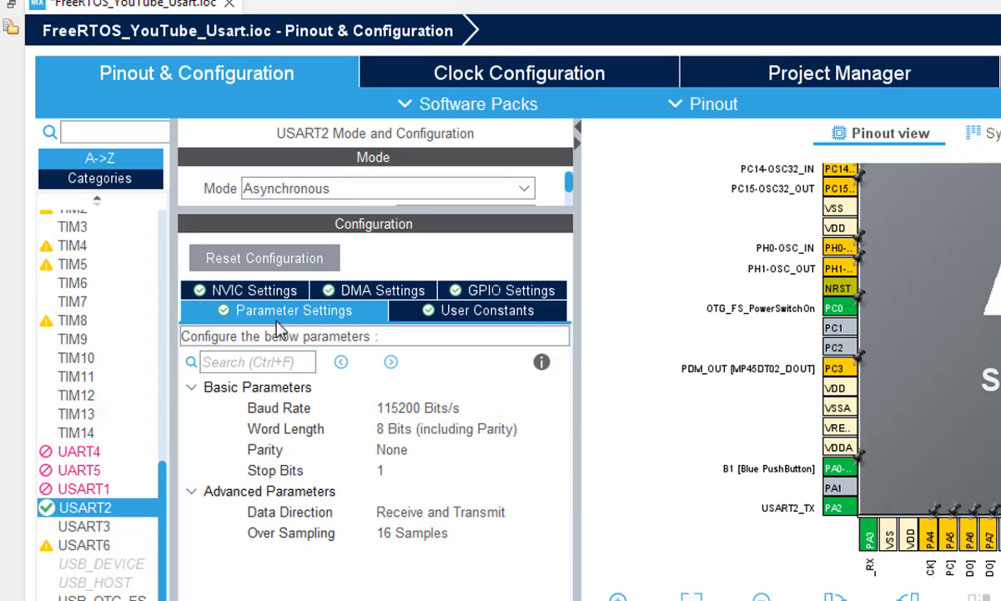
pyautogui.moveTo(361, 542)
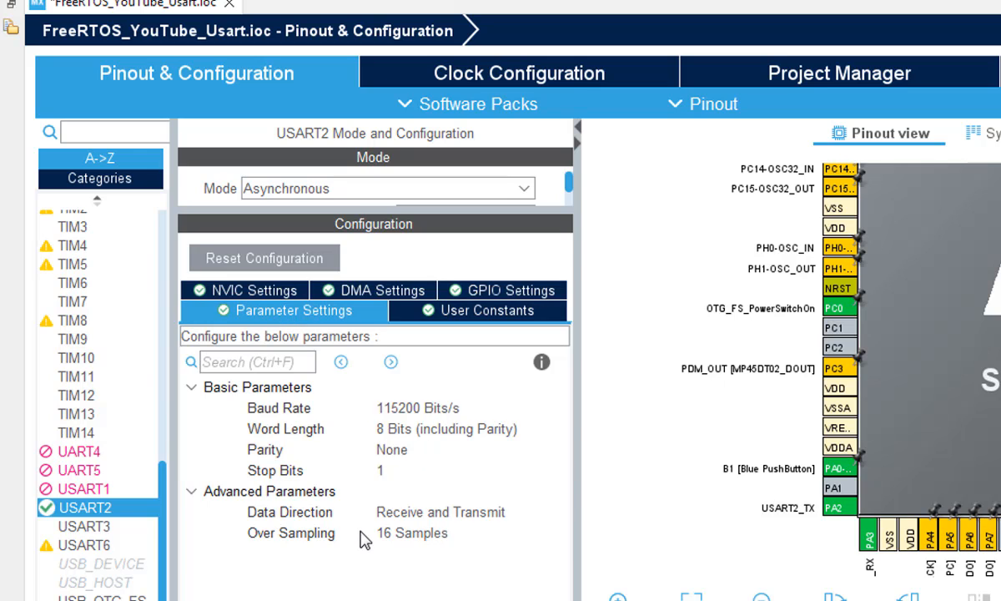
pyautogui.moveTo(422, 417)
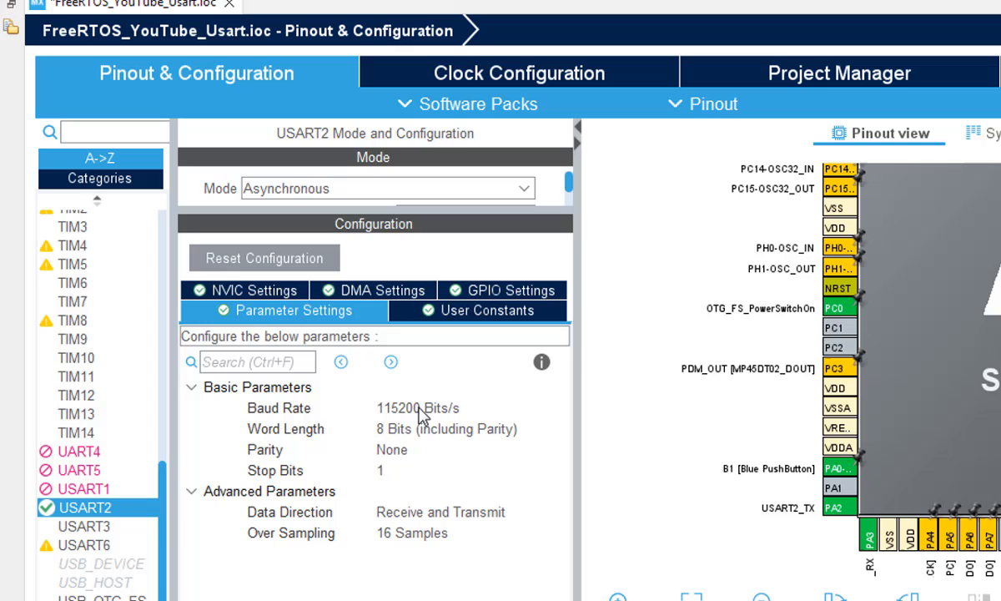
pyautogui.moveTo(290, 308)
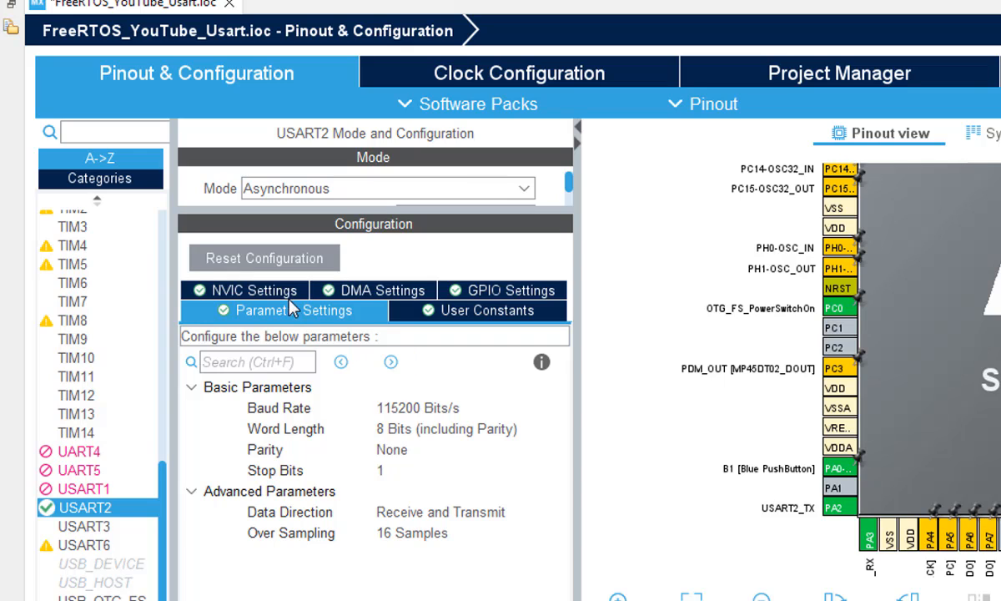
pyautogui.click(250, 290)
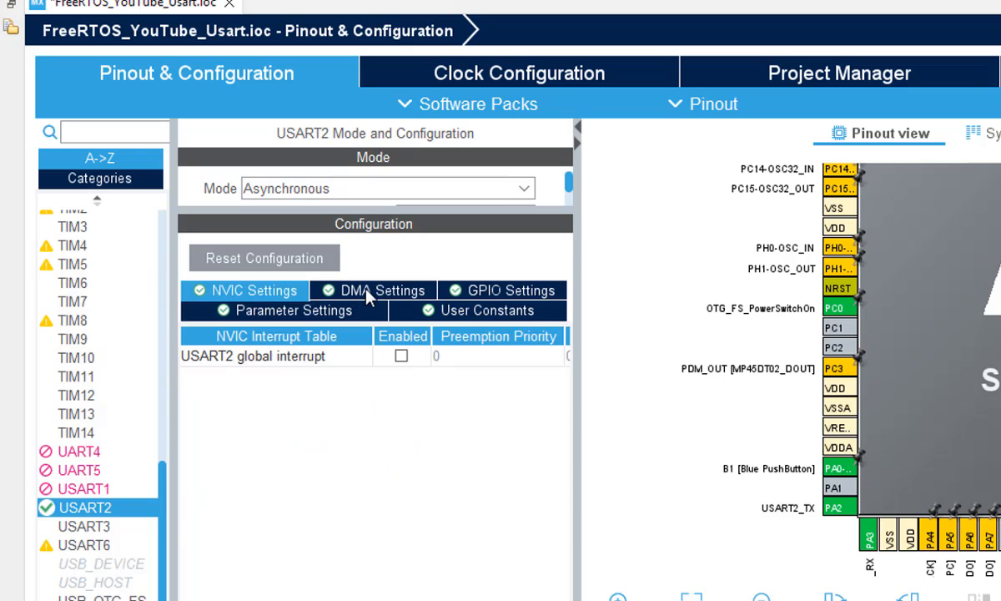
pyautogui.click(510, 289)
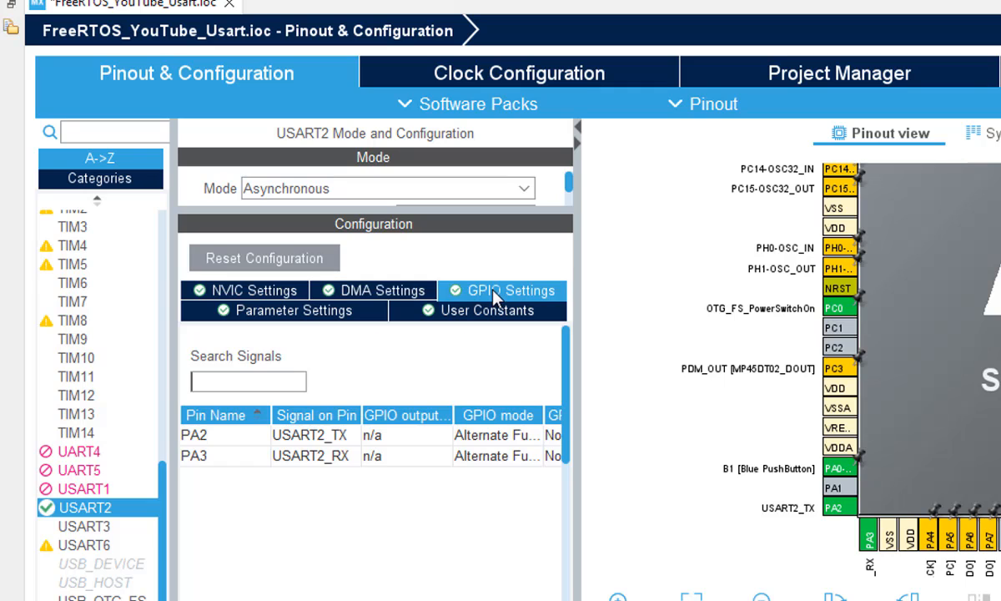
pyautogui.moveTo(167, 534)
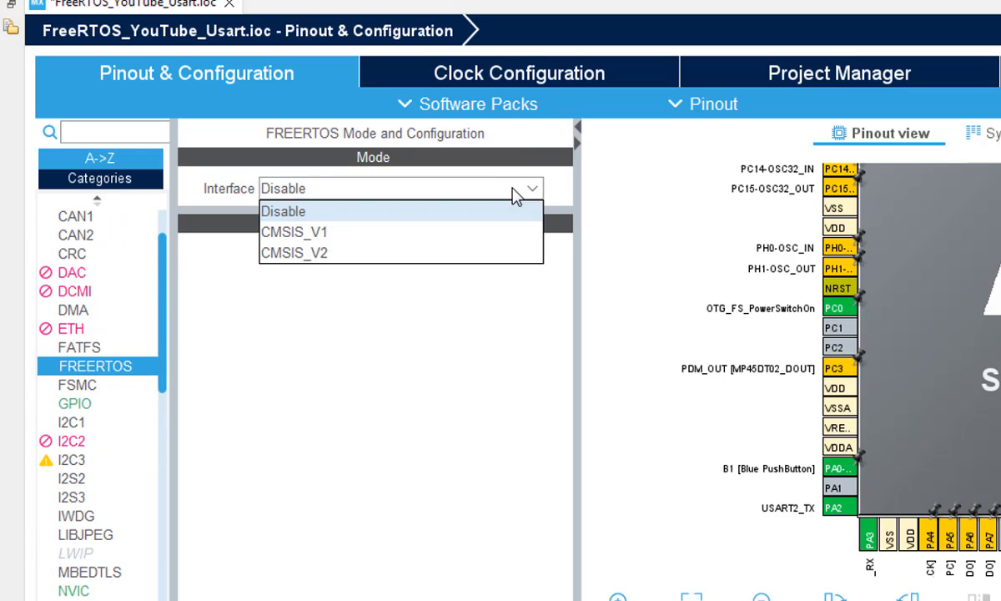
# Set the FreeRTOS interface to CMSIS_V1 and browse Advanced settings and Config parameters
pyautogui.click(294, 231)
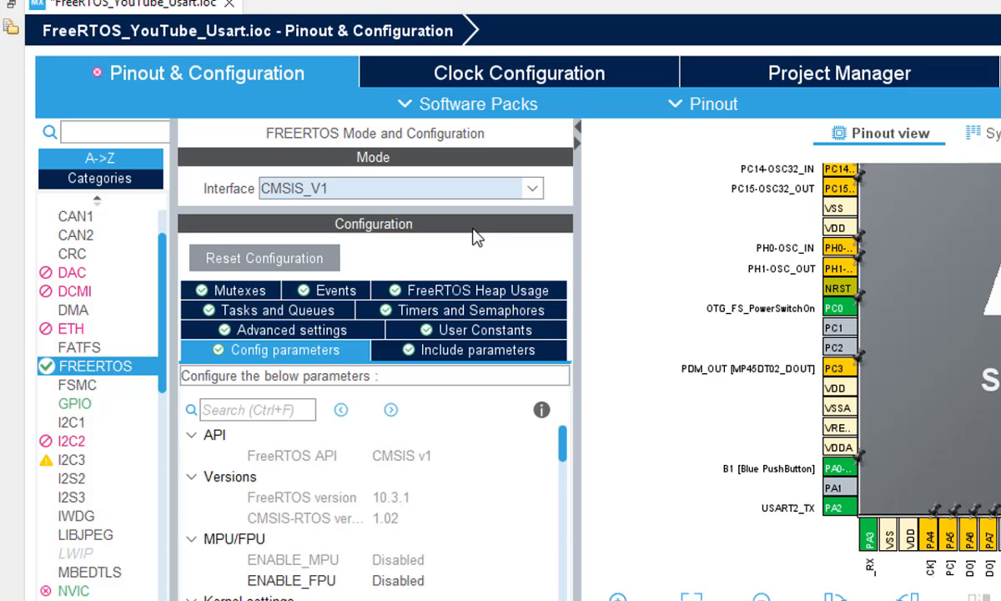
pyautogui.moveTo(71, 441)
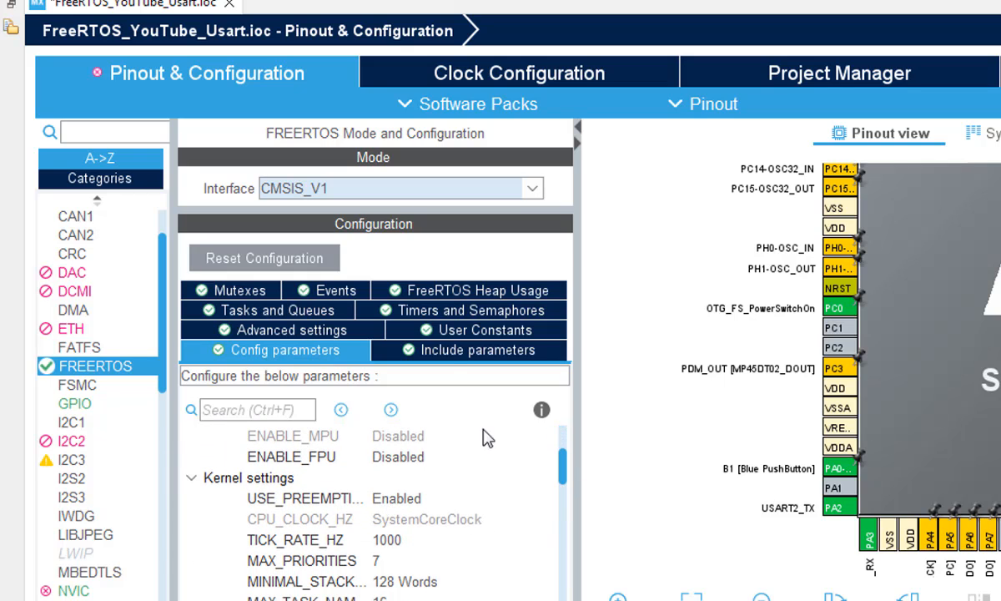
pyautogui.click(292, 329)
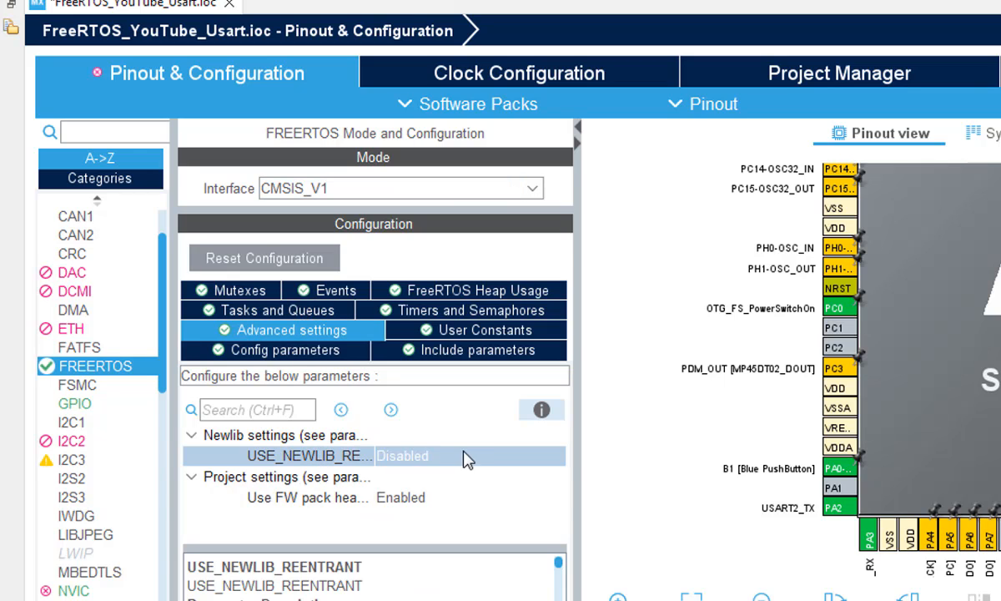
pyautogui.click(283, 349)
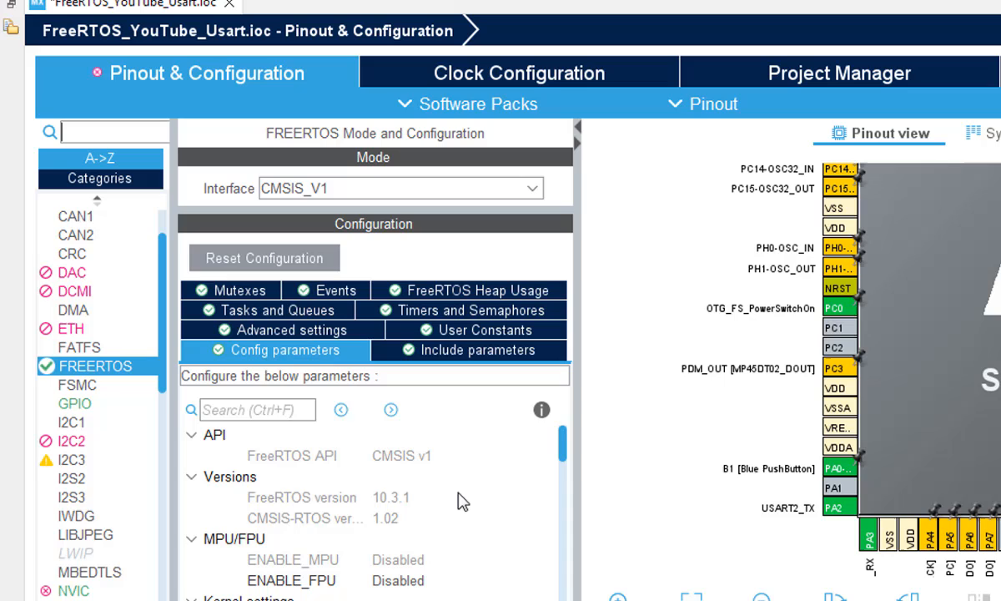
pyautogui.scroll(-3)
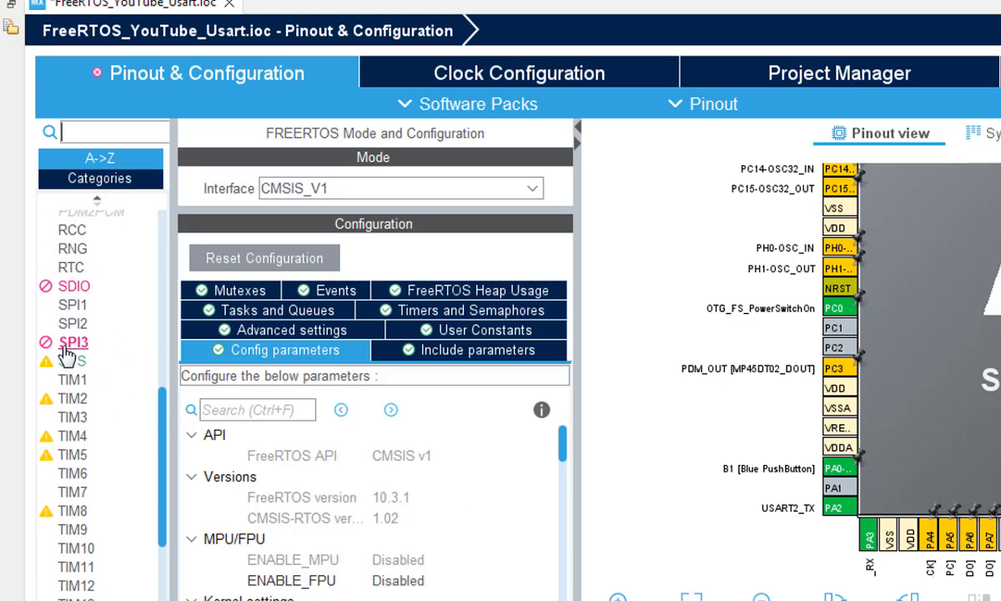
# Open the SYS category to make TIM1 the timebase source
pyautogui.click(72, 360)
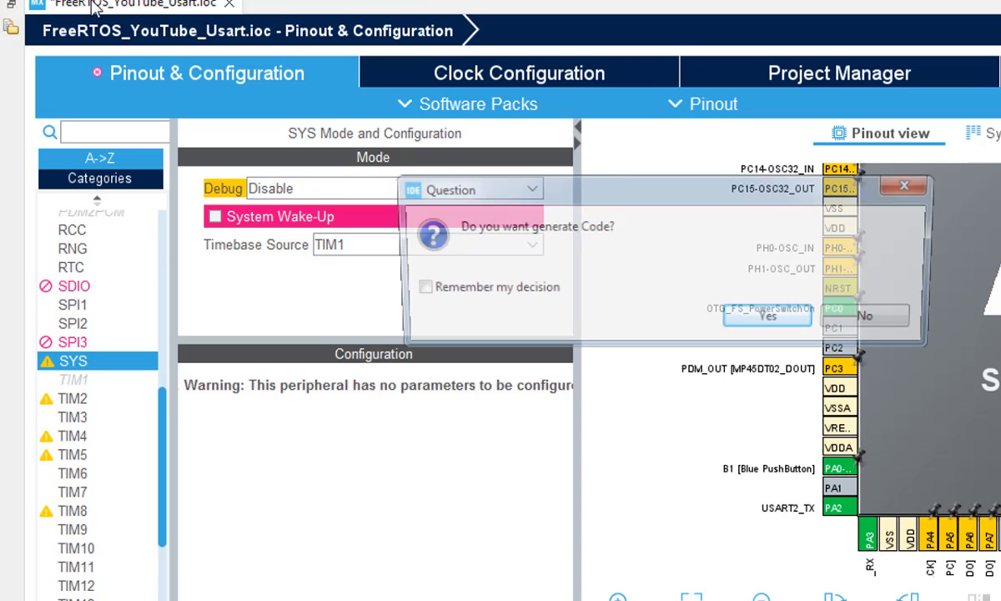
# Accept code generation, the C/C++ perspective switch, and the generation warning
pyautogui.click(767, 316)
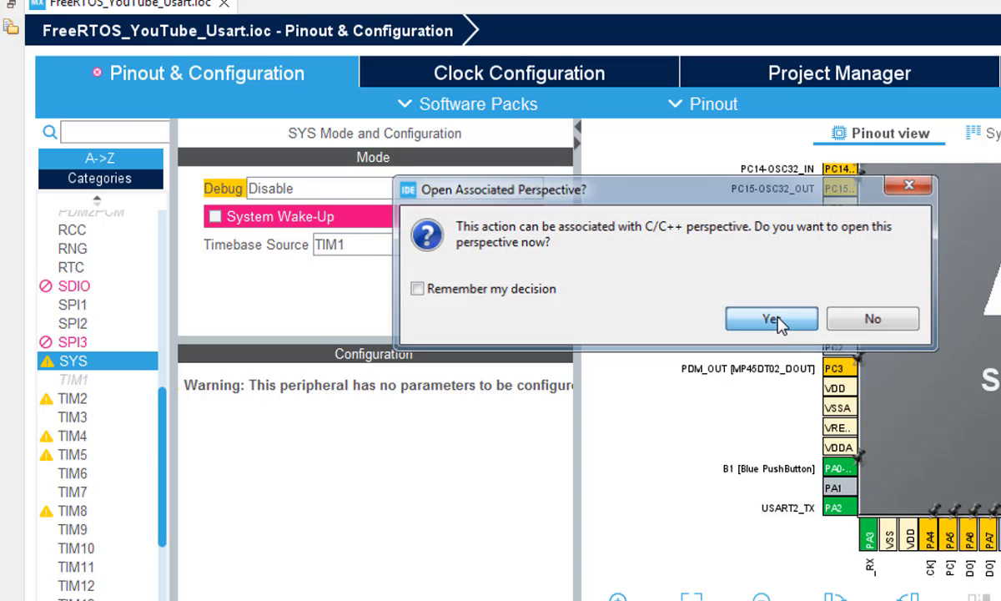
pyautogui.click(771, 318)
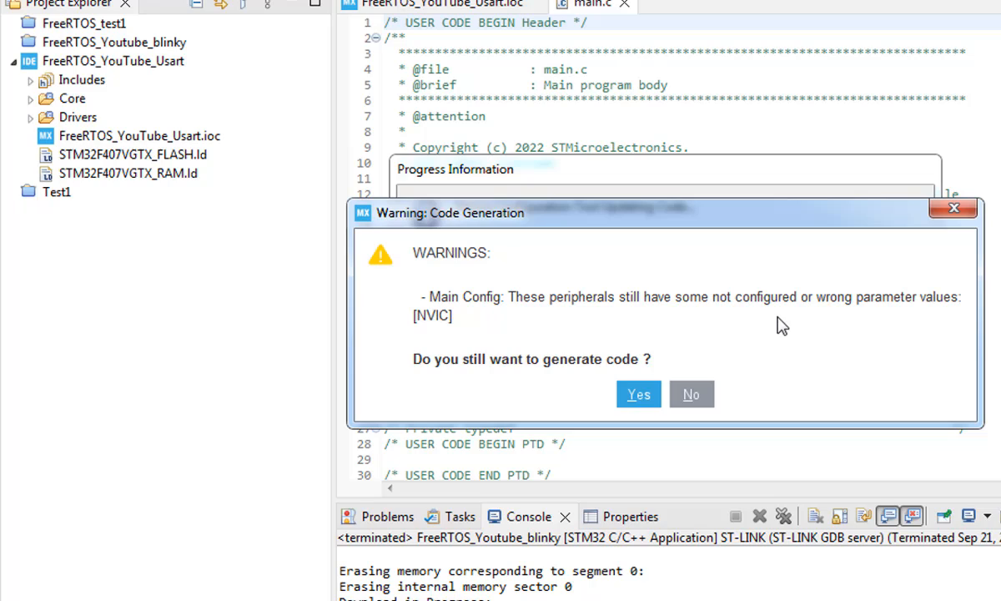
pyautogui.moveTo(655, 326)
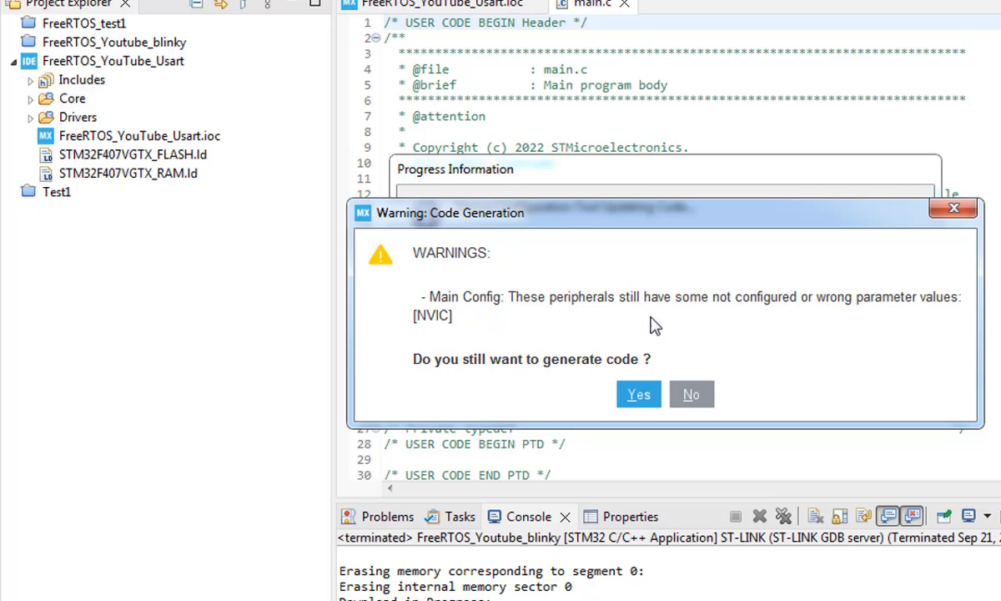
pyautogui.moveTo(697, 322)
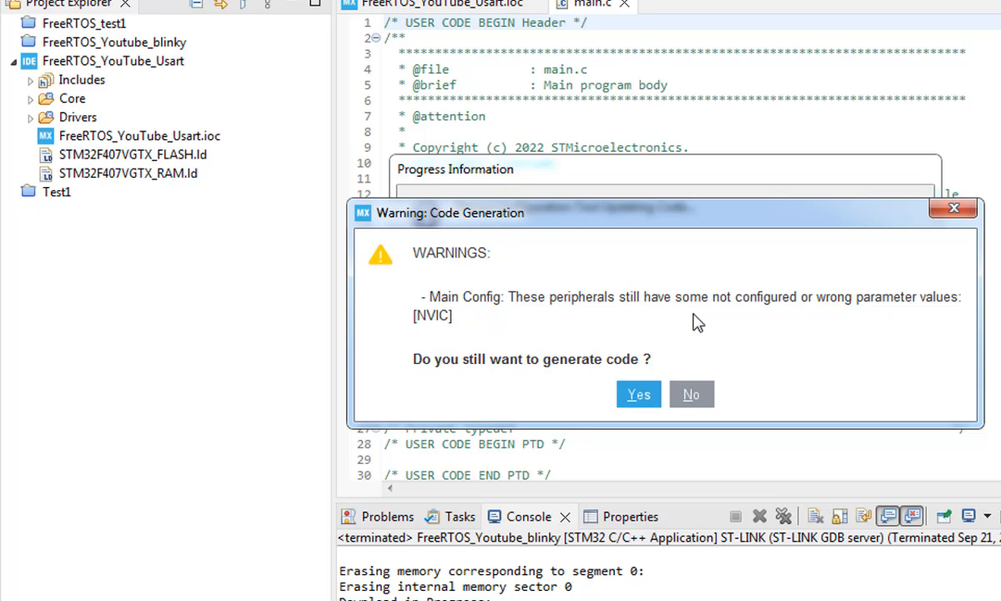
pyautogui.moveTo(694, 397)
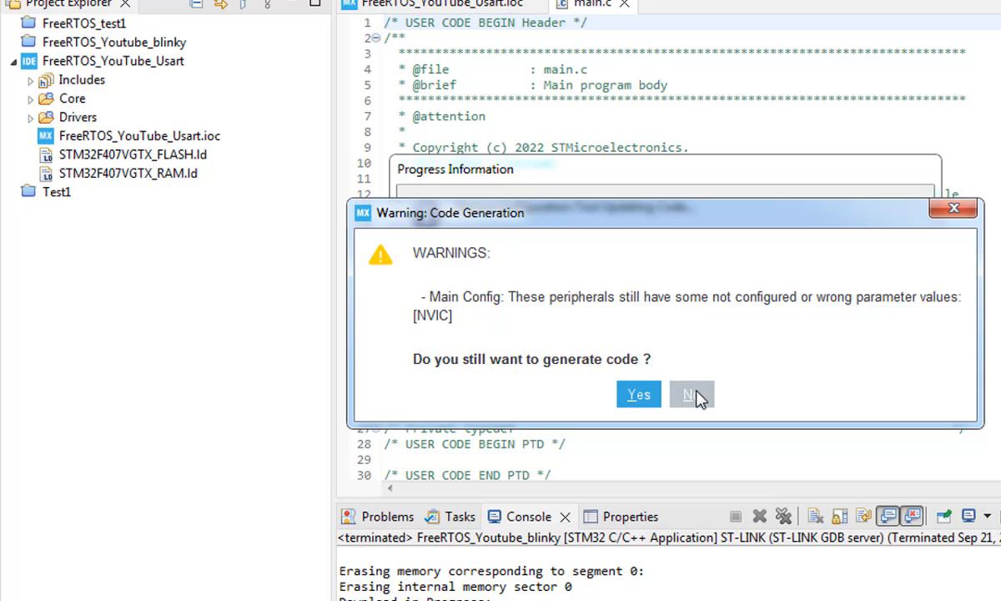
pyautogui.click(638, 394)
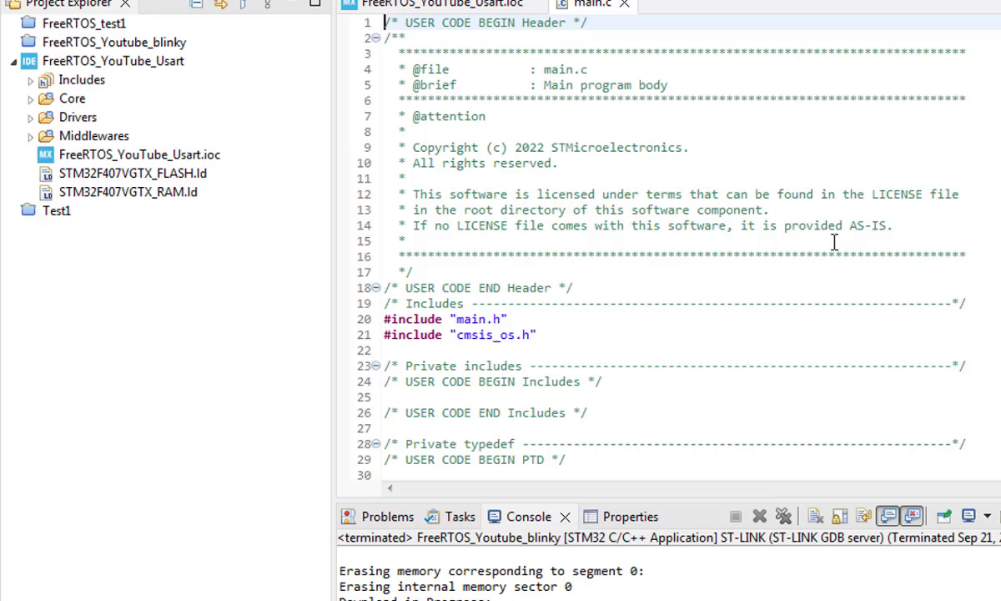
pyautogui.scroll(-3)
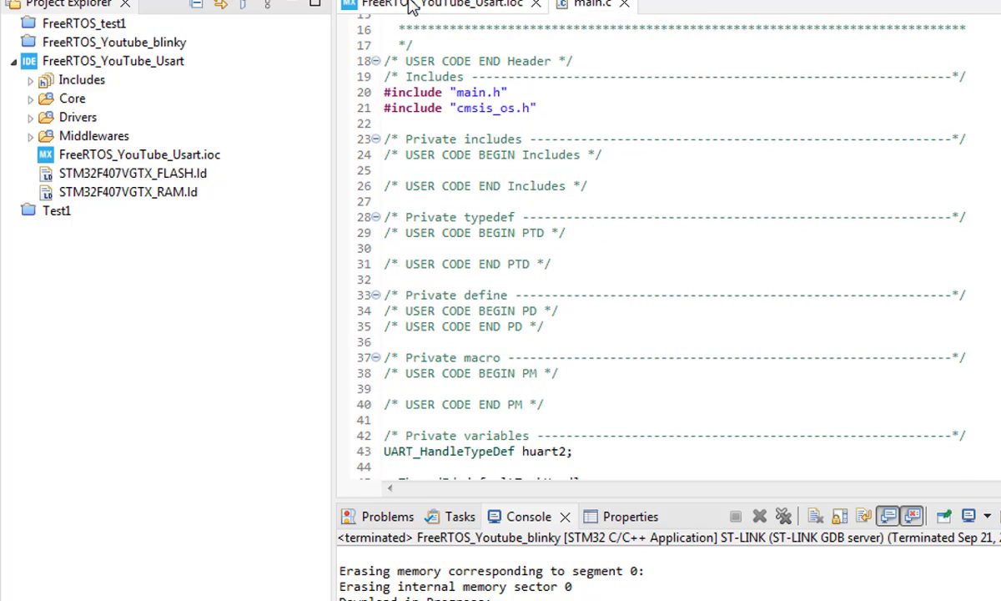
# Reopen the .ioc, confirm USART2's global interrupt is disabled, then select FREERTOS
pyautogui.click(438, 4)
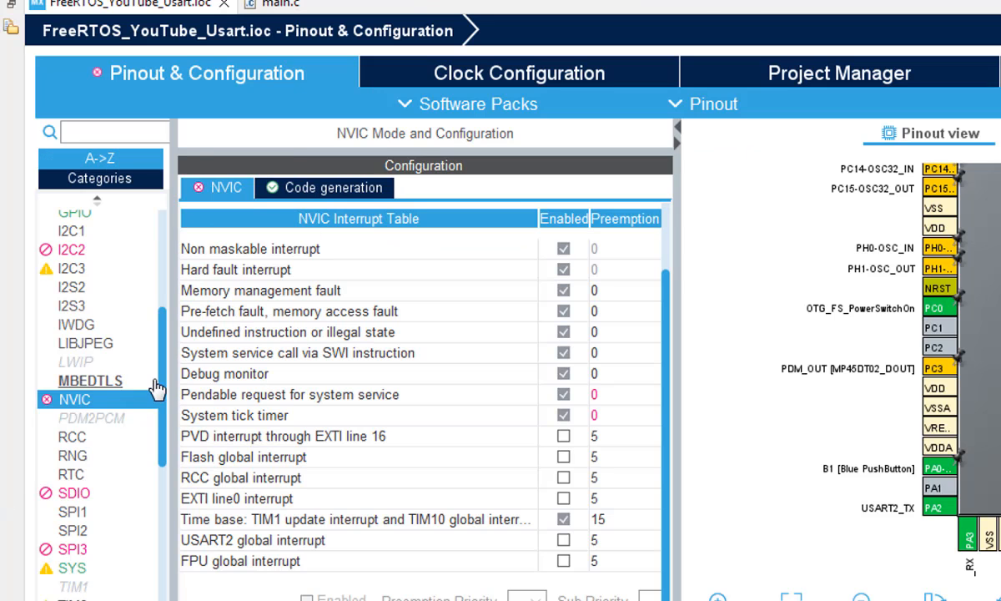
pyautogui.scroll(-3)
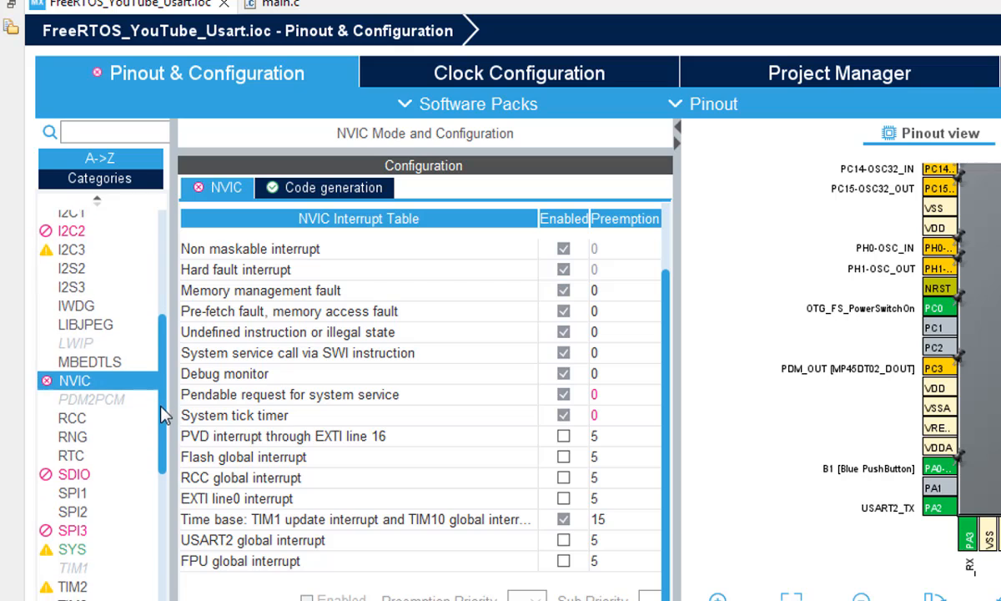
pyautogui.scroll(-3)
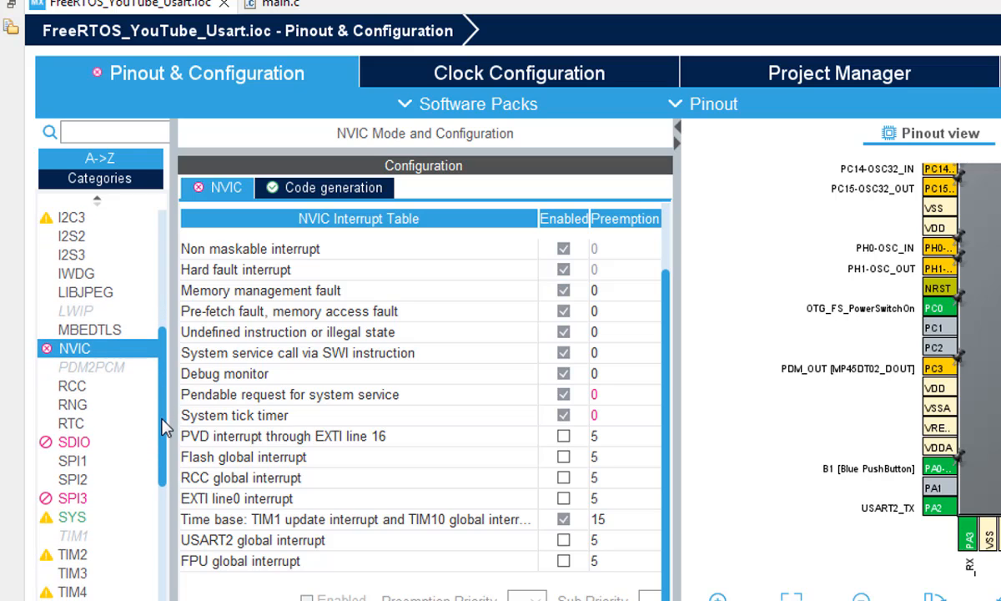
pyautogui.scroll(-3)
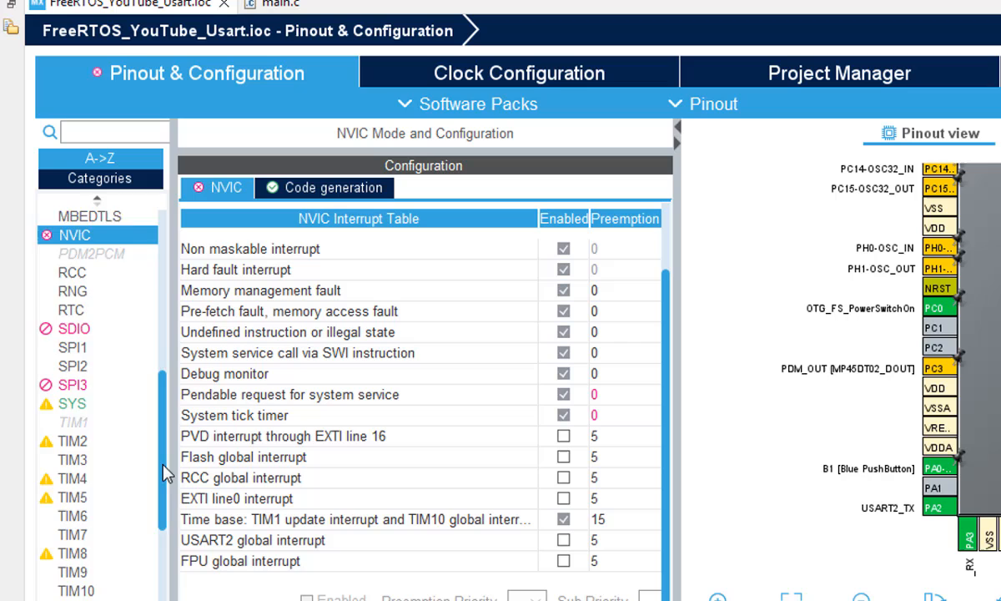
pyautogui.scroll(-3)
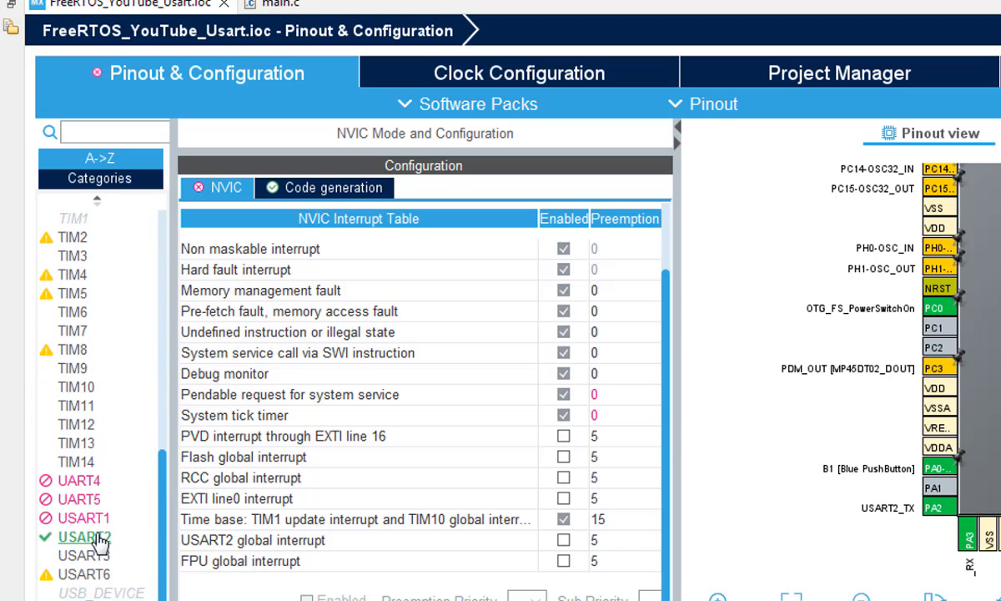
pyautogui.click(75, 538)
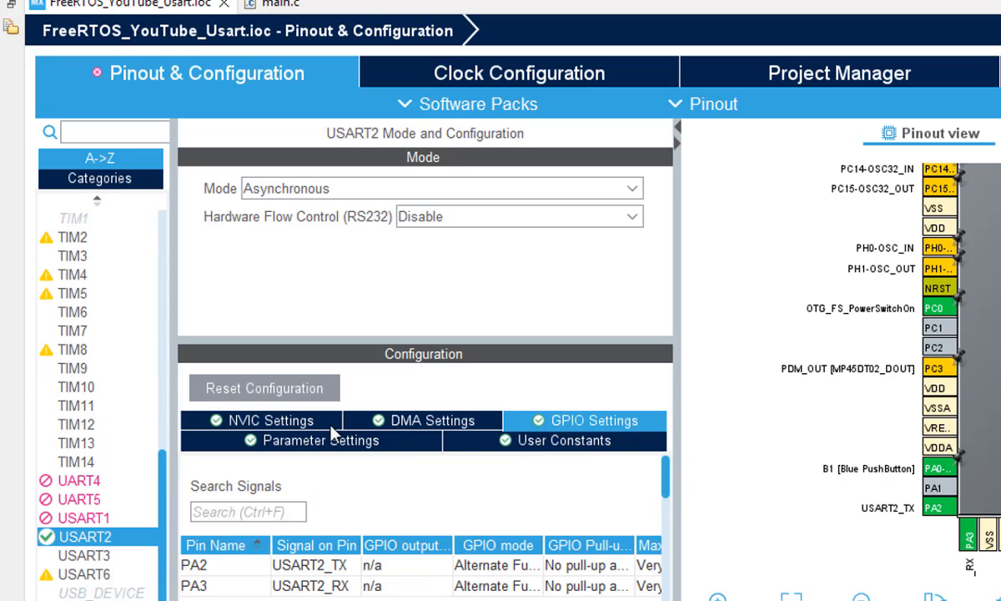
pyautogui.click(267, 420)
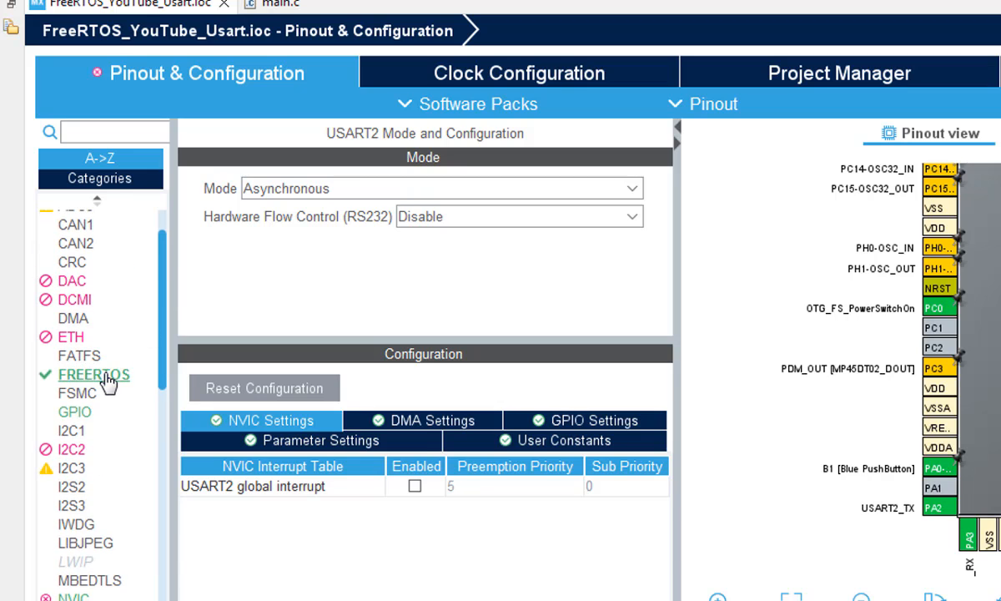
pyautogui.click(92, 375)
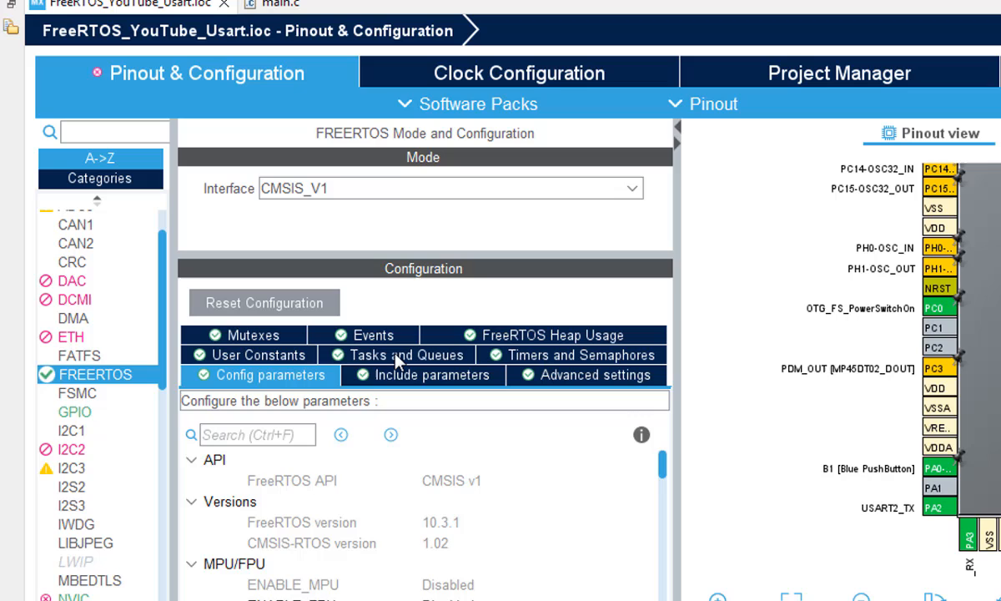
# Show the FreeRTOS Tasks and Queues table and reset the Pinout layout
pyautogui.click(404, 355)
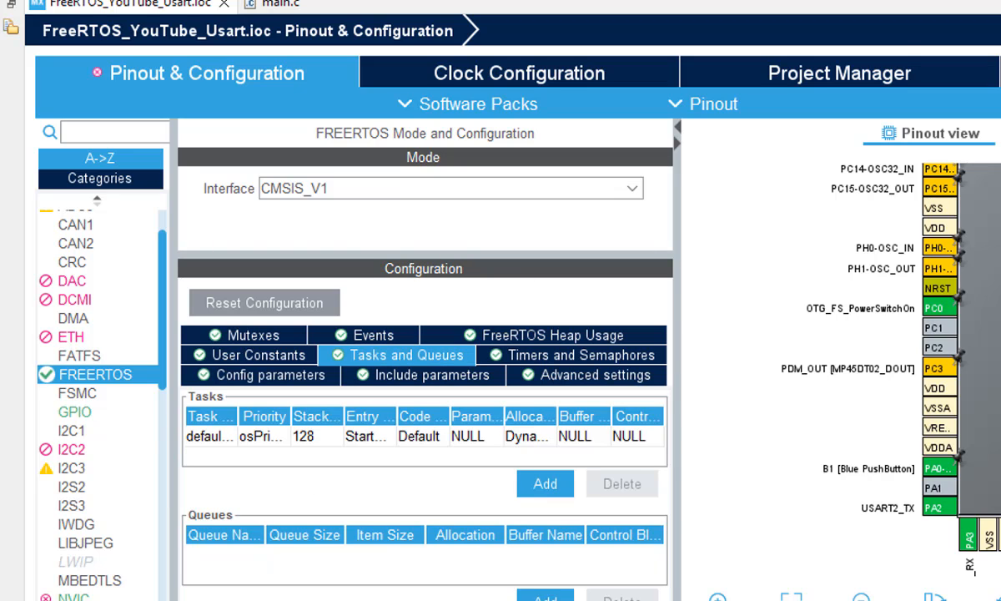
pyautogui.click(711, 103)
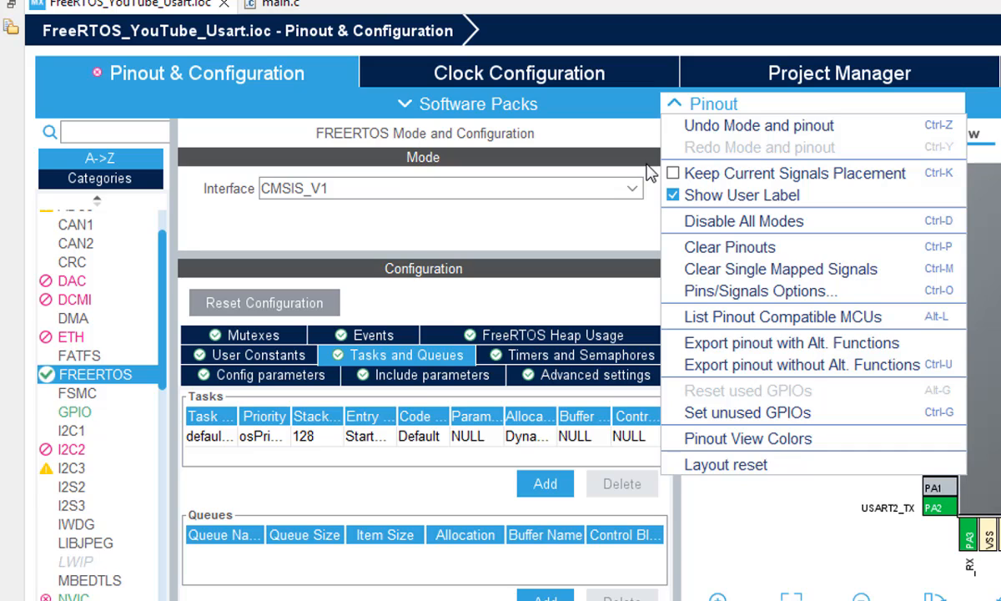
pyautogui.moveTo(726, 475)
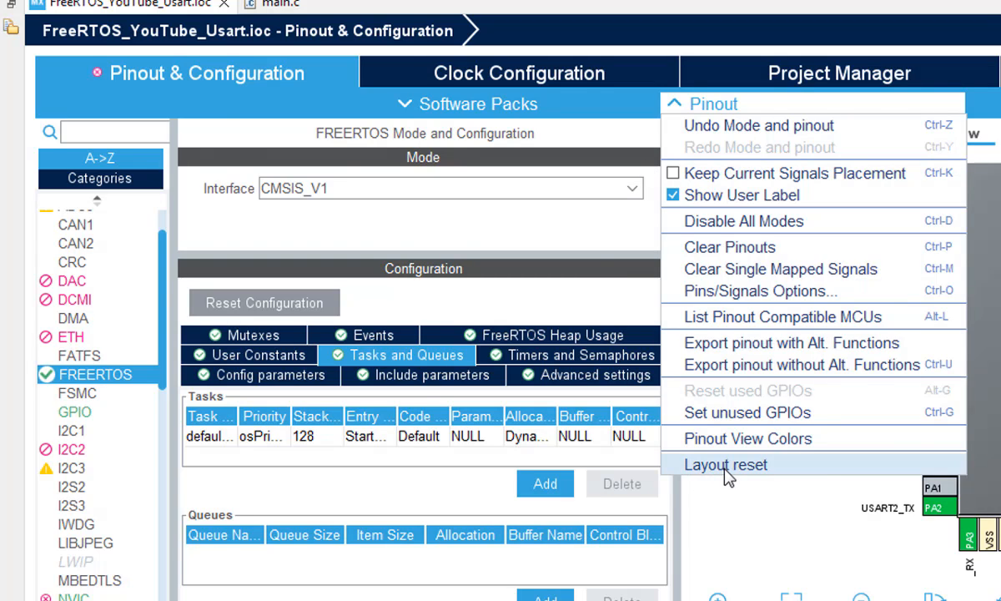
pyautogui.click(725, 464)
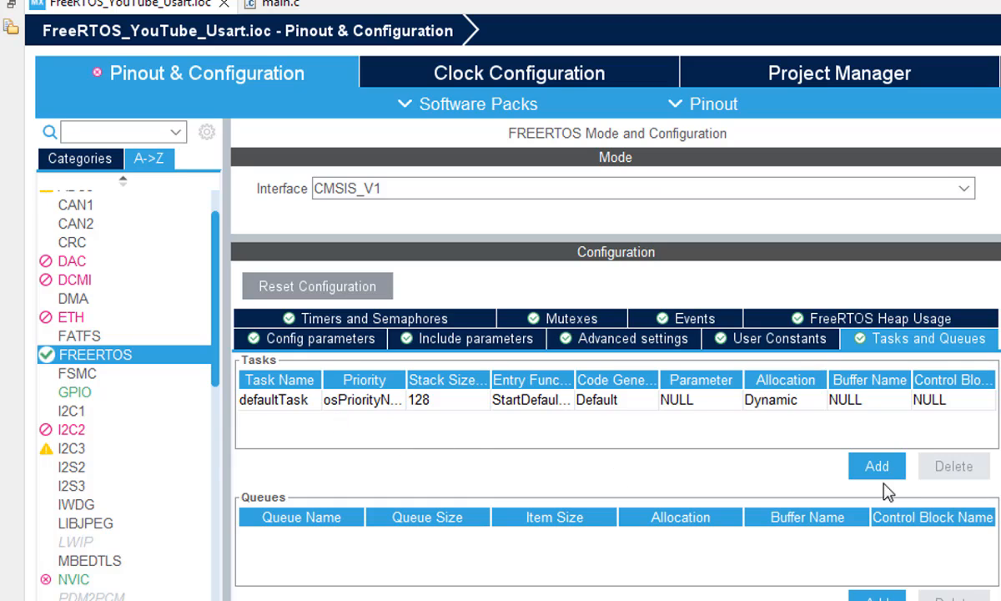
# Add task UartTask01 at osPriorityNormal with entry function StartTask02
pyautogui.click(876, 466)
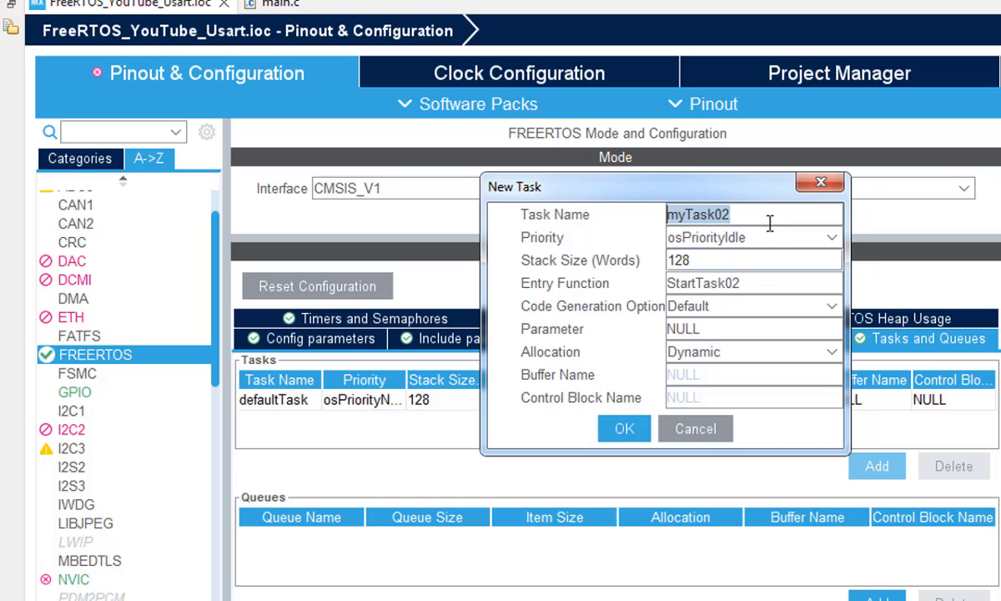
pyautogui.write('Uar')
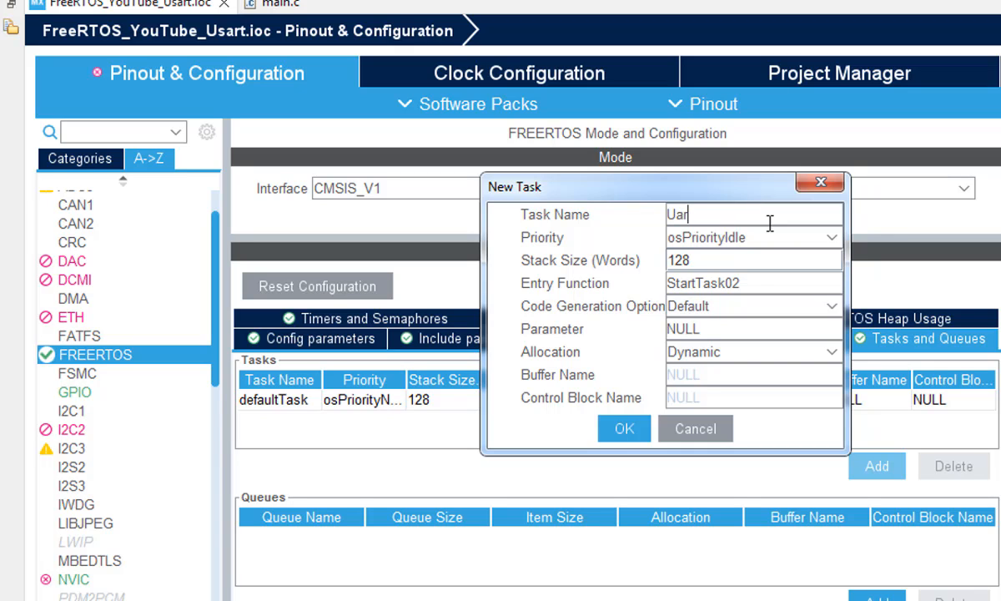
pyautogui.write('tTask1')
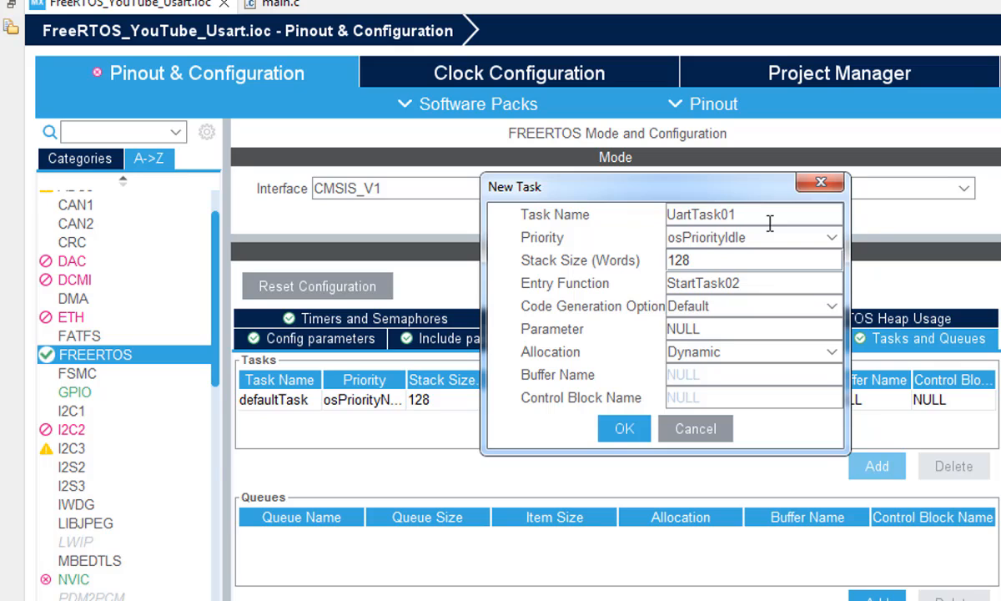
pyautogui.click(754, 237)
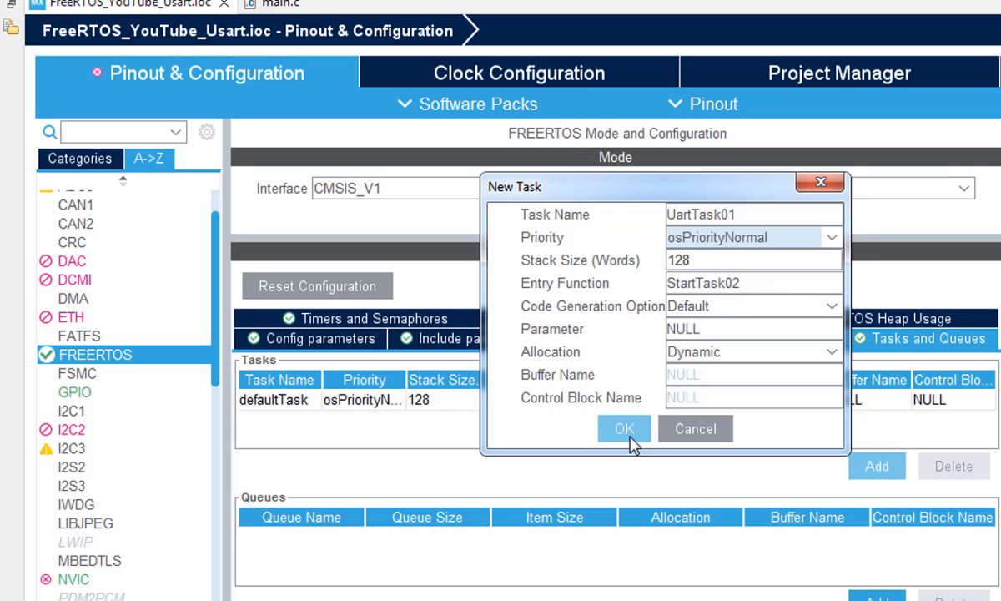
pyautogui.click(624, 428)
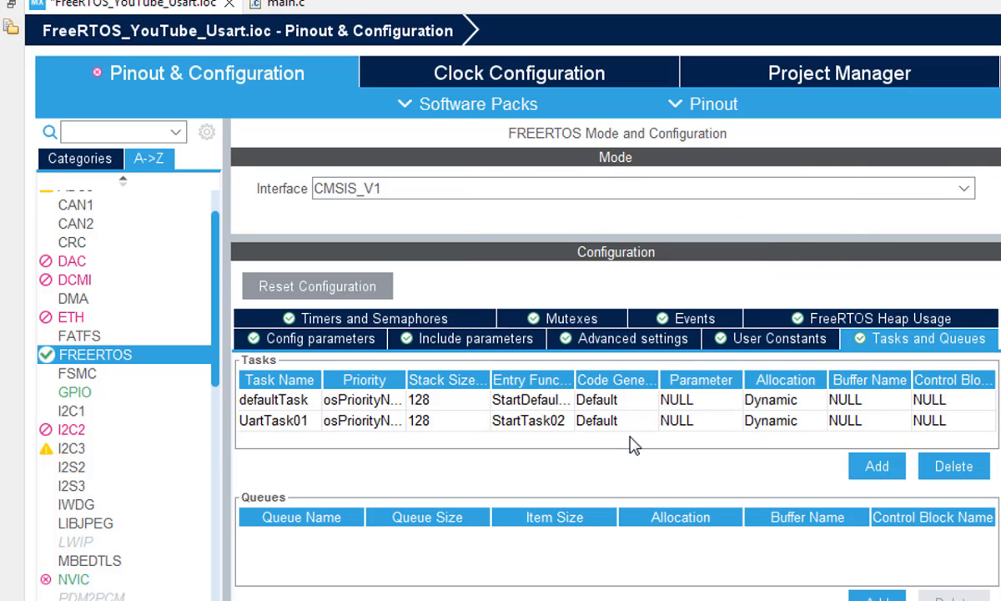
# Add task UartTask2 at osPriorityNormal with entry function StartTask03
pyautogui.click(876, 466)
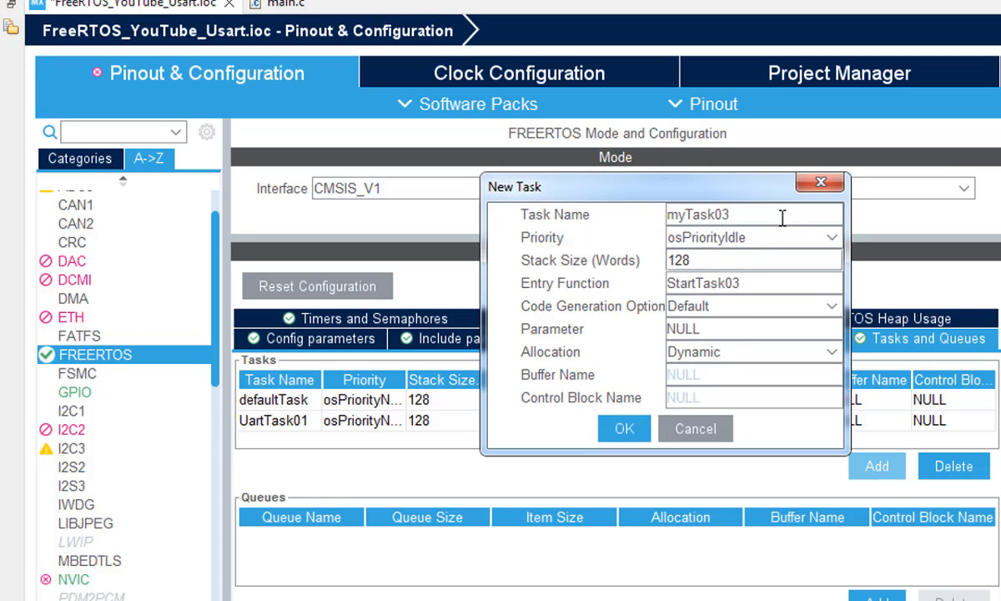
pyautogui.write('Uart')
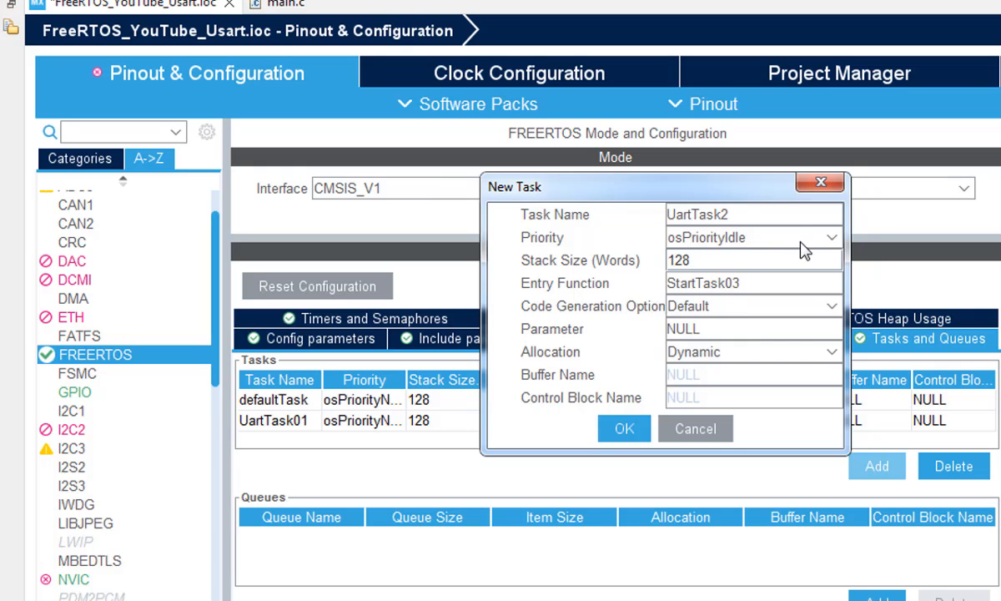
pyautogui.click(753, 237)
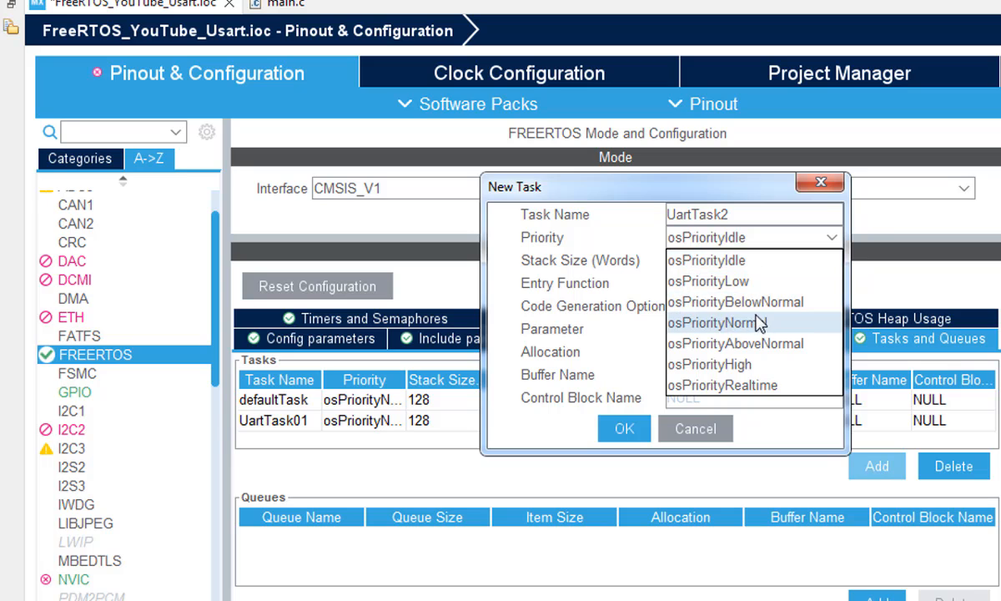
pyautogui.click(623, 428)
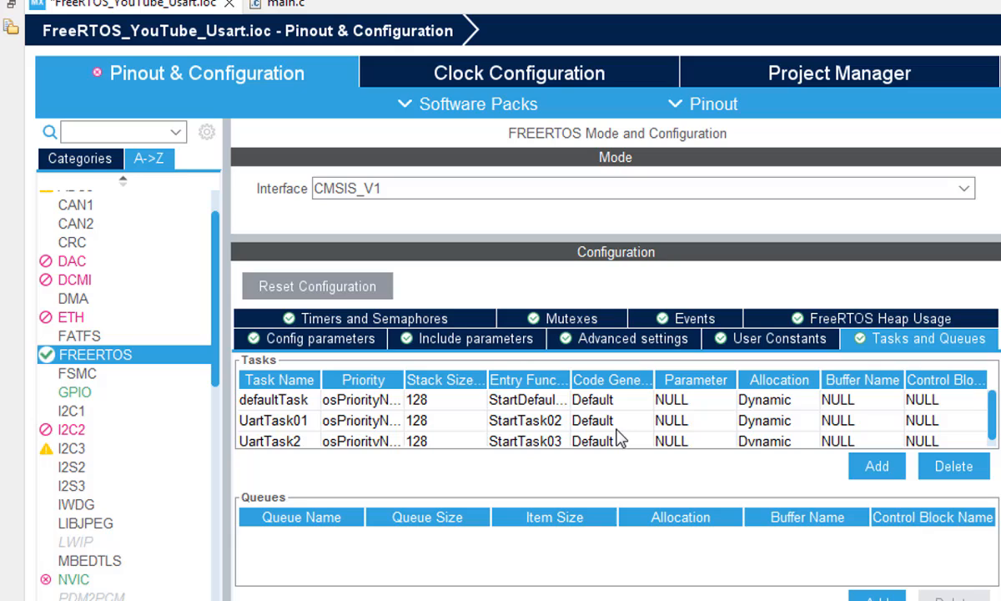
pyautogui.moveTo(394, 430)
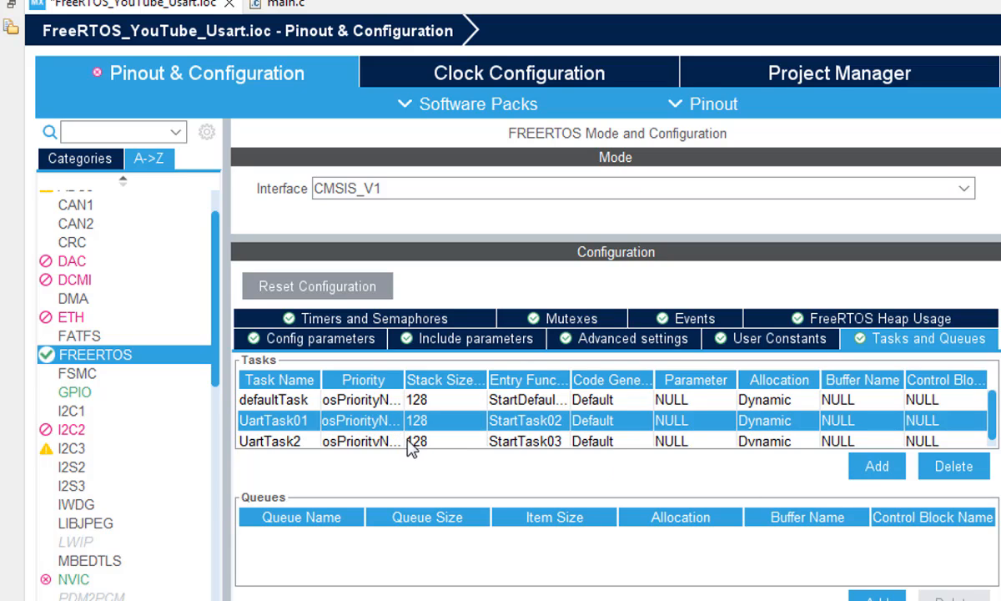
# Edit UartTask01 to use osPriorityBelowNormal priority
pyautogui.doubleClick(275, 420)
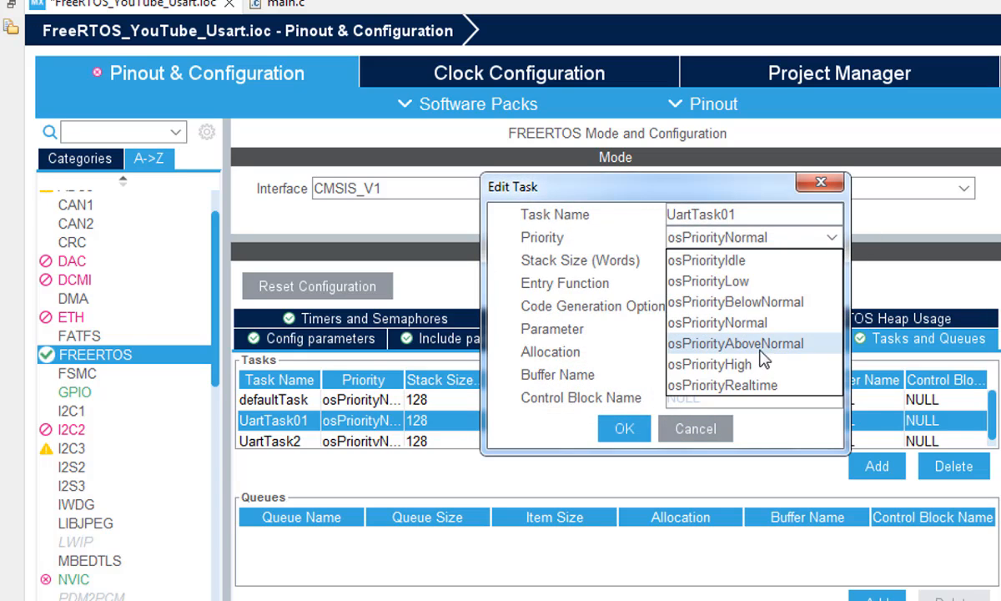
pyautogui.moveTo(785, 313)
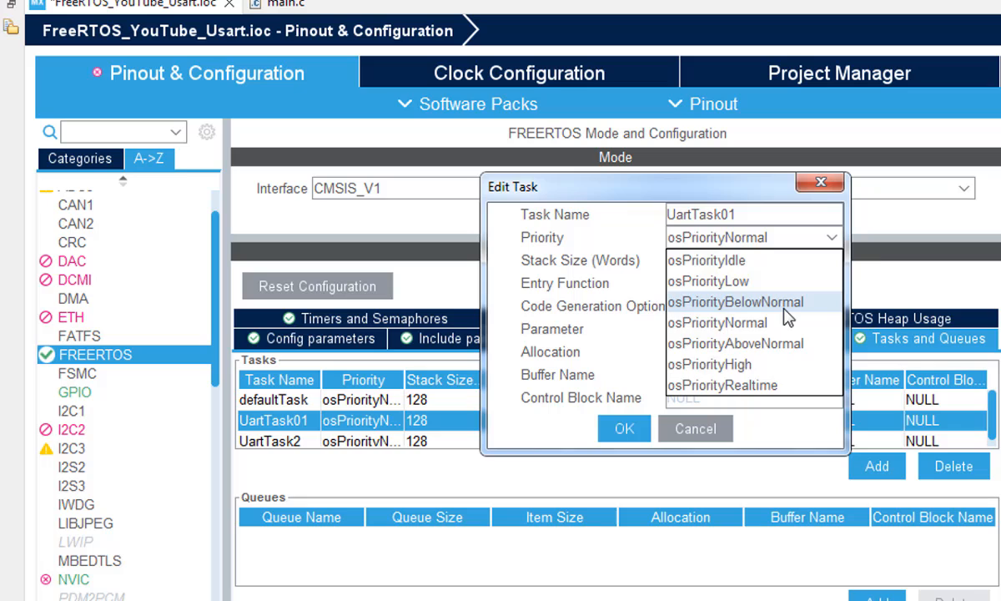
pyautogui.click(738, 302)
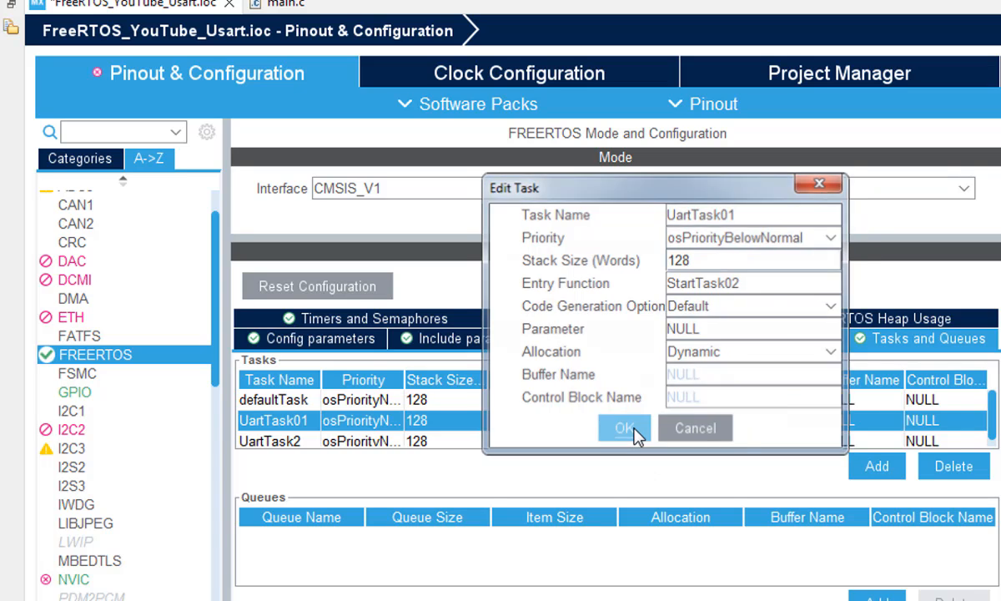
pyautogui.click(624, 427)
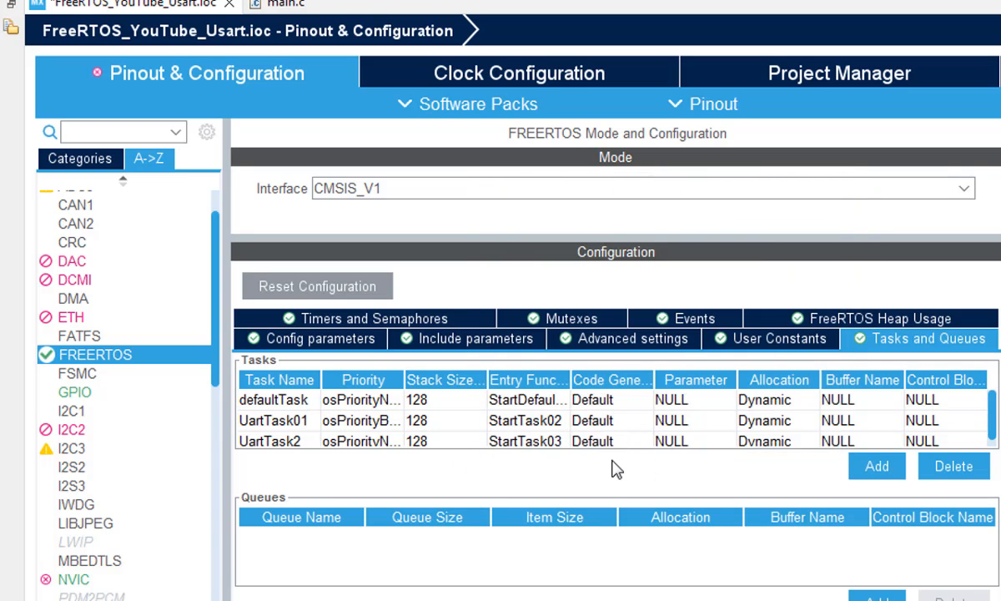
# Start a fourth task and type its name, UartTask03
pyautogui.click(876, 467)
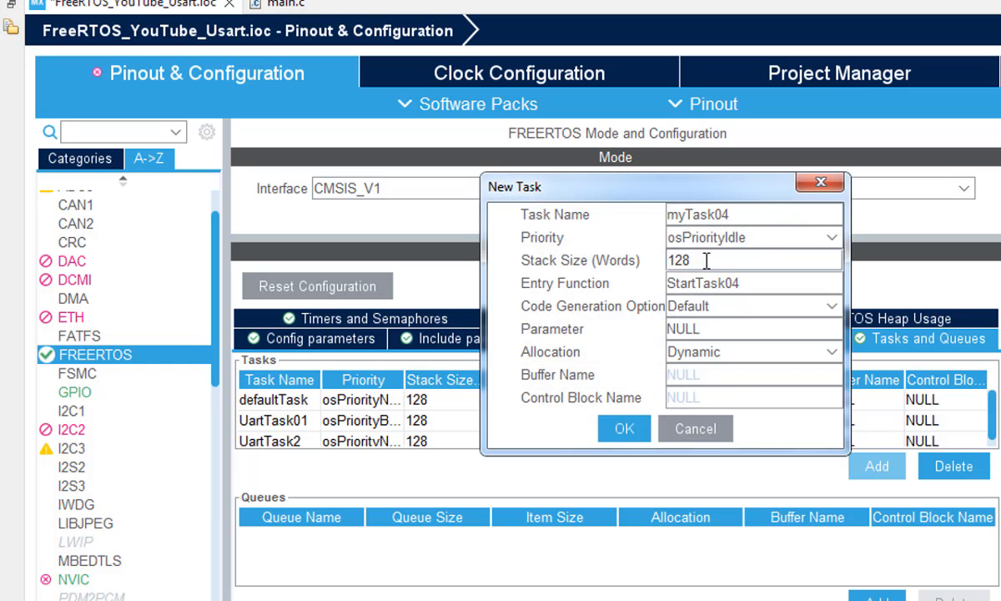
pyautogui.write('U')
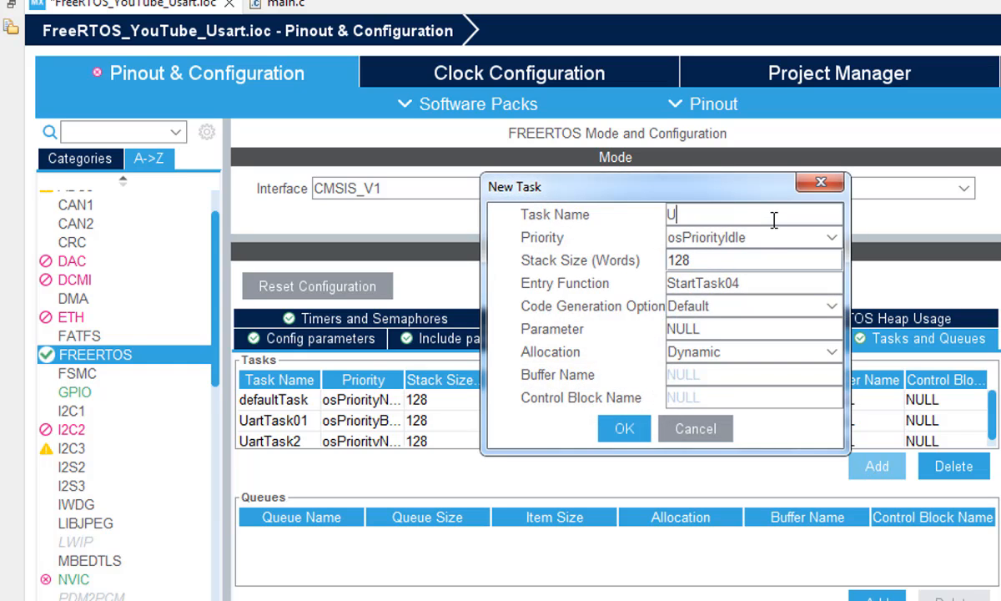
pyautogui.write('artTask03')
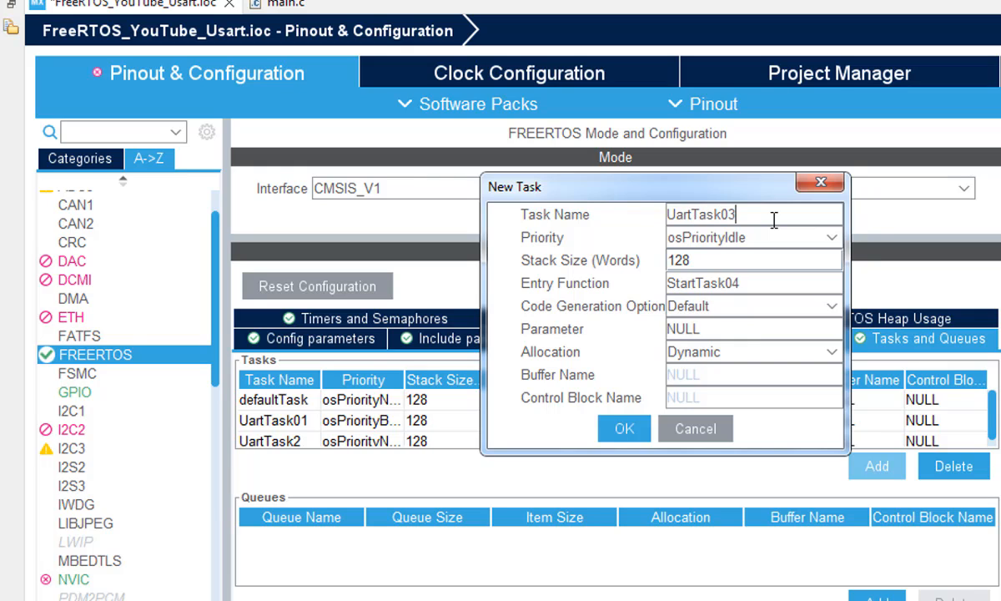
pyautogui.moveTo(781, 240)
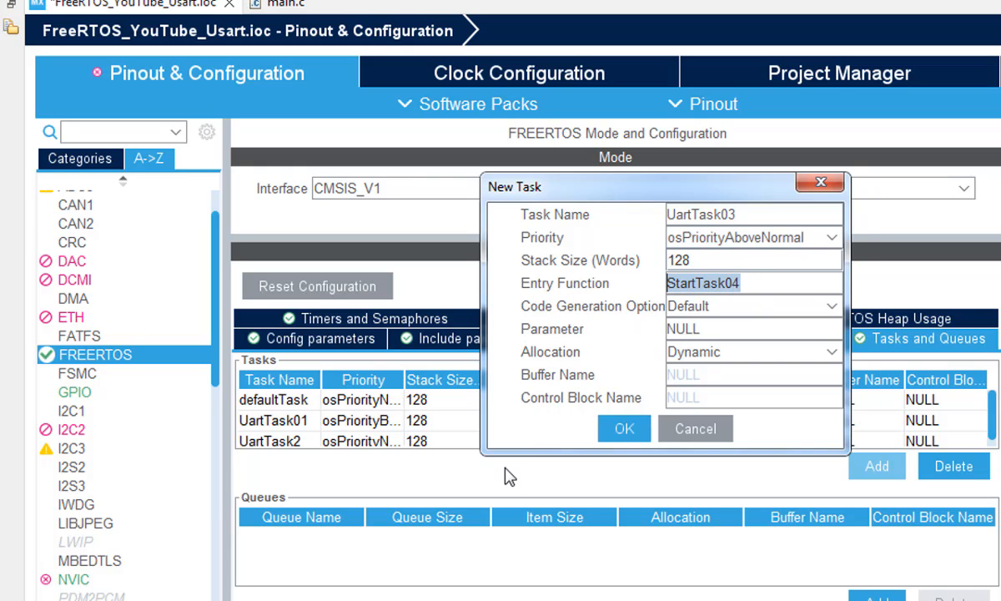
pyautogui.moveTo(596, 360)
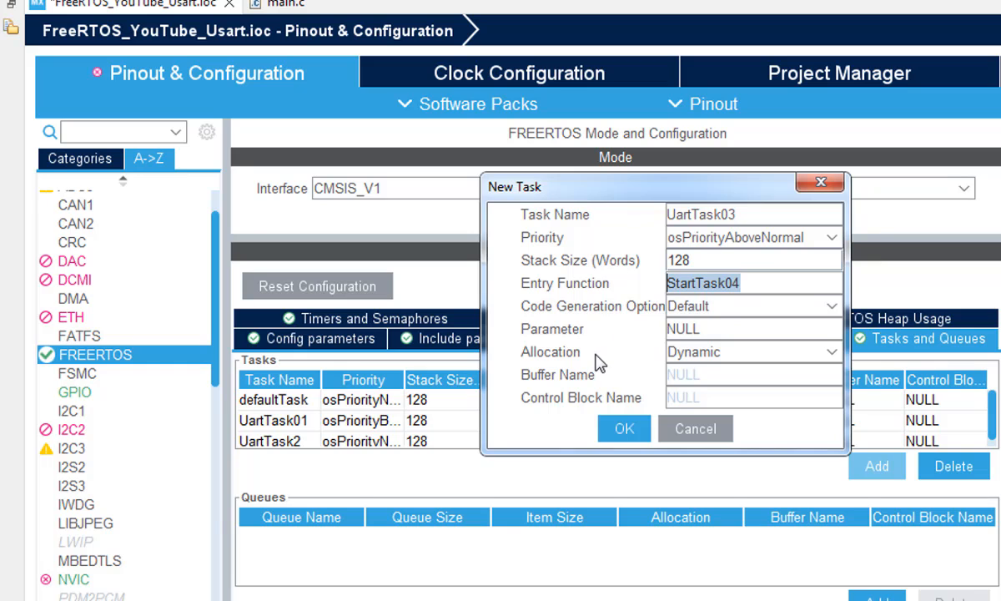
pyautogui.moveTo(616, 426)
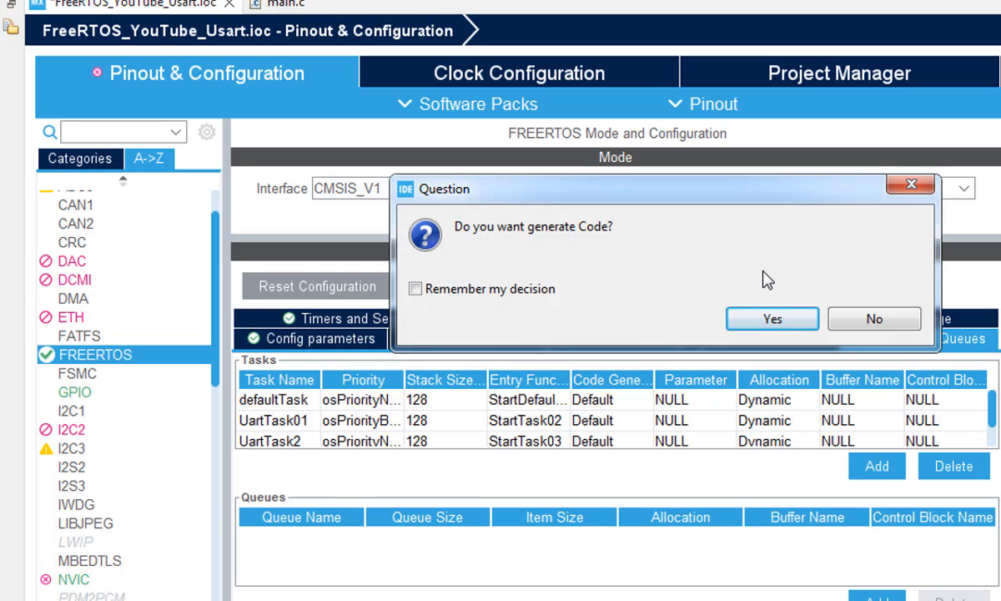
# Accept code generation, the C/C++ perspective switch, and the NVIC warning
pyautogui.click(772, 318)
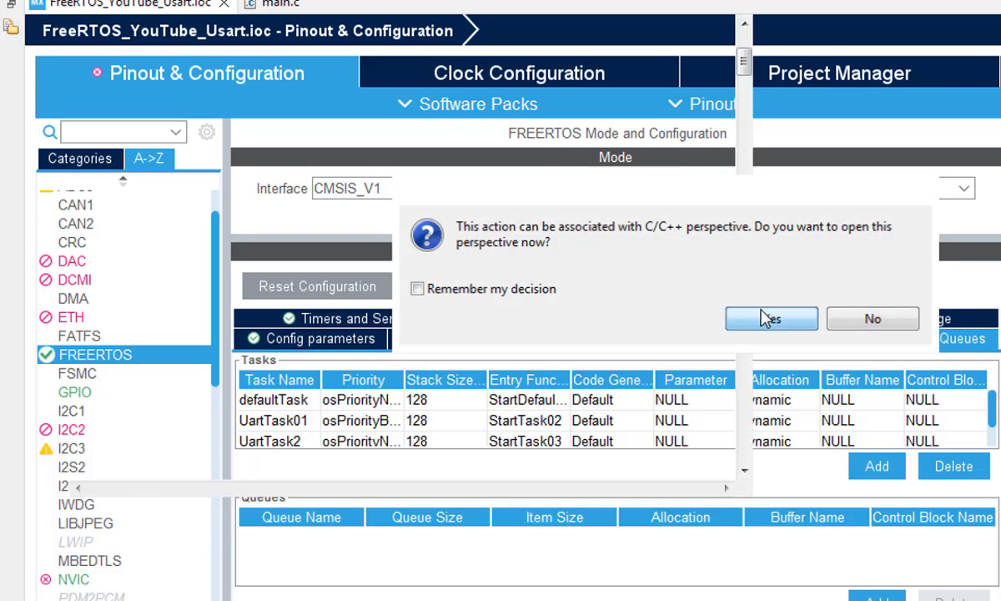
pyautogui.click(771, 319)
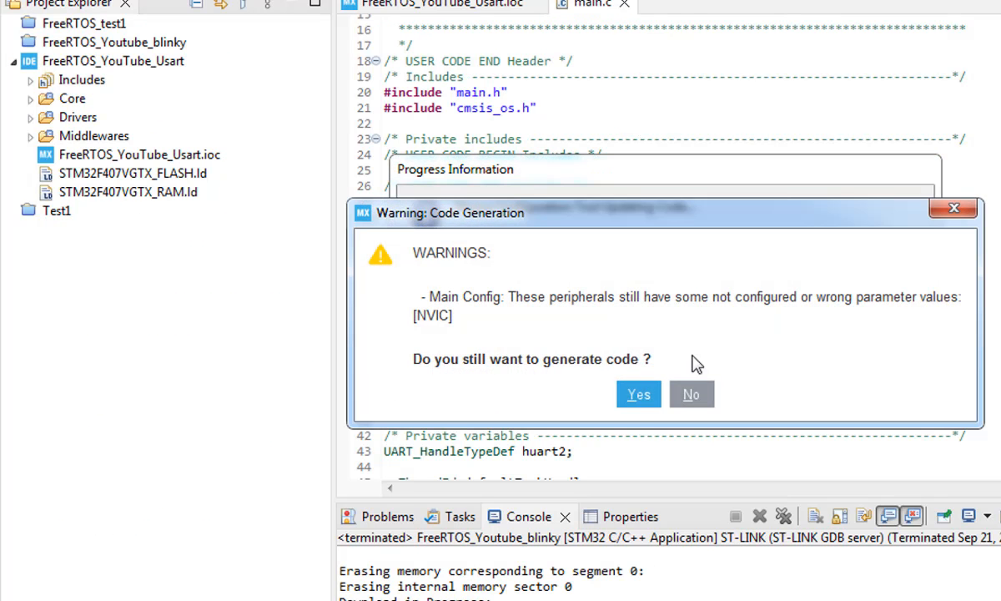
pyautogui.click(638, 394)
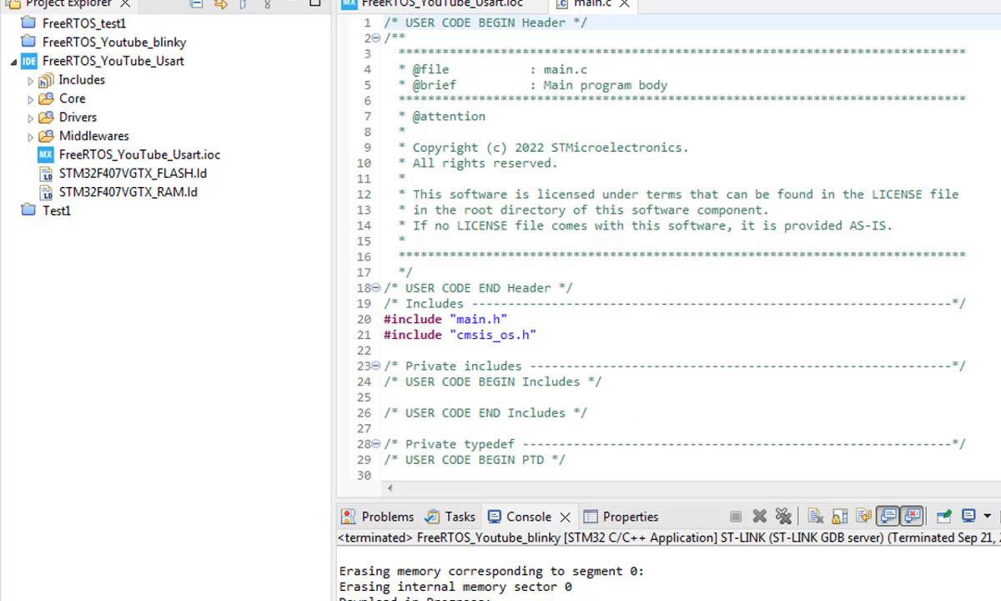
pyautogui.scroll(-3)
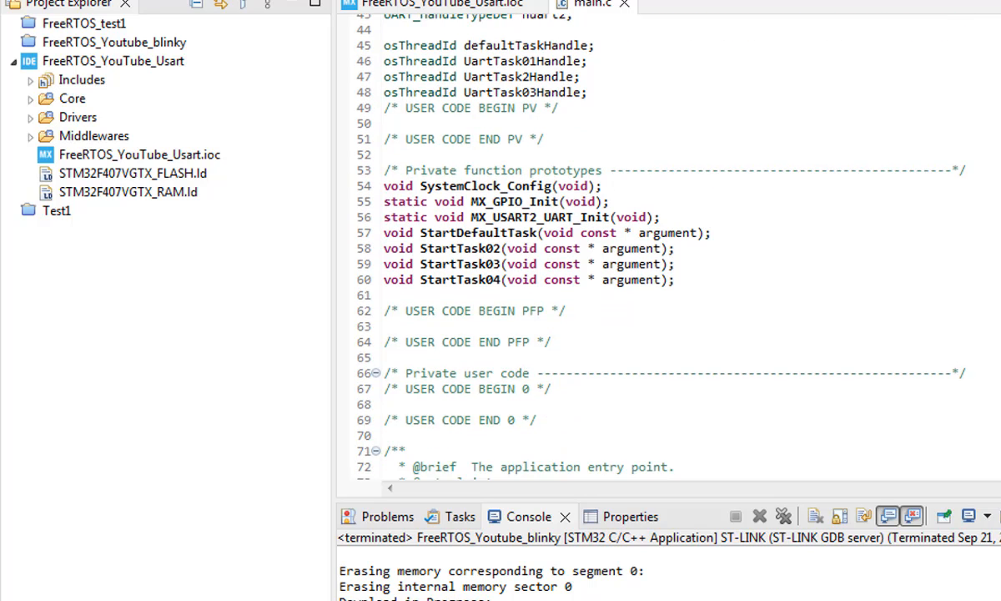
pyautogui.scroll(-3)
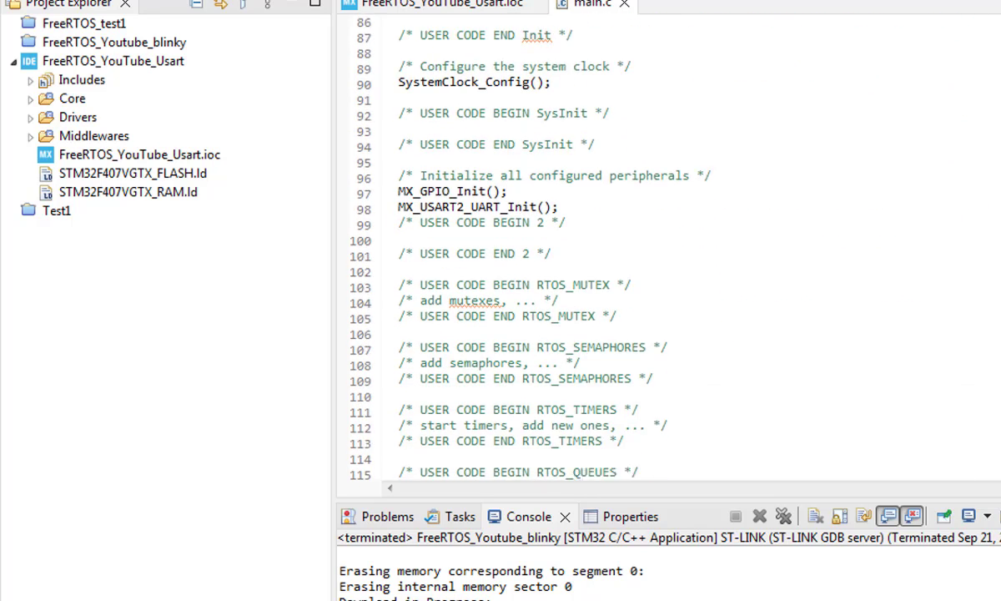
pyautogui.scroll(-3)
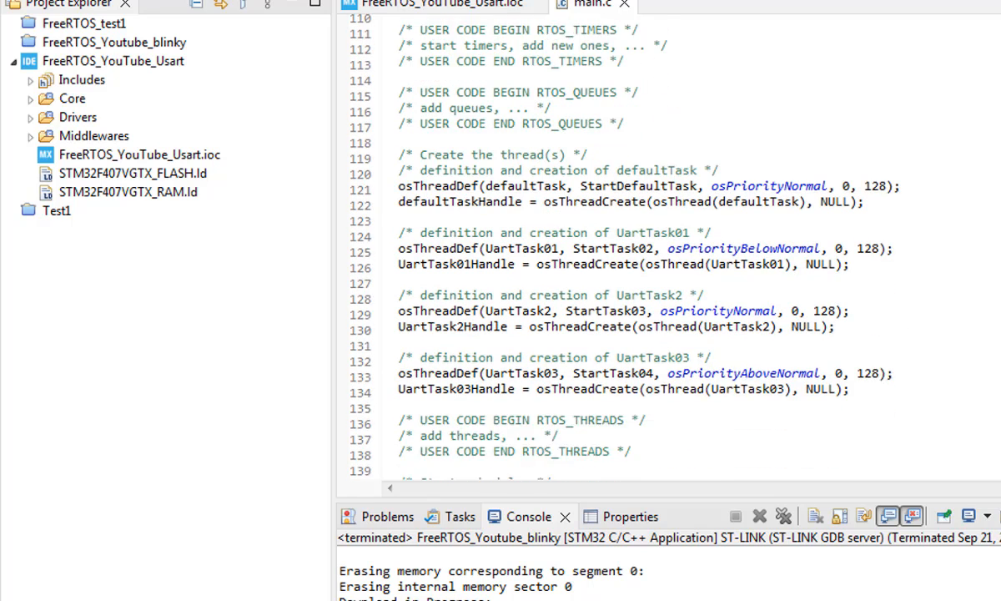
pyautogui.scroll(-3)
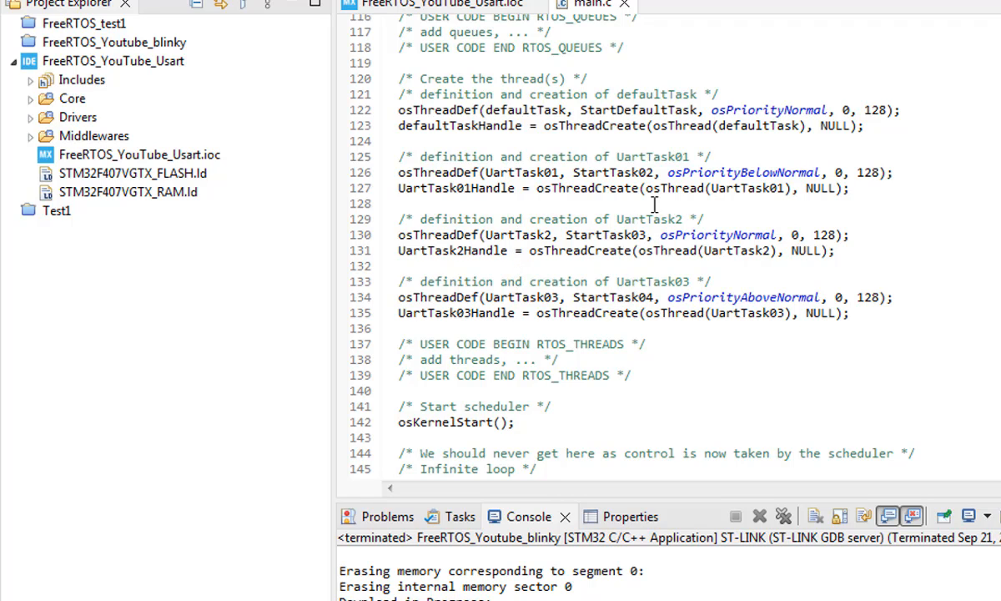
pyautogui.moveTo(622, 297)
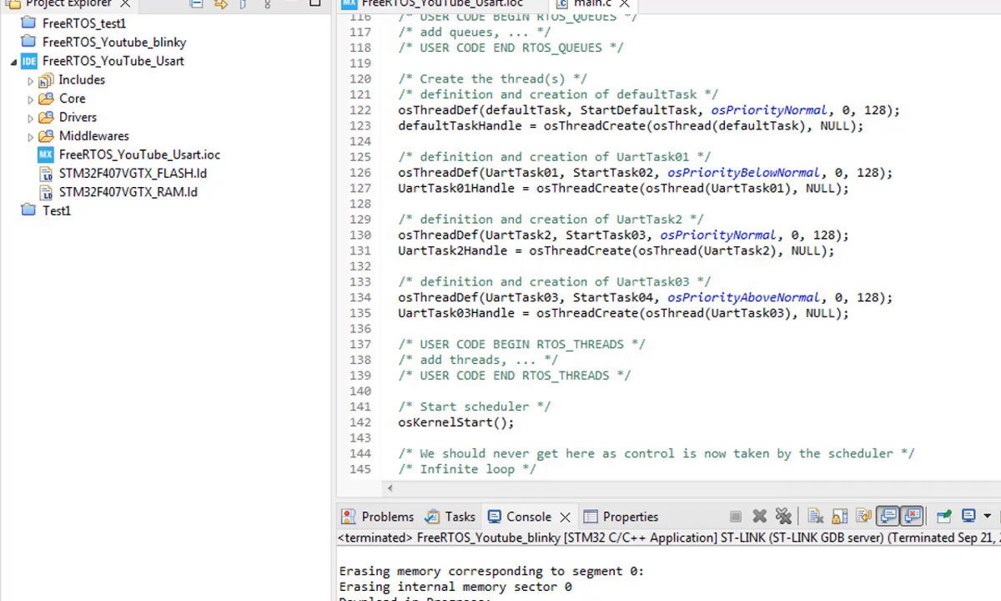
pyautogui.scroll(-3)
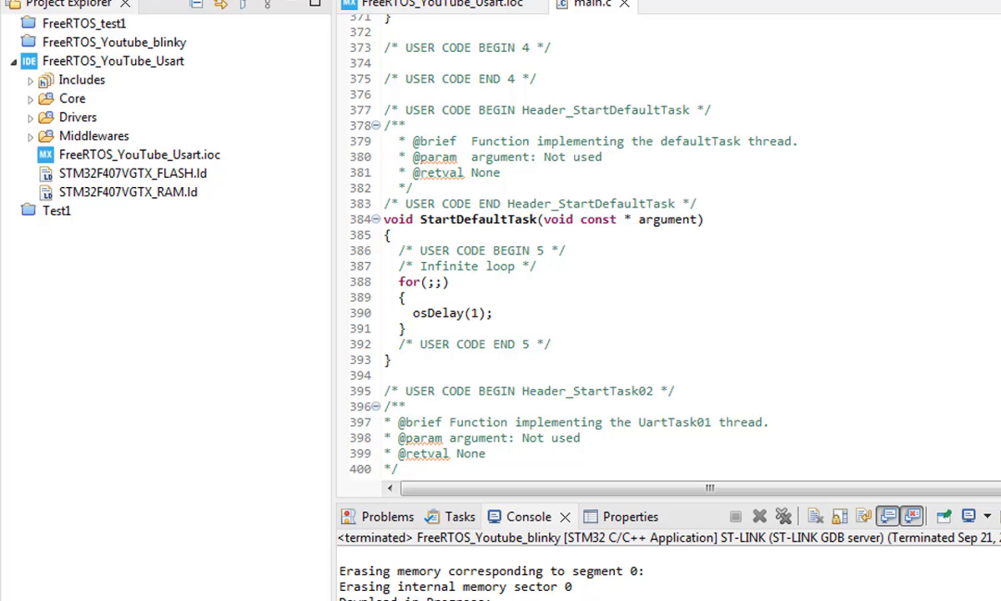
pyautogui.scroll(-3)
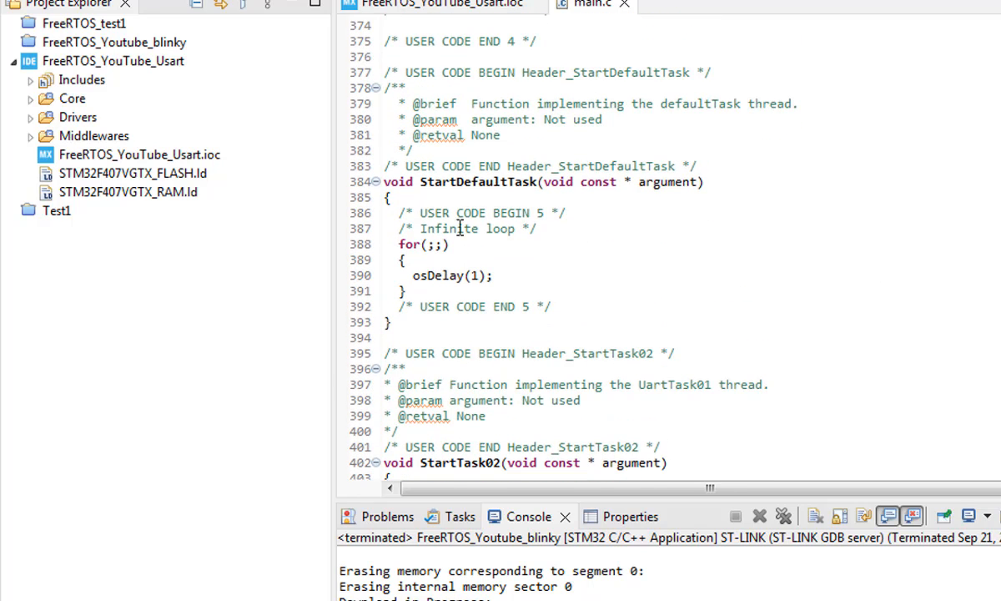
# Place the cursor in main.c and scroll down to StartTask02's loop
pyautogui.click(407, 259)
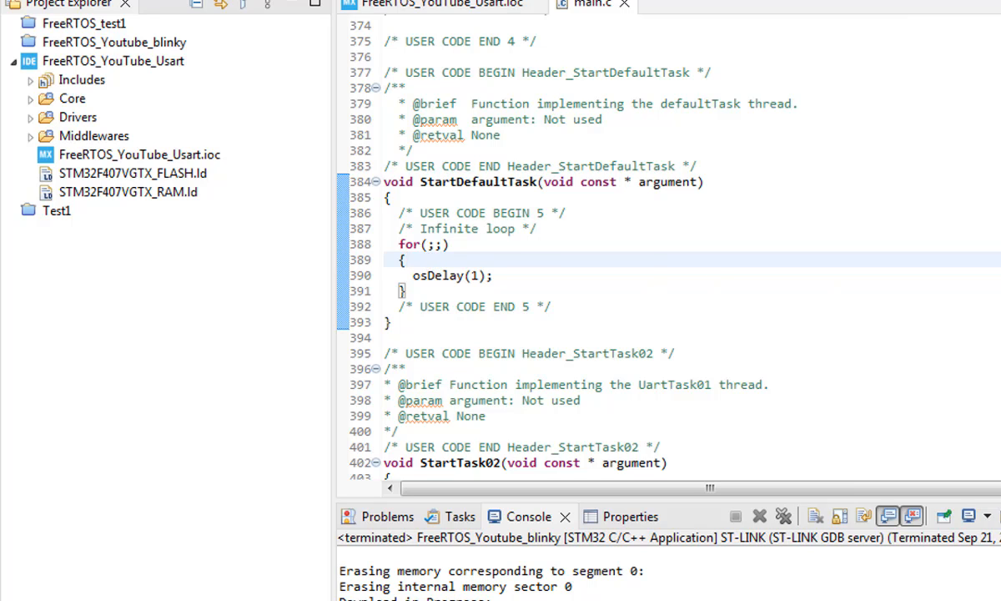
pyautogui.scroll(-3)
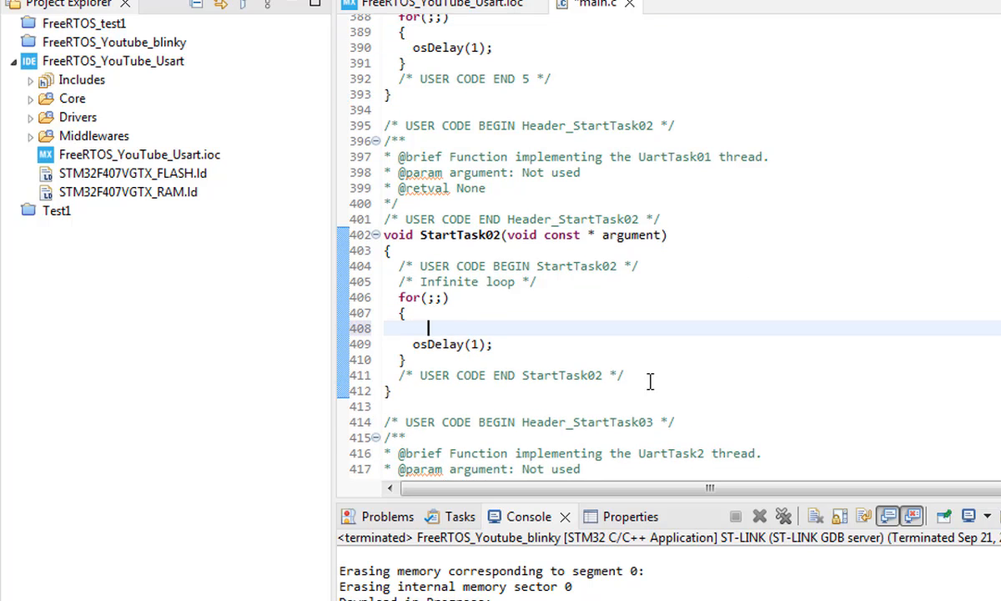
# Enter the uint8_t type in StartTask02's loop using autocomplete
pyautogui.write('uint8')
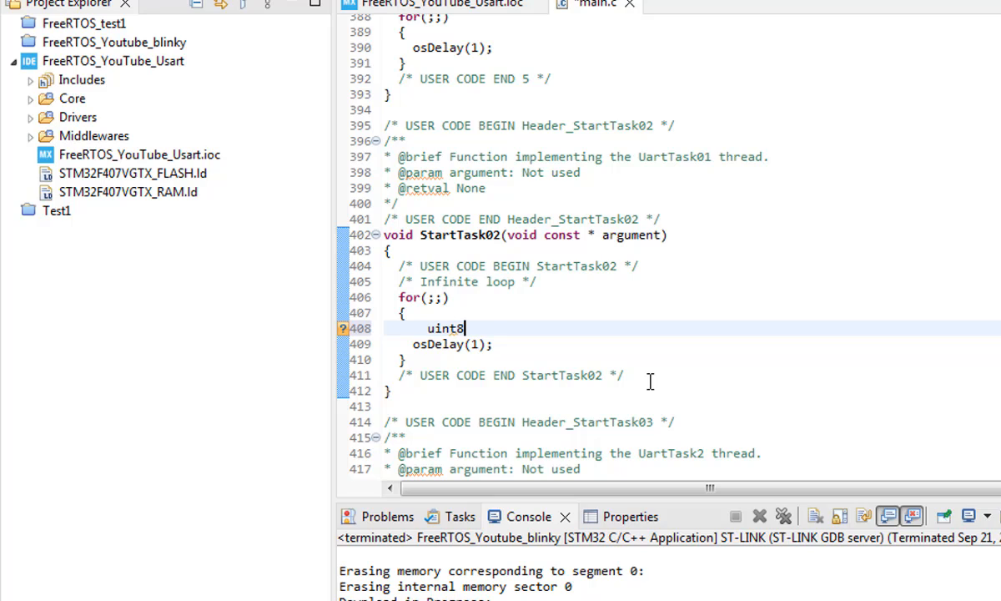
pyautogui.write('[]')
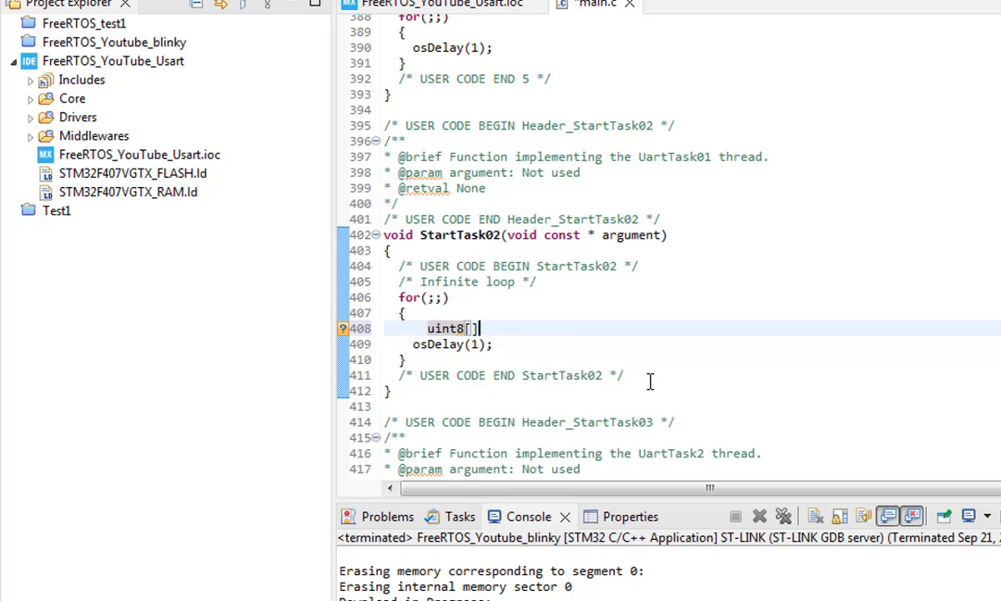
pyautogui.press('BackSpace')
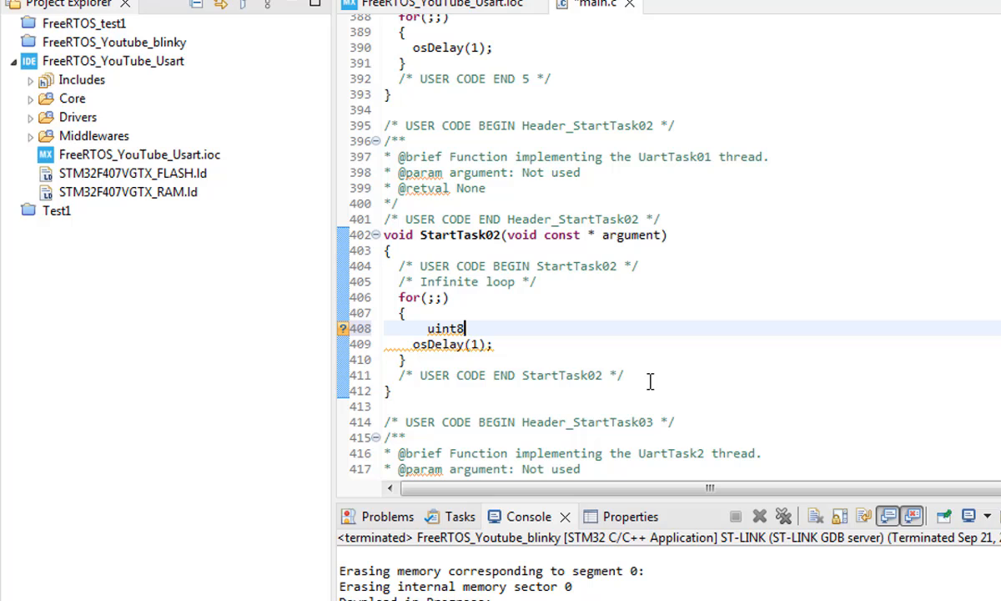
pyautogui.press('BackSpace')
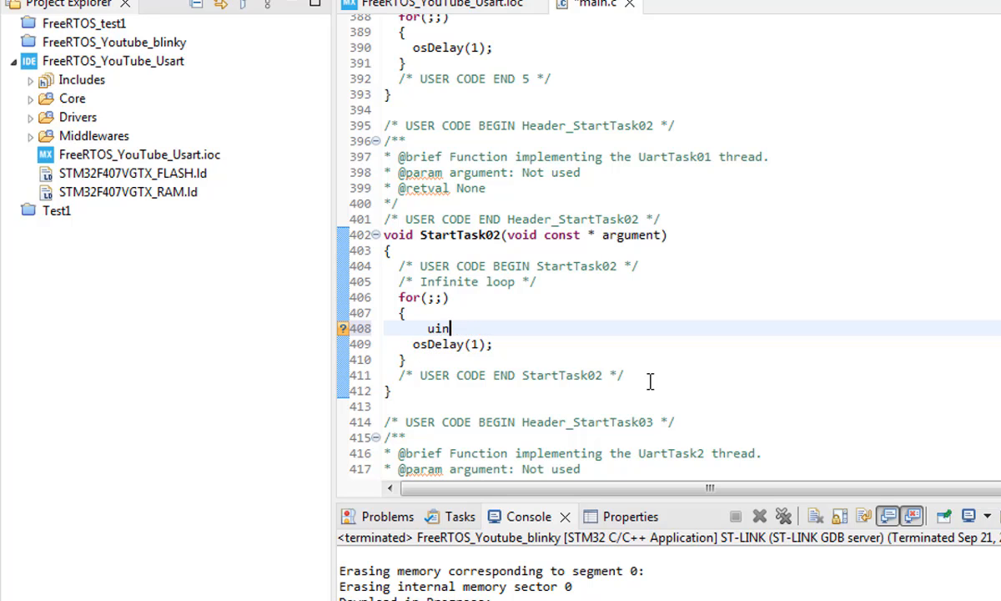
pyautogui.press('BackSpace')
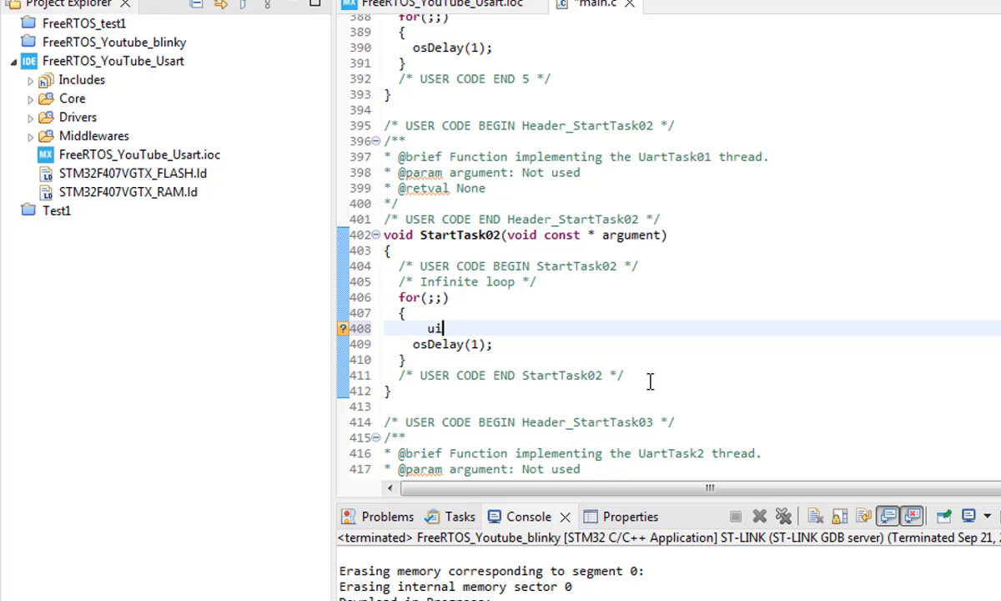
pyautogui.write('n')
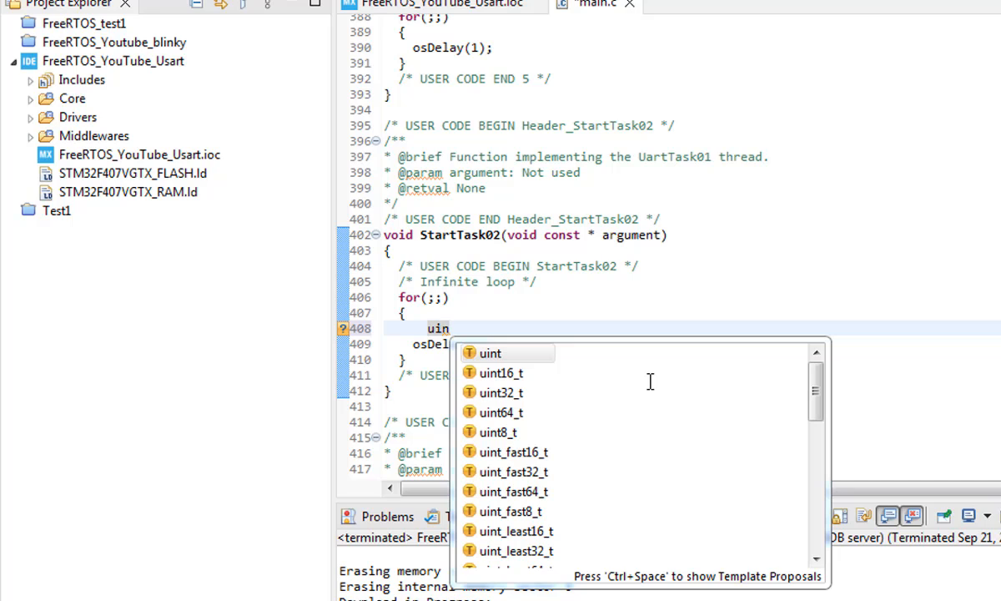
pyautogui.click(499, 432)
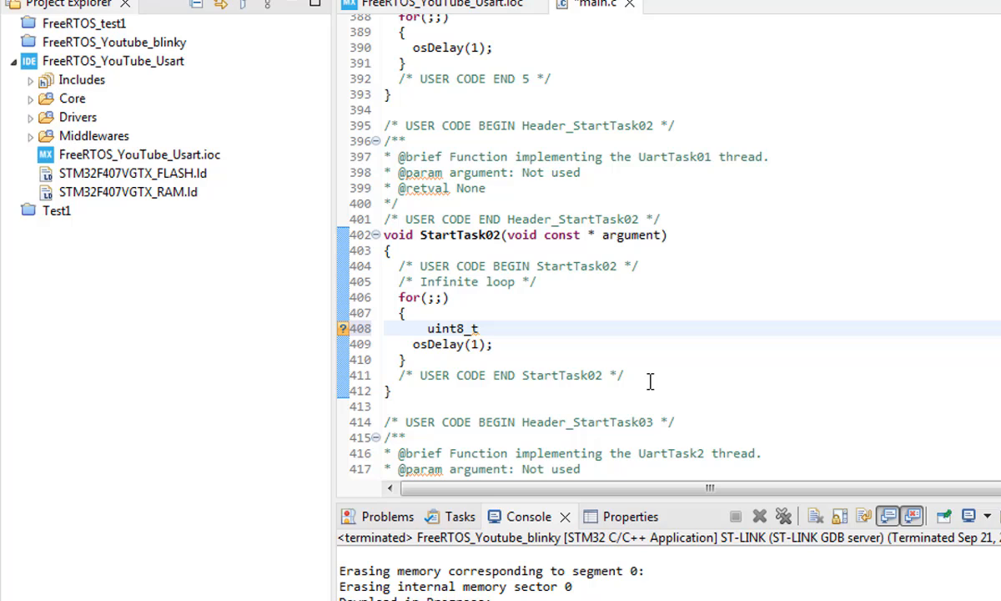
# Complete the declaration txt1[]="Text from Task 02"
pyautogui.write('txt1')
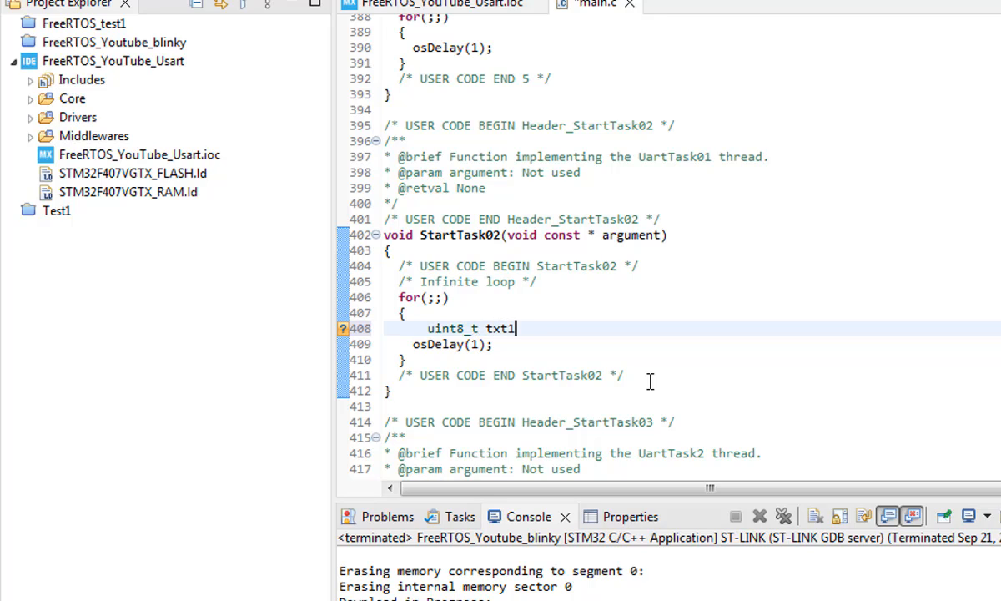
pyautogui.write('[]=')
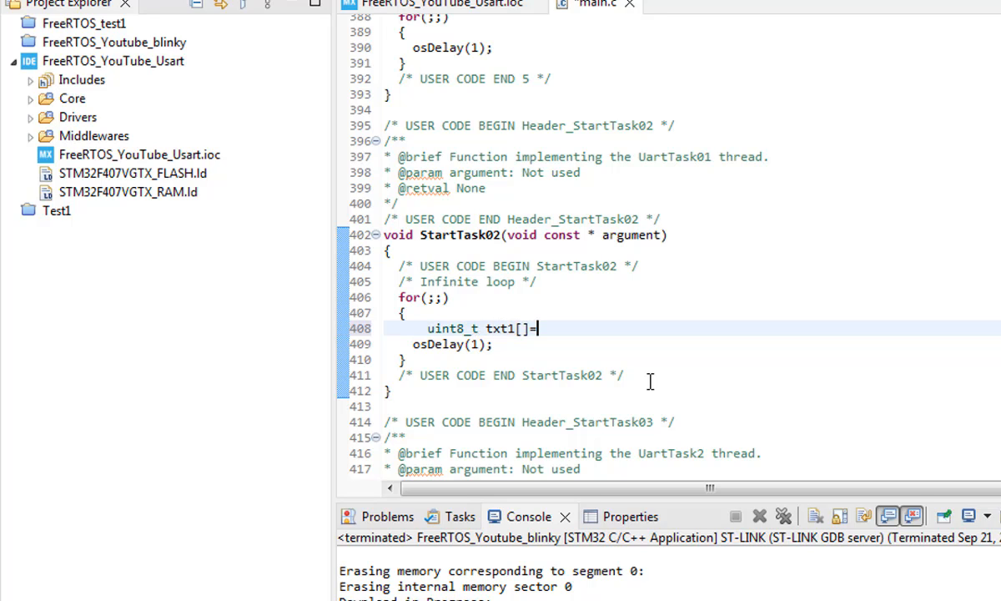
pyautogui.write('""')
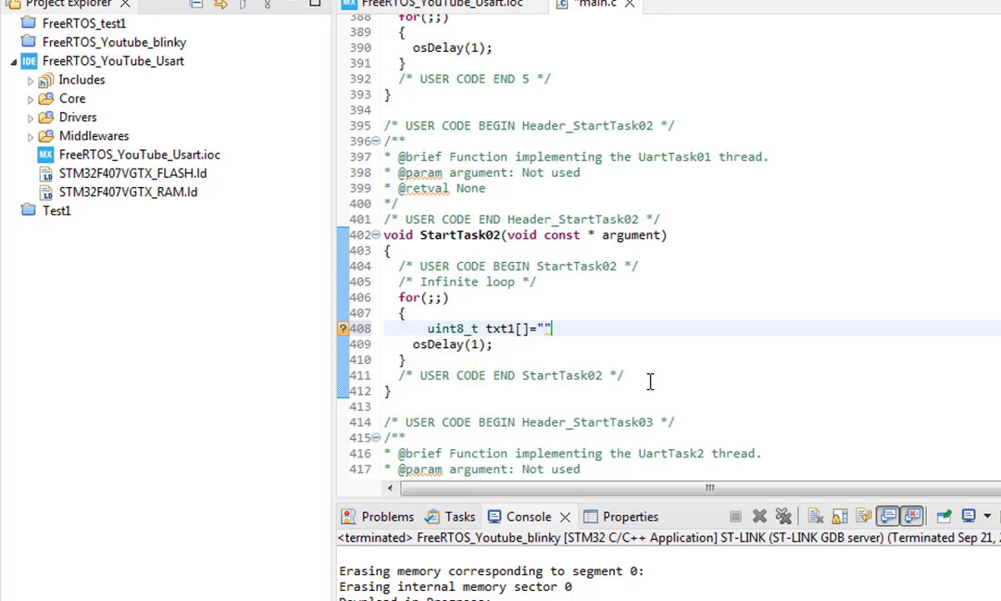
pyautogui.write('Text from')
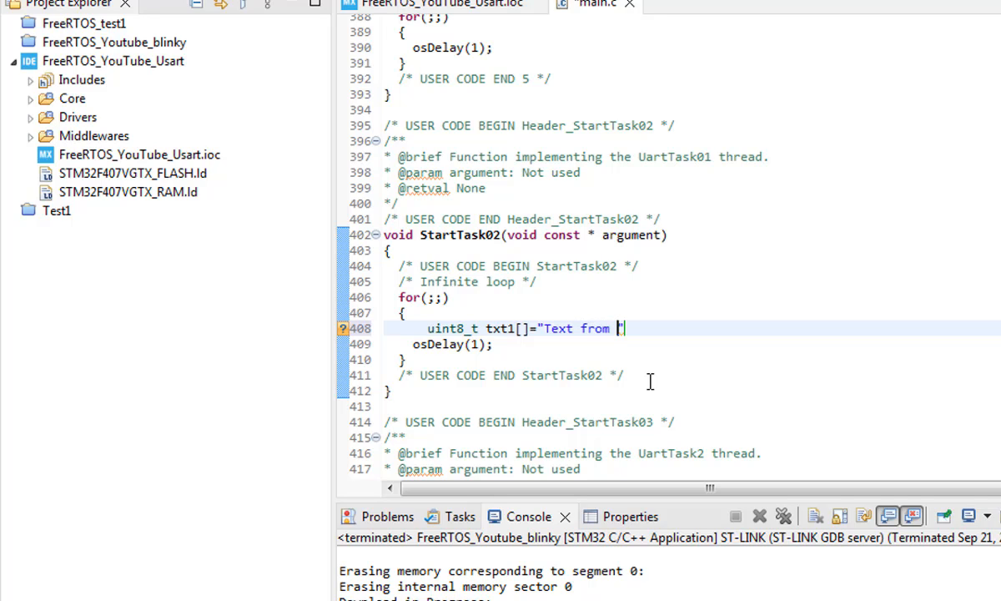
pyautogui.write('Task')
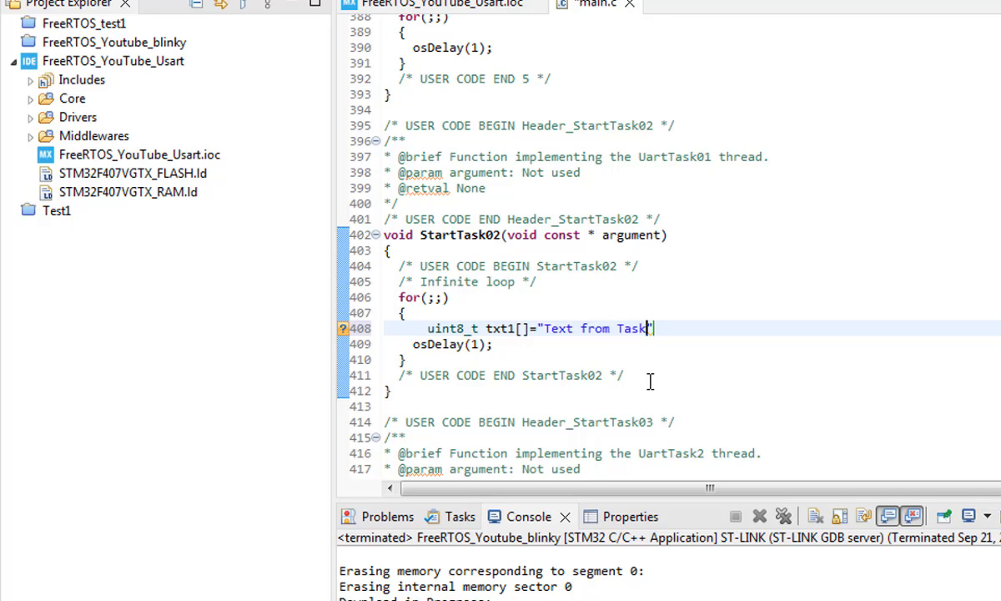
pyautogui.write('02')
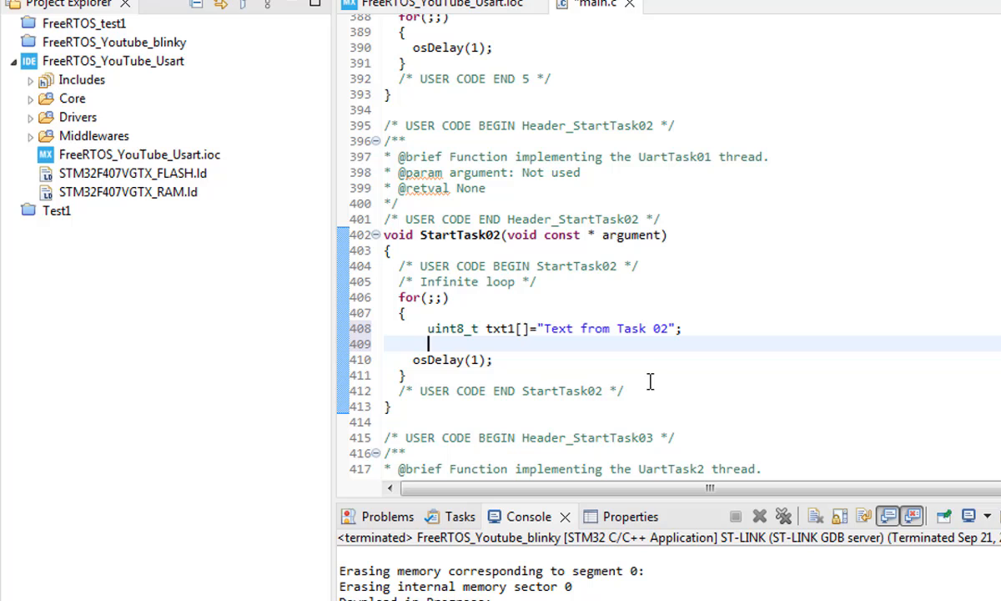
# Add HAL_UART_Transmit(&huart2, txt1, sizeof(txt1), 500) to StartTask02's loop
pyautogui.write('HAL_UART')
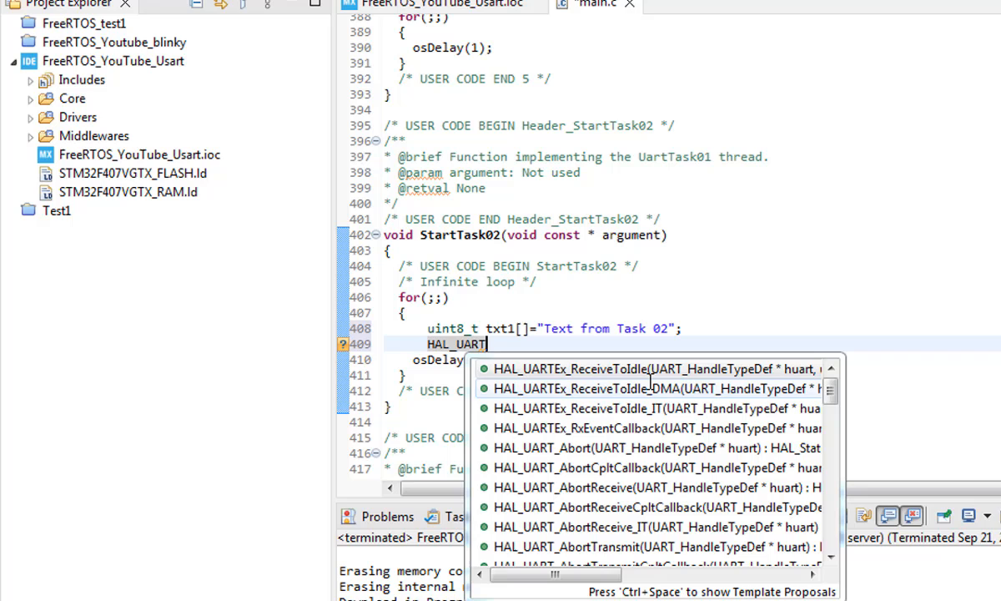
pyautogui.press('BackSpace')
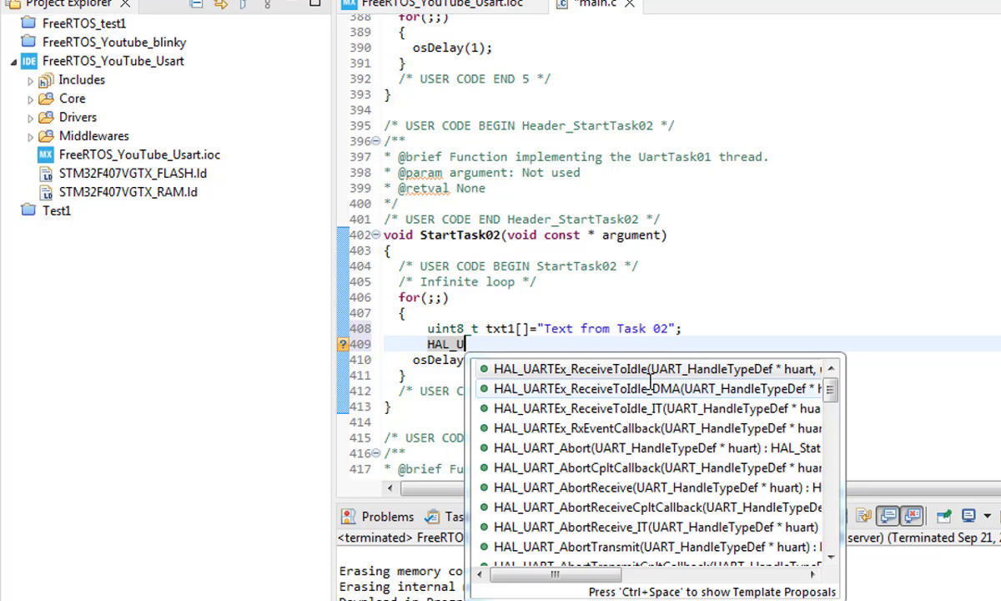
pyautogui.write('SA')
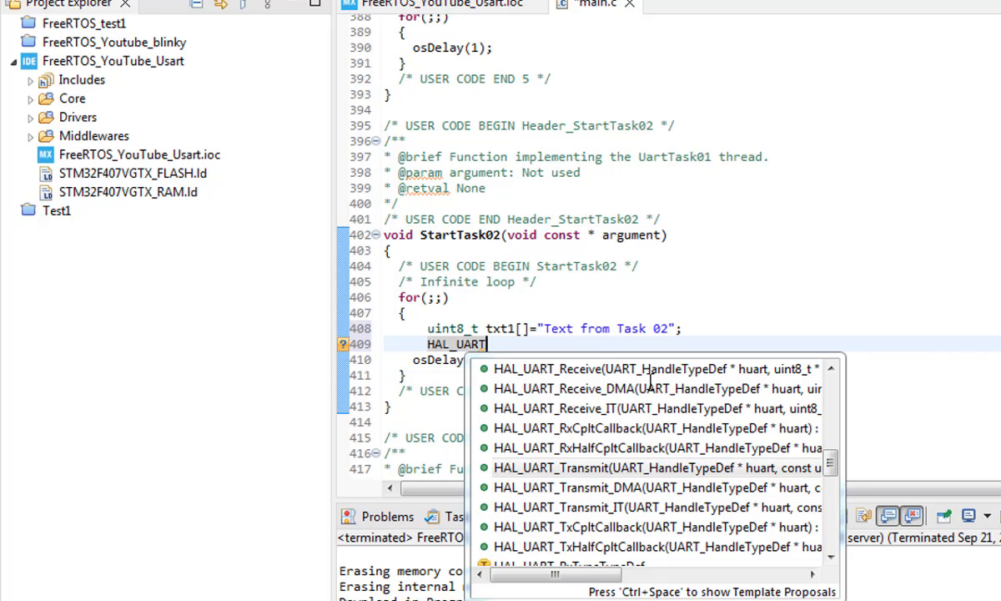
pyautogui.click(637, 467)
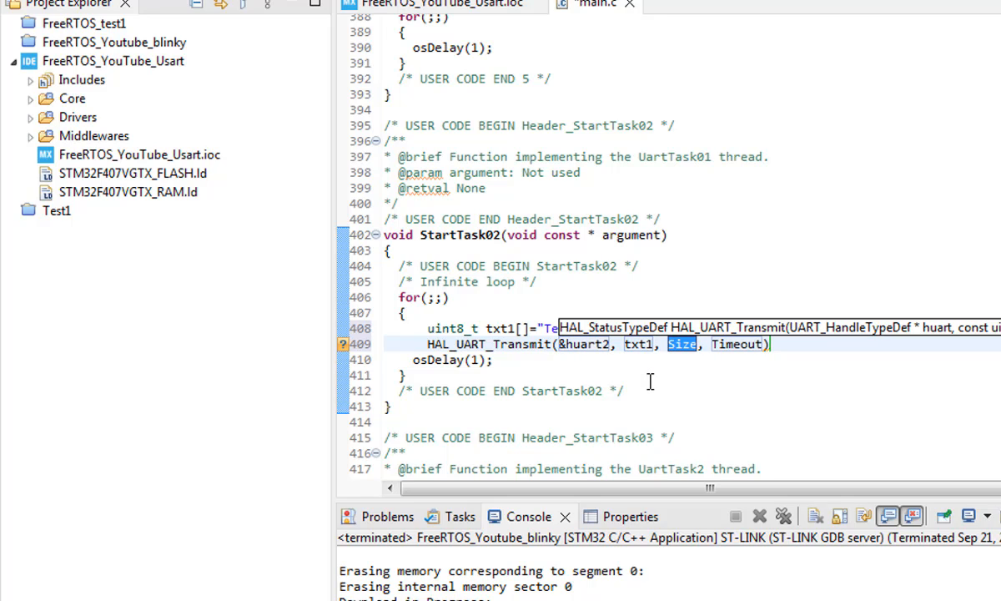
pyautogui.write('S')
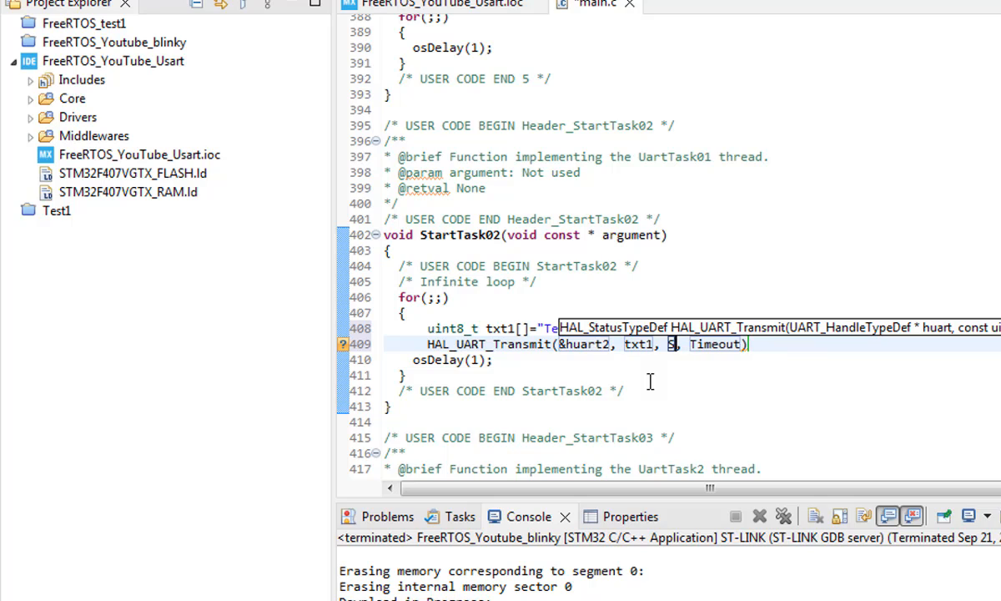
pyautogui.write('izeof')
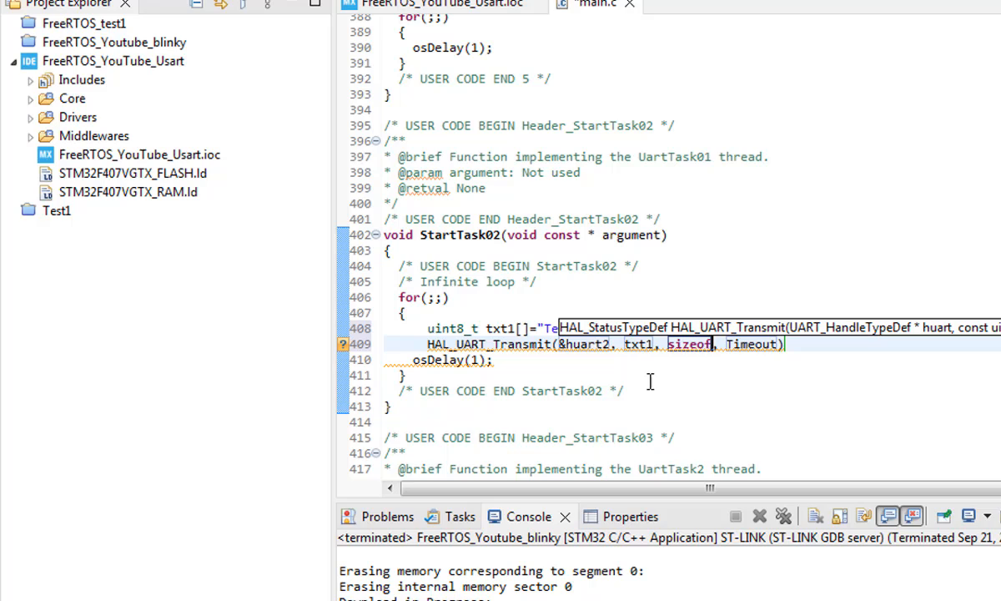
pyautogui.write('(txt)')
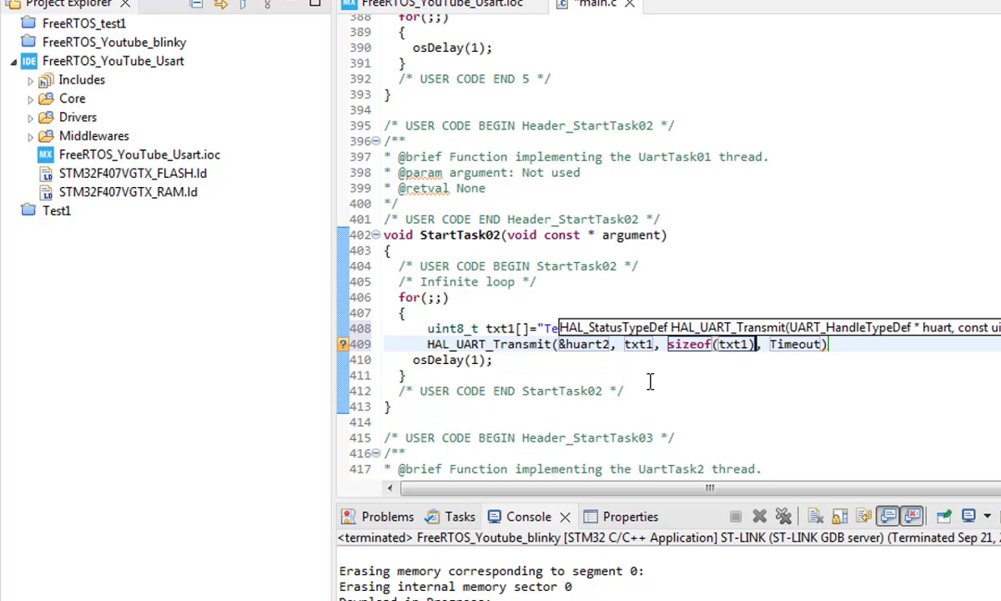
pyautogui.write('5--')
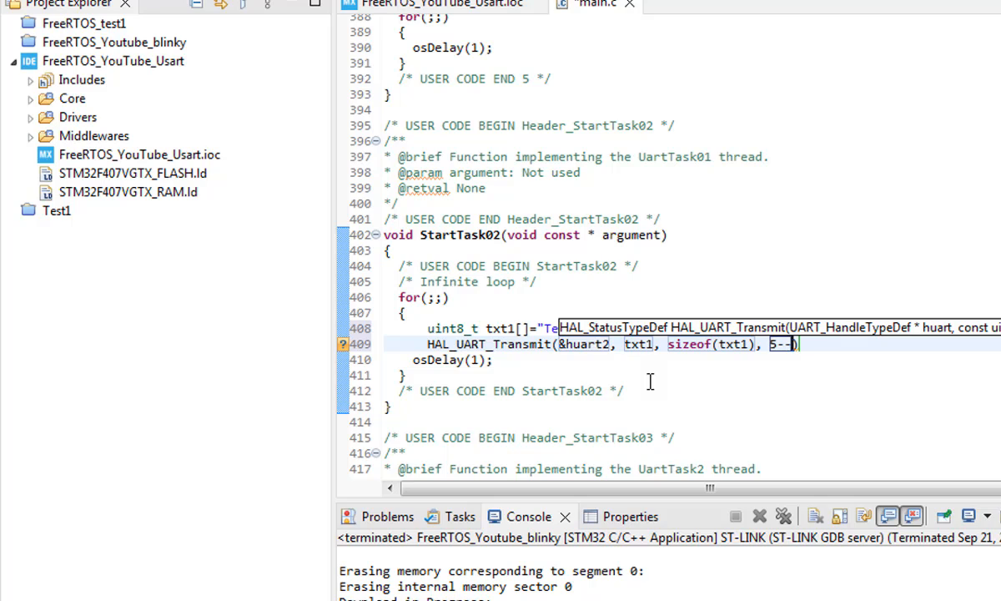
pyautogui.write('00')
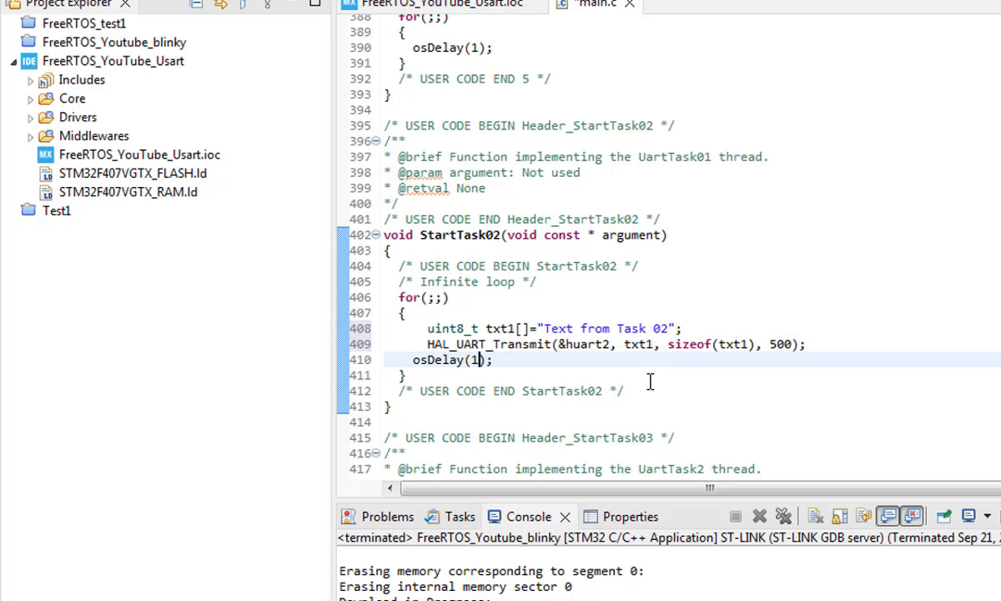
# Change the delay to osDelay(500) and select the three loop lines
pyautogui.write('300')
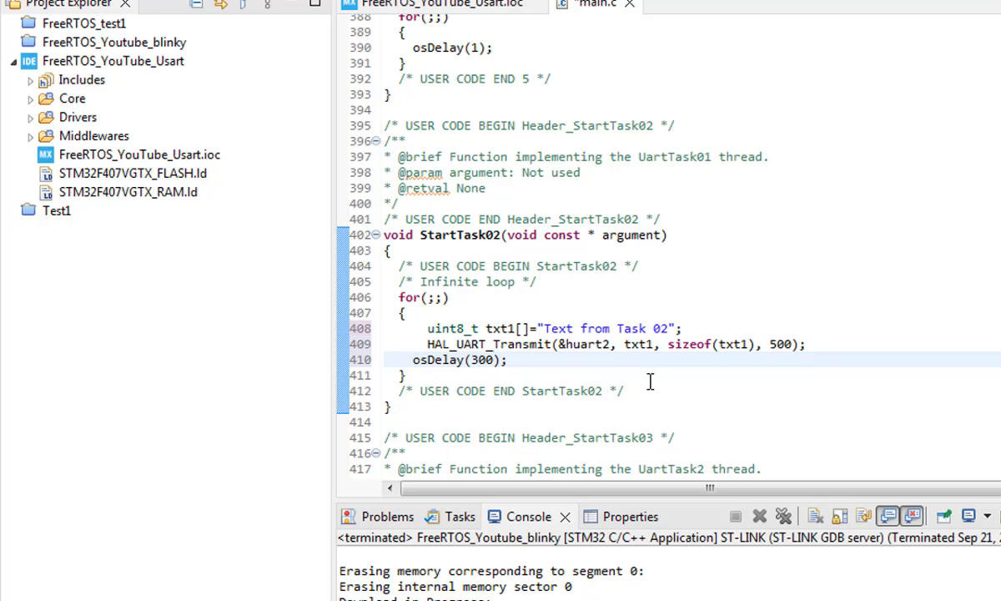
pyautogui.write('500')
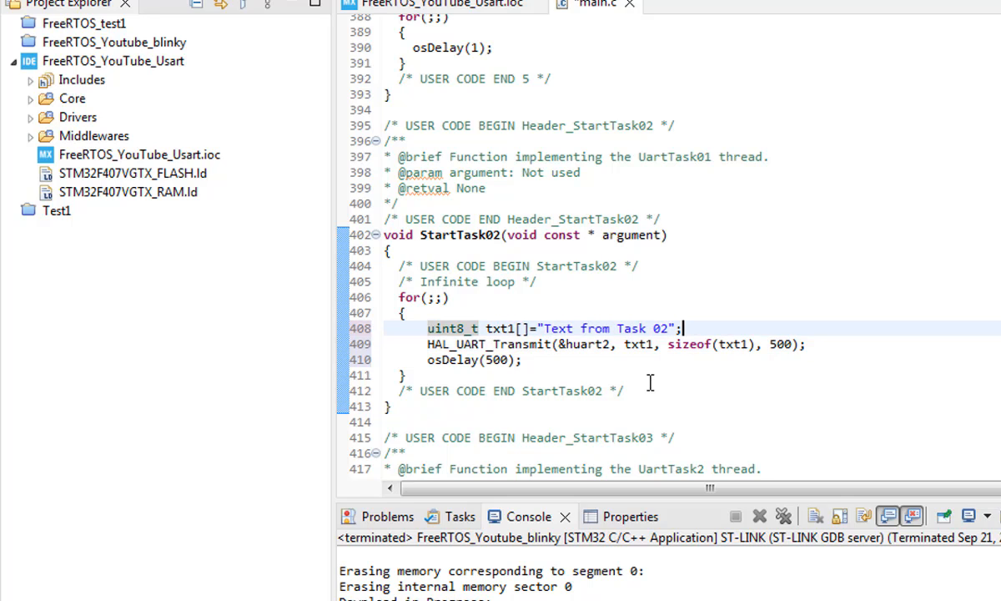
pyautogui.moveTo(427, 328); pyautogui.dragTo(524, 360)
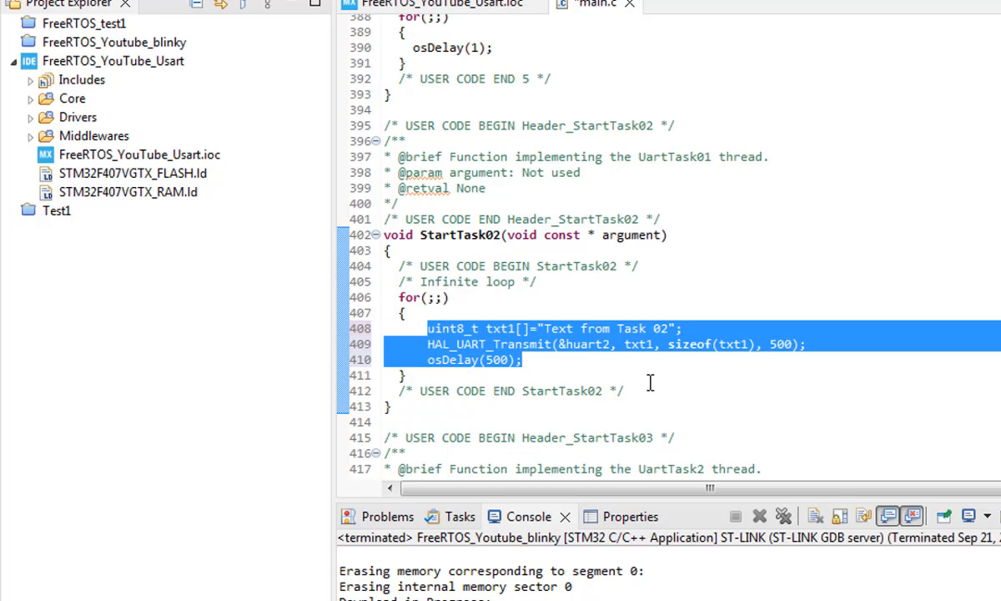
# Paste the loop into StartTask03 and StartTask04, sending Task 03 and Task 04 text
pyautogui.scroll(-3)
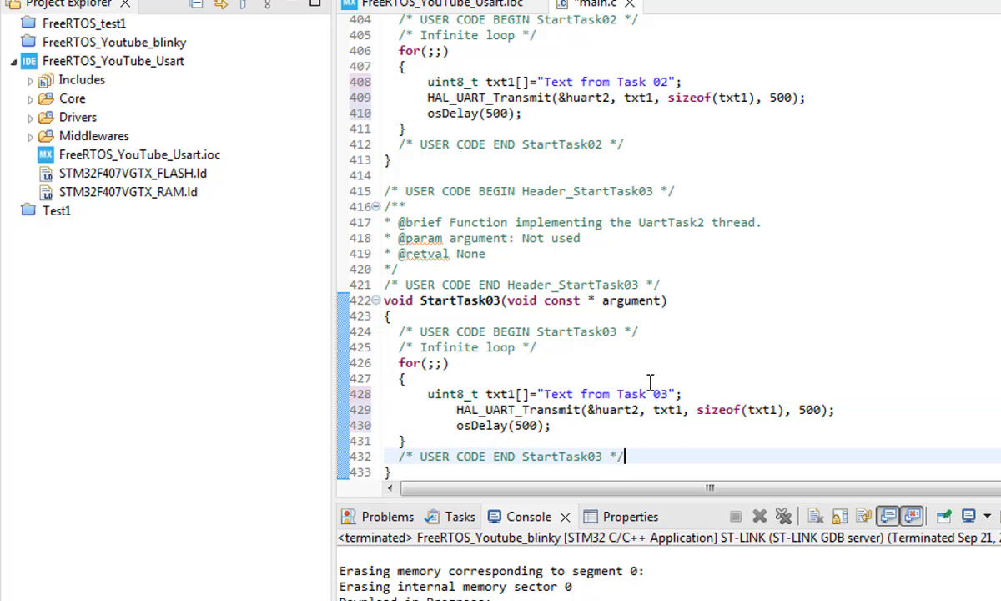
pyautogui.scroll(-3)
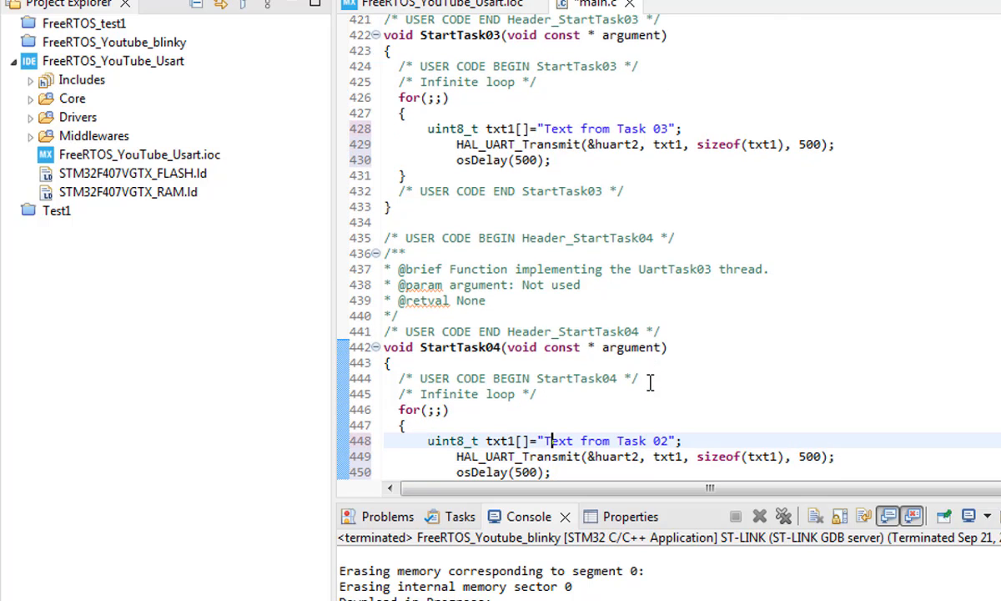
pyautogui.write('04')
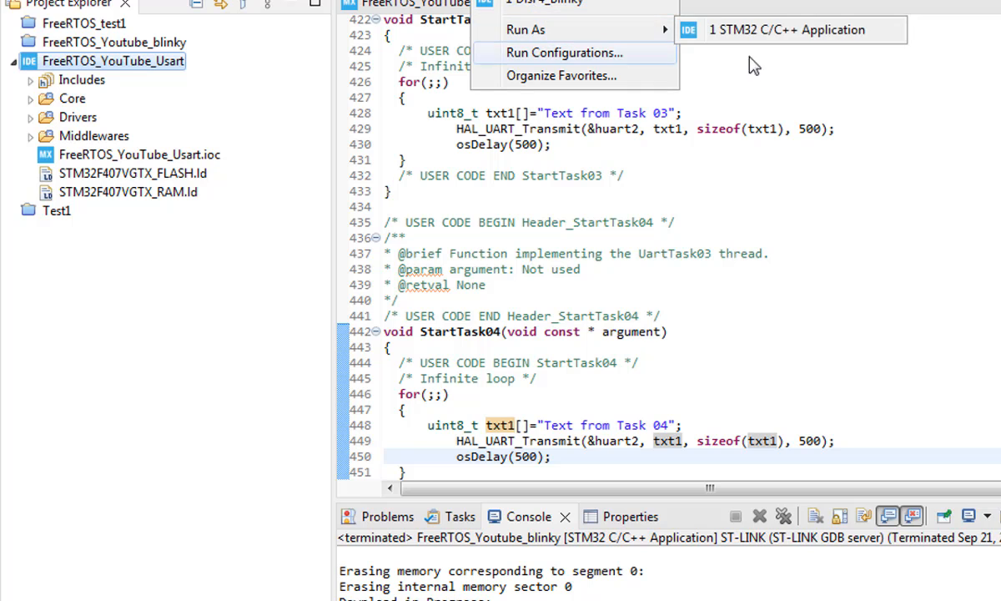
pyautogui.moveTo(738, 40)
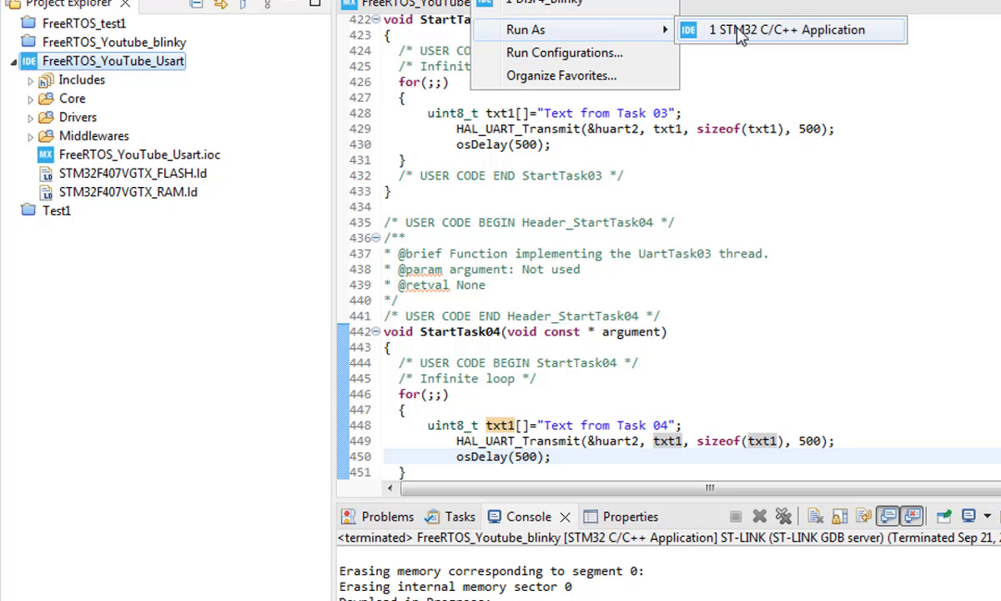
# Run FreeRTOS_YouTube_Usart on the board as an STM32 C/C++ Application, accepting the launch configuration
pyautogui.click(789, 29)
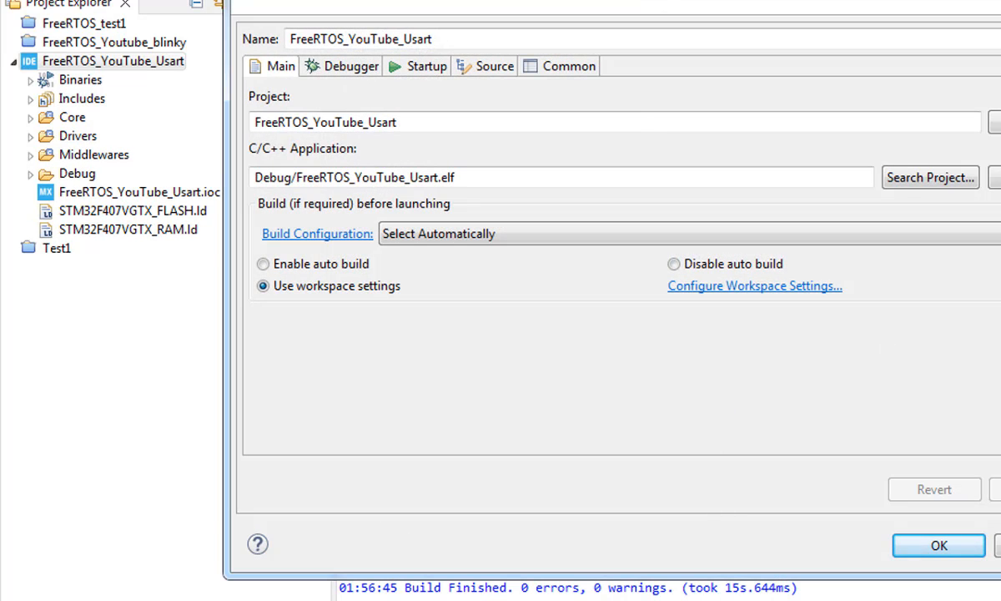
pyautogui.click(939, 545)
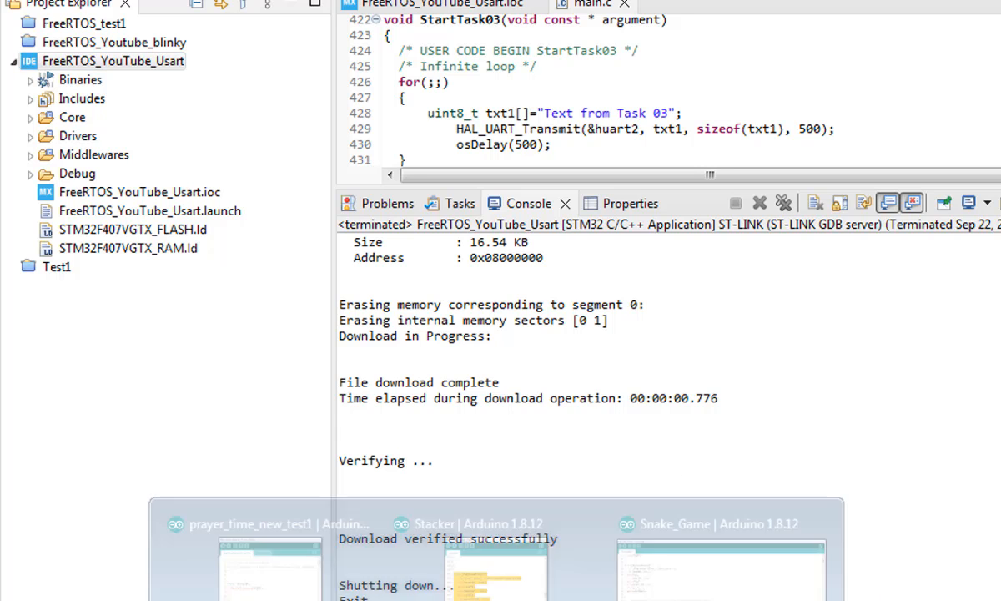
# Check the Snake_Game sketch's Tools menu (Arduino Uno board), then return to STM32CubeIDE
pyautogui.click(705, 523)
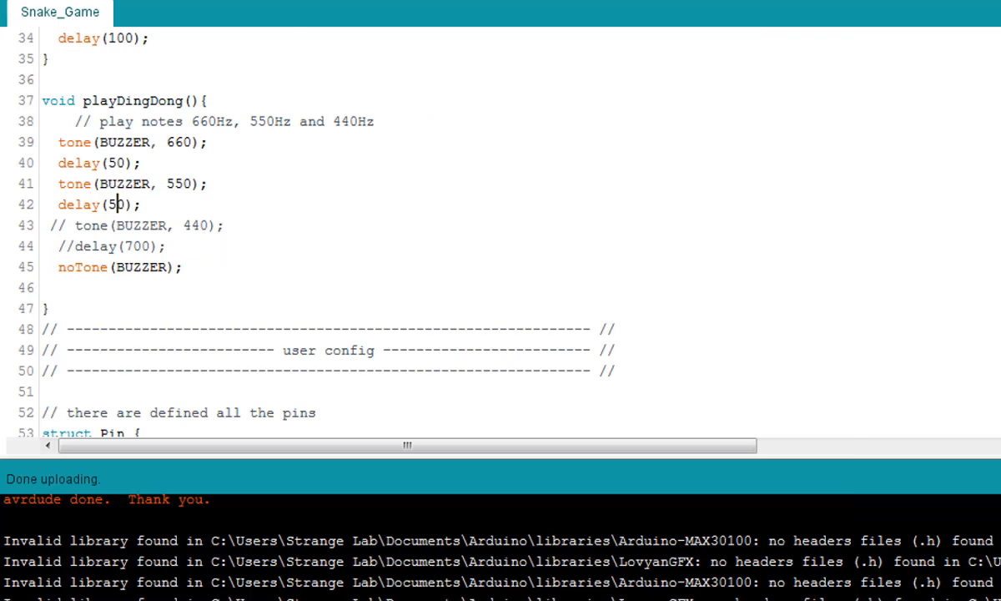
pyautogui.click(175, 9)
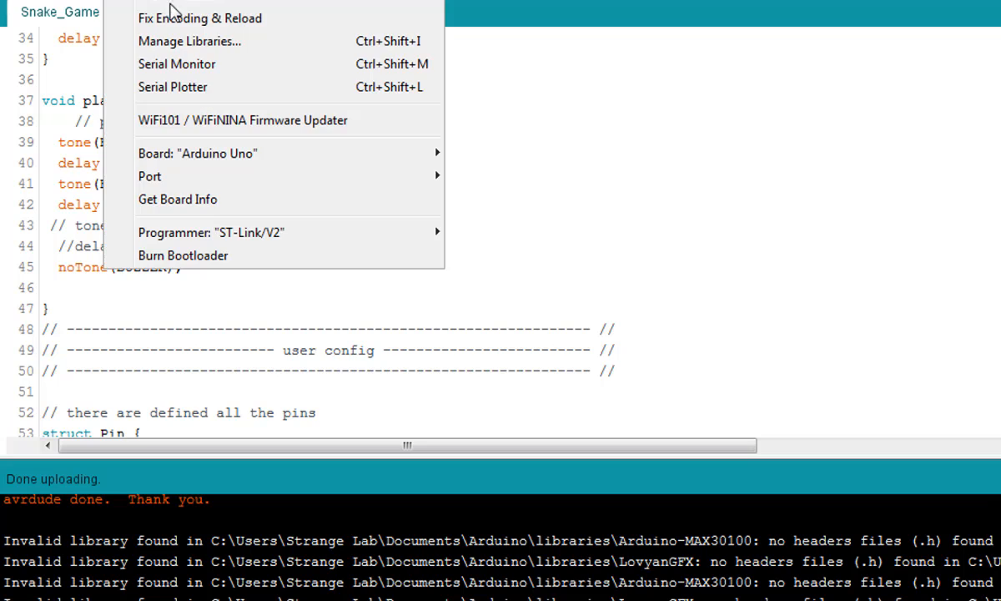
pyautogui.click(486, 202)
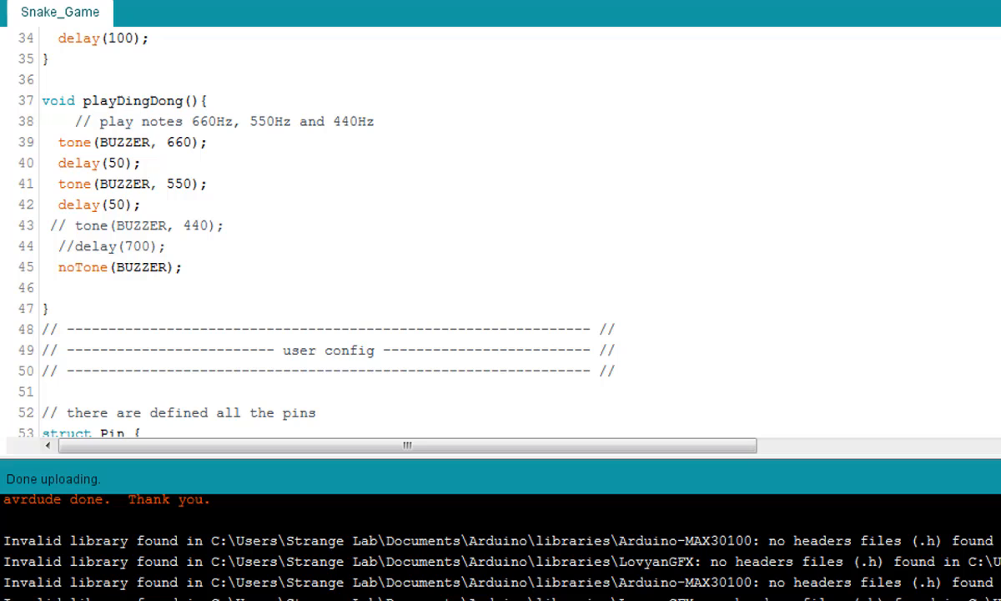
pyautogui.click(115, 204)
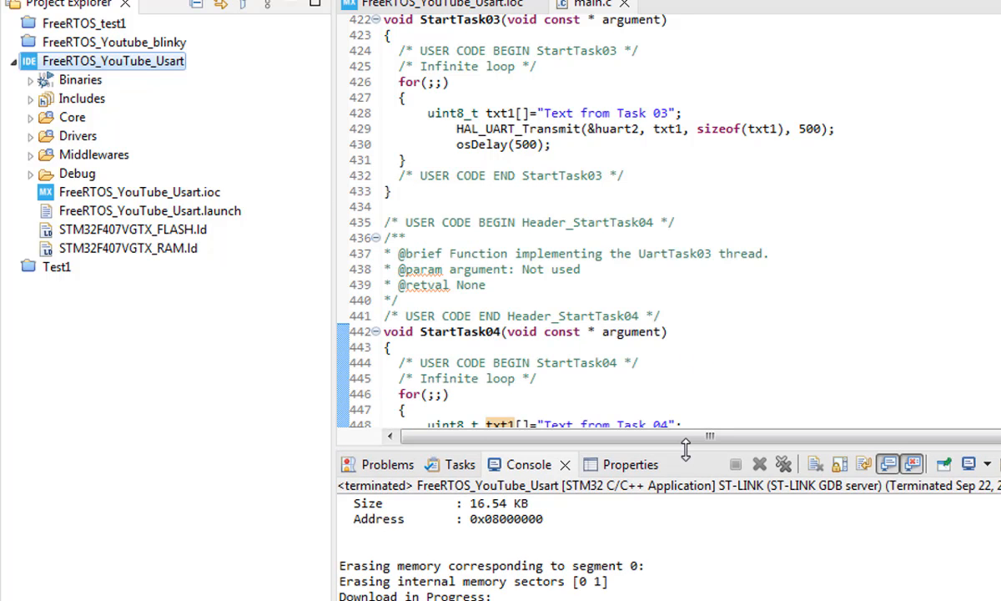
pyautogui.moveTo(79, 146)
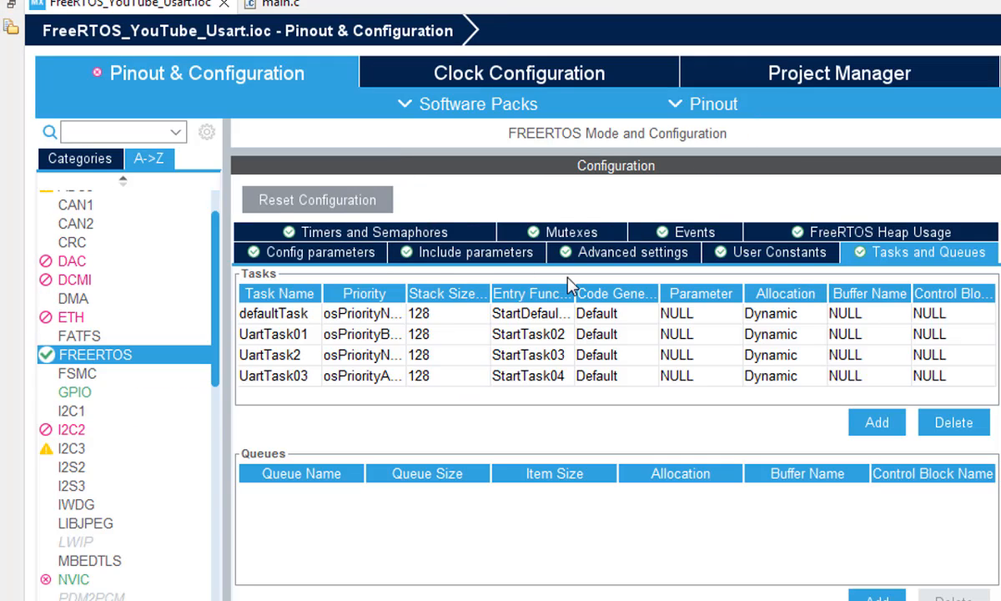
pyautogui.moveTo(219, 327)
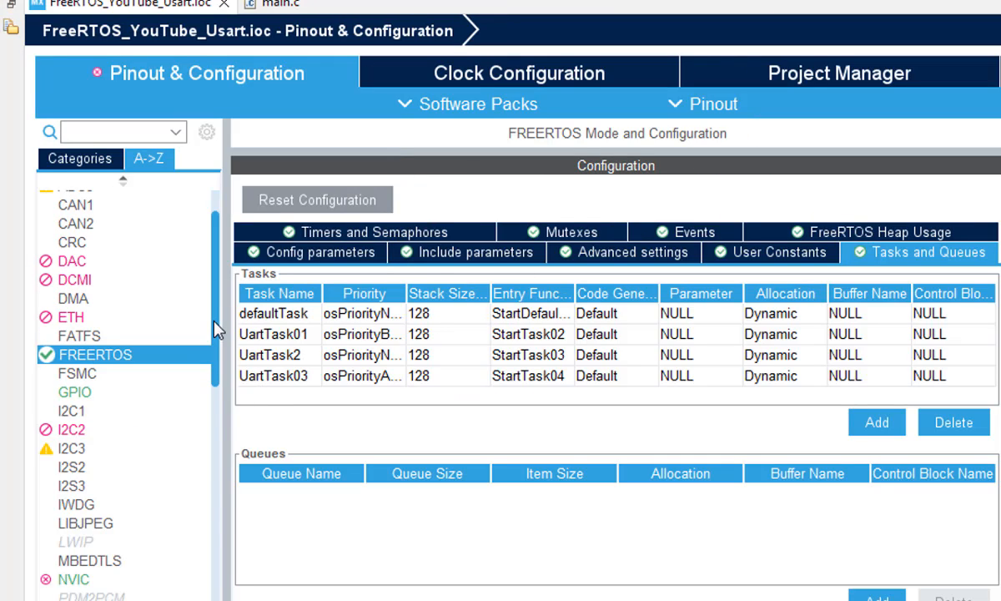
# Open USART2's Parameter Settings in the .ioc and review the 115200 baud rate
pyautogui.scroll(-3)
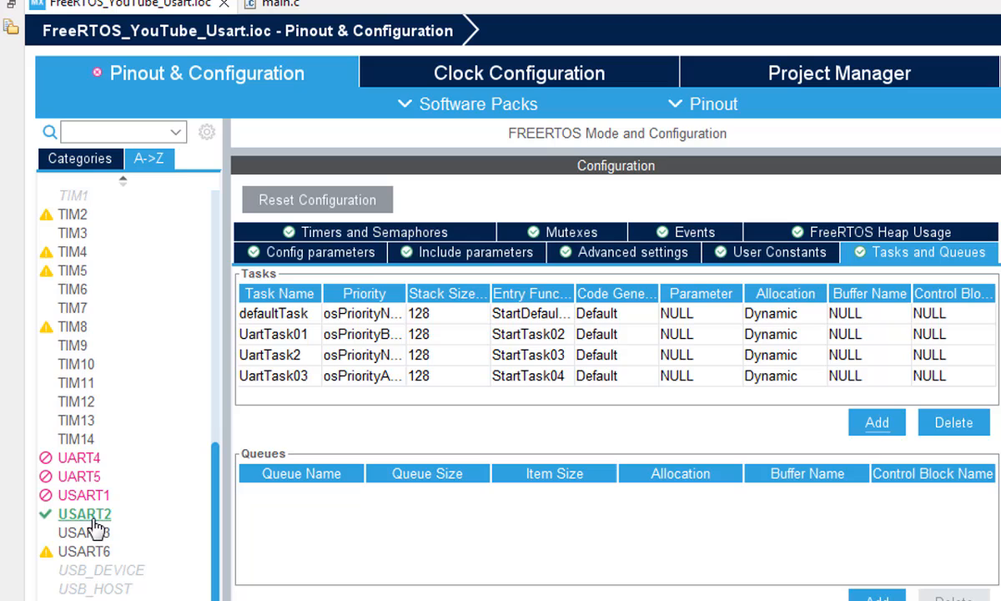
pyautogui.click(83, 517)
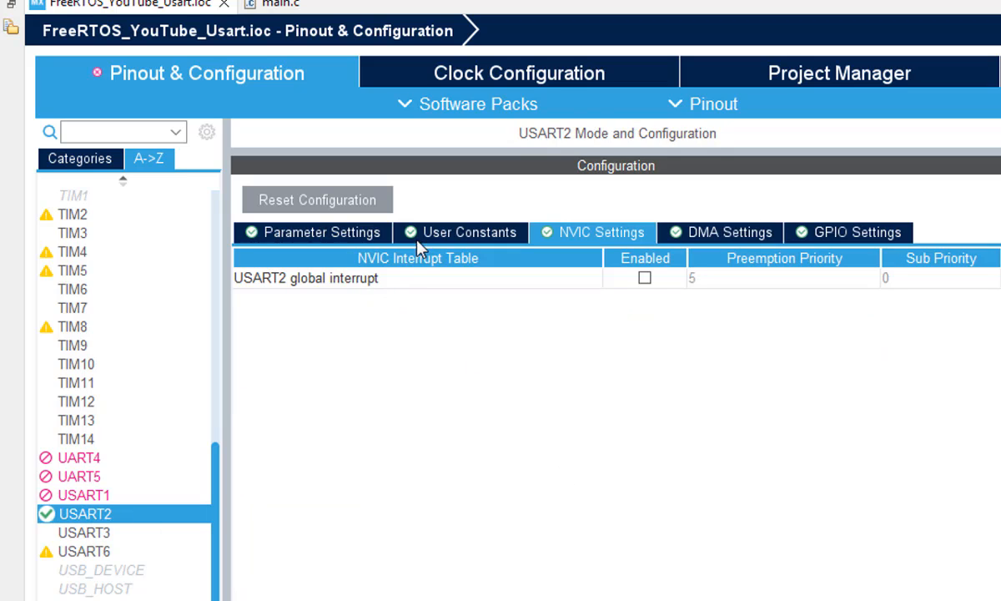
pyautogui.click(321, 232)
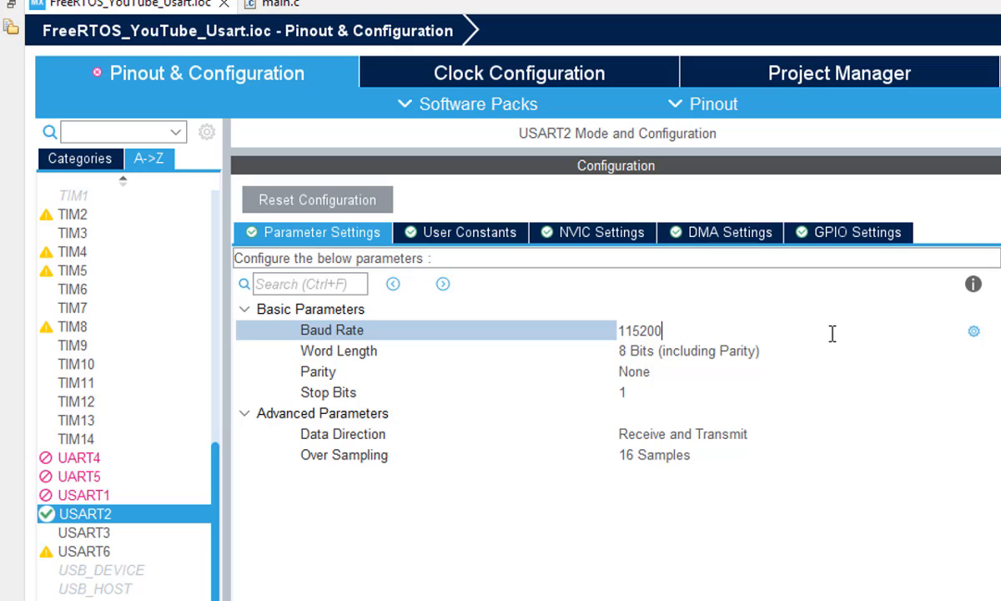
pyautogui.write('9')
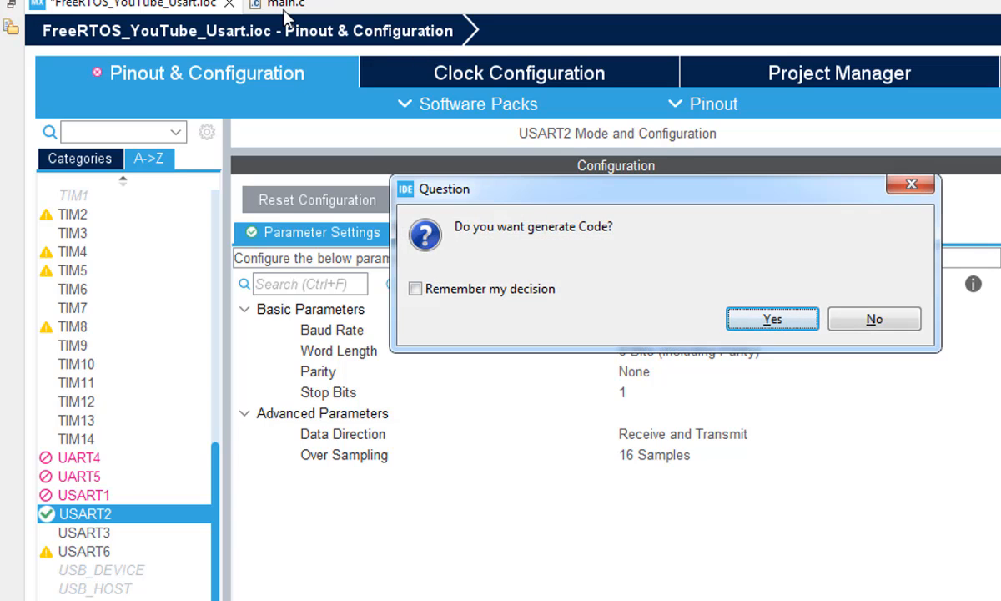
# Confirm code generation, the C/C++ perspective switch, and proceed past the NVIC warning
pyautogui.click(773, 318)
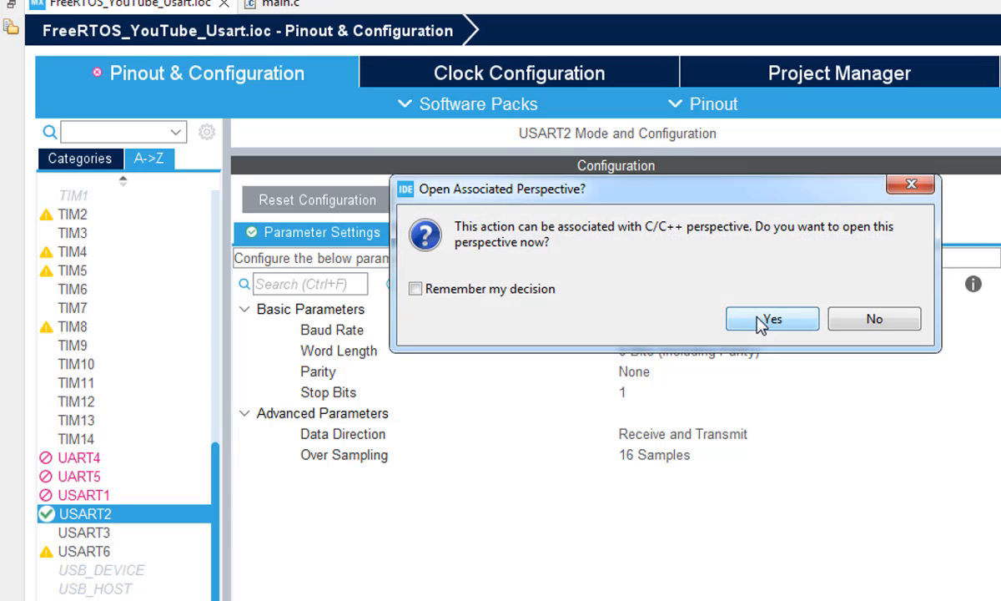
pyautogui.click(772, 319)
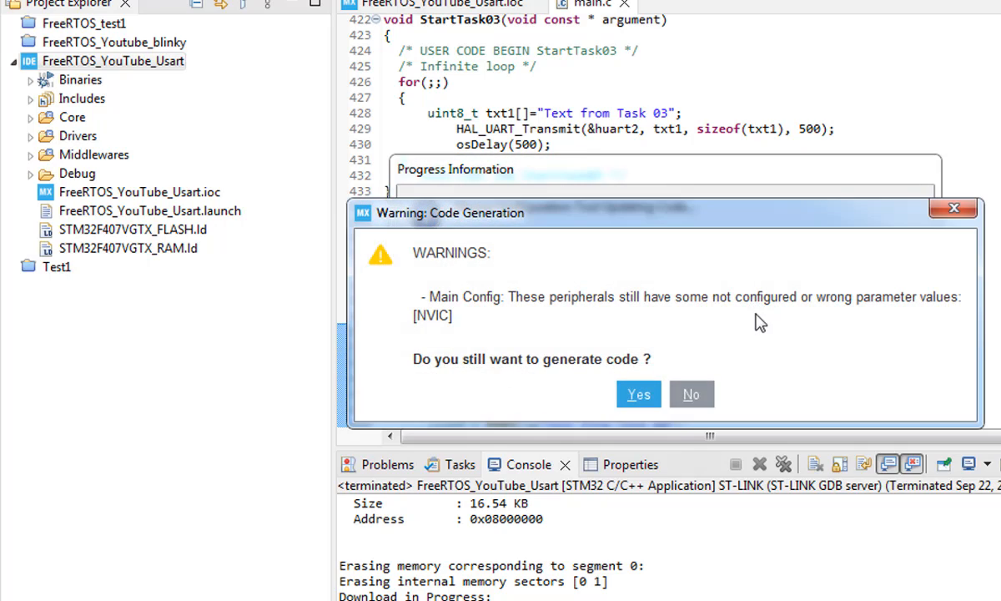
pyautogui.click(638, 394)
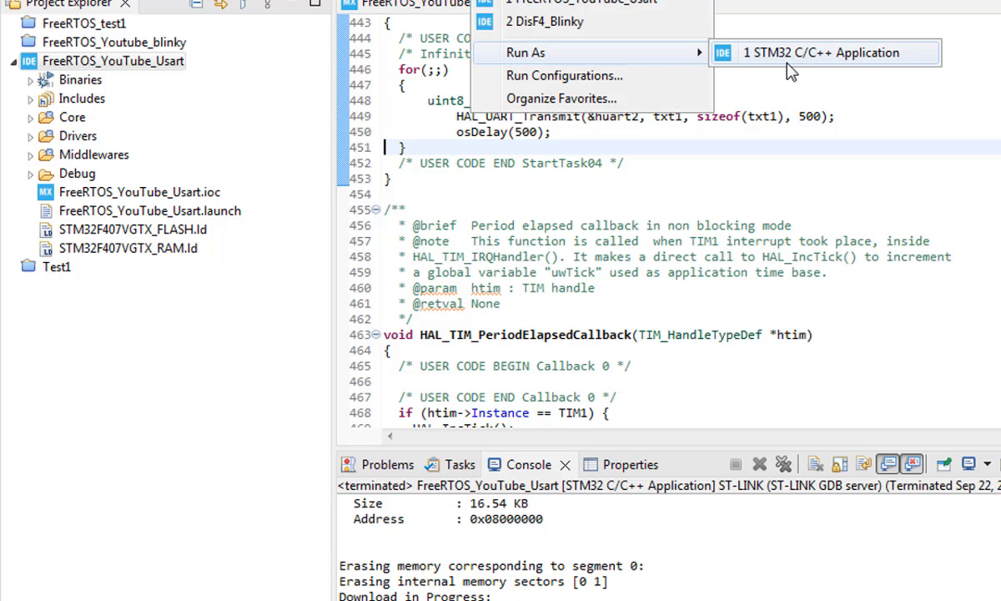
# Run FreeRTOS_YouTube_Usart as an STM32 application and scroll the console build and download output
pyautogui.click(826, 53)
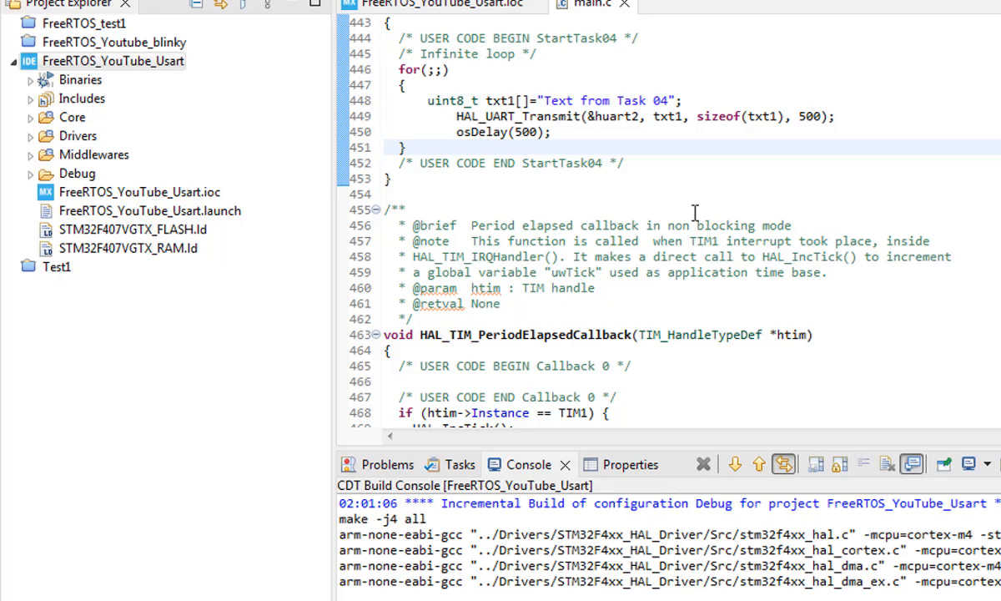
pyautogui.scroll(-3)
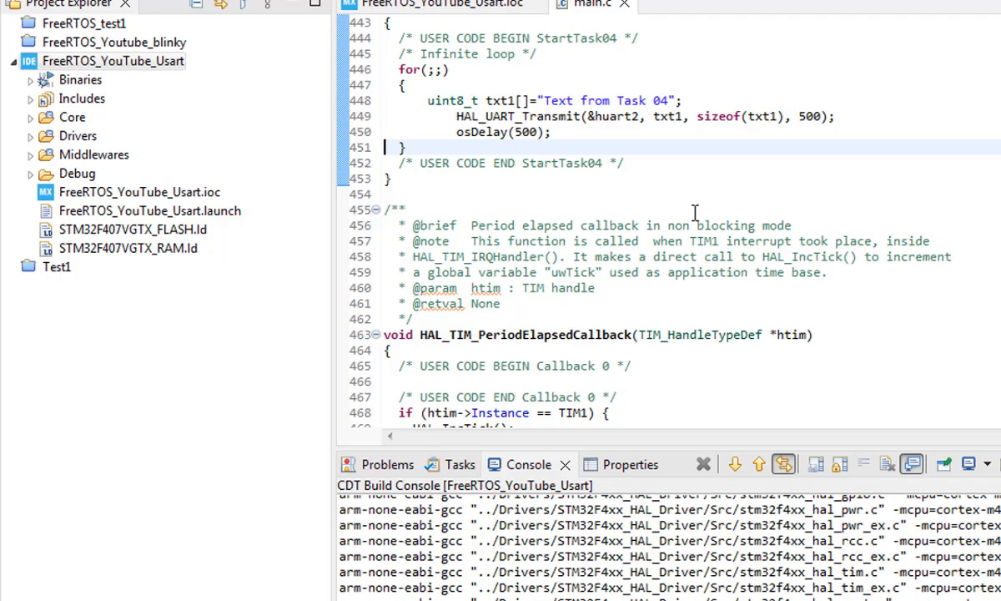
pyautogui.scroll(-3)
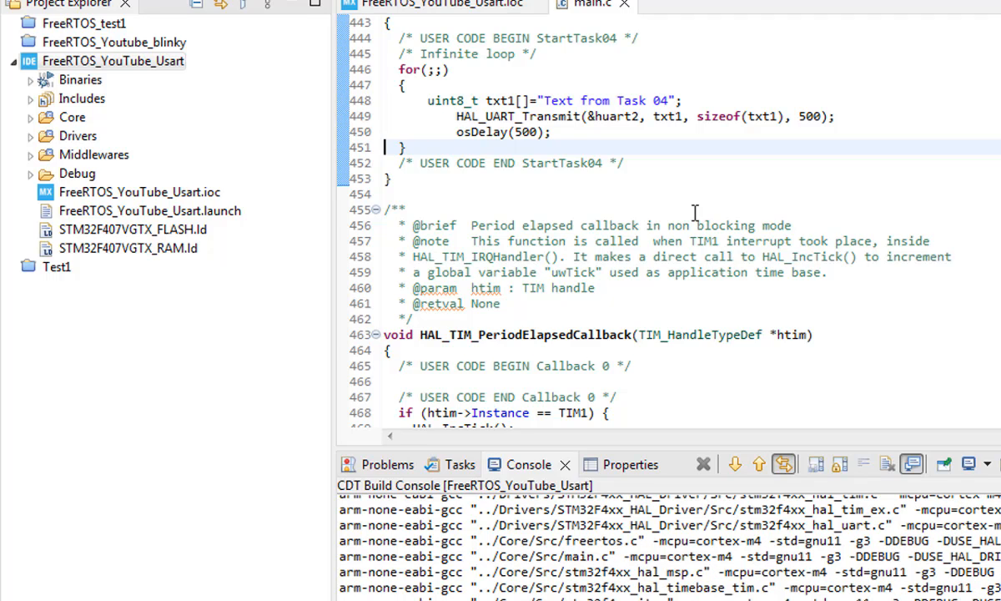
pyautogui.scroll(-3)
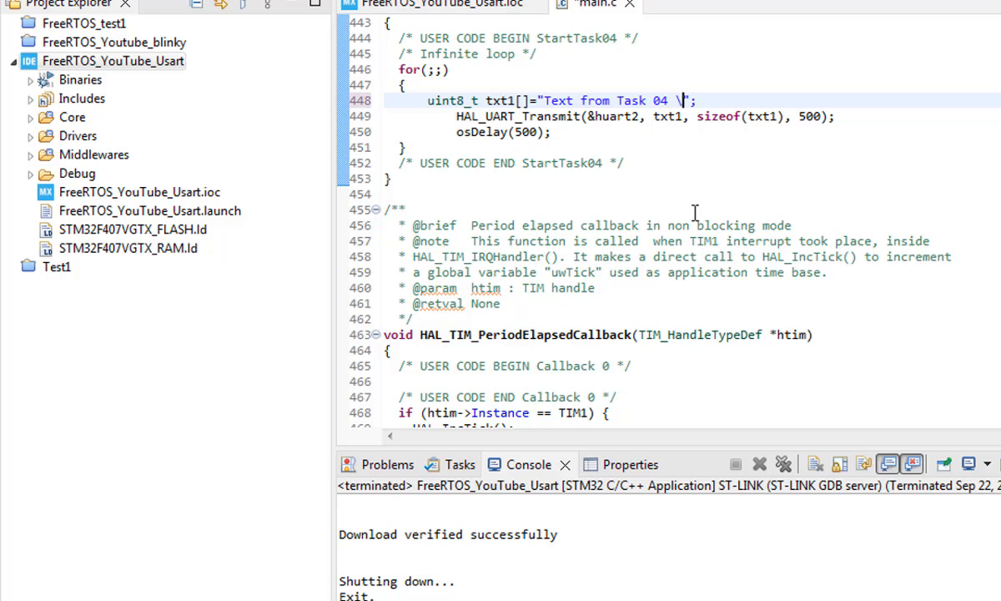
# Append \r\n to the txt1 strings of StartTask04, StartTask03 and StartTask02
pyautogui.write('\\r\\n')
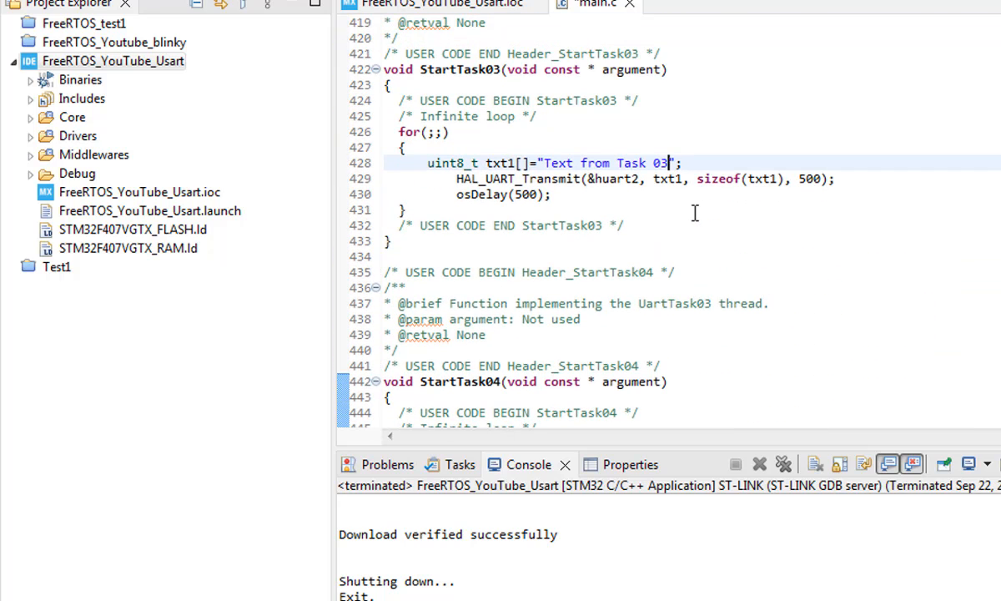
pyautogui.write('\\r\\n')
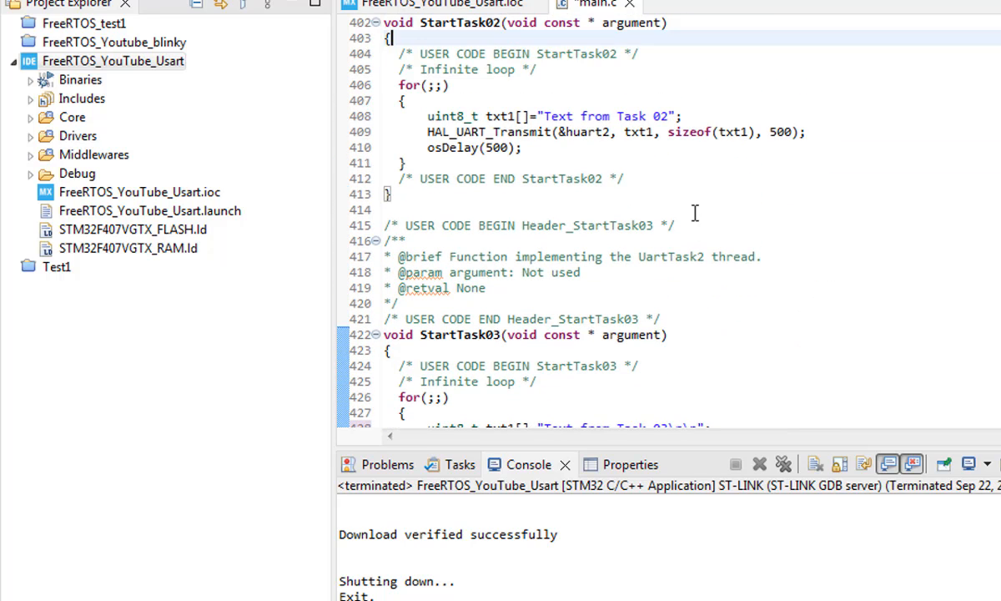
pyautogui.write('\\r\\')
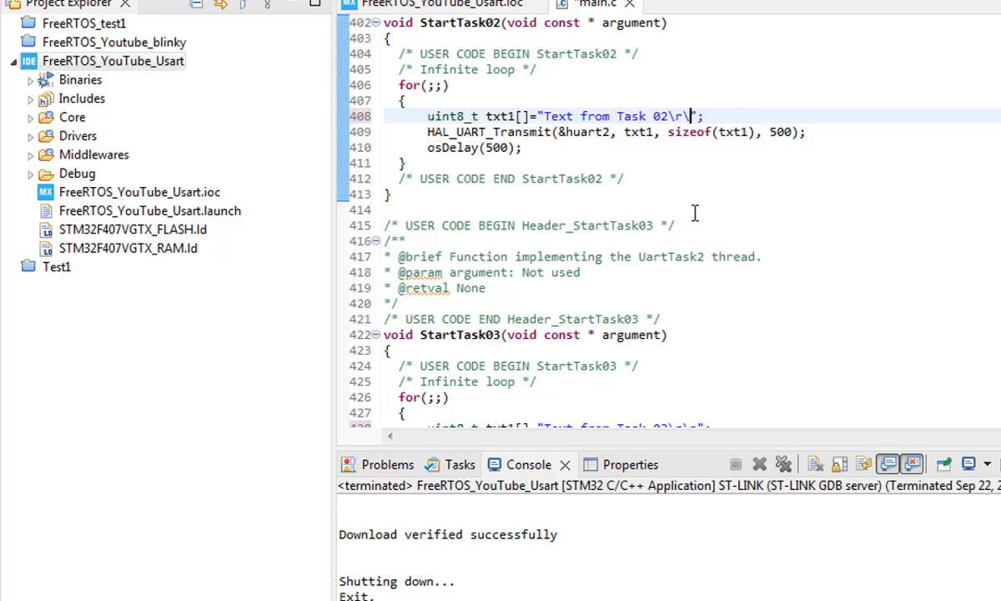
pyautogui.write('n')
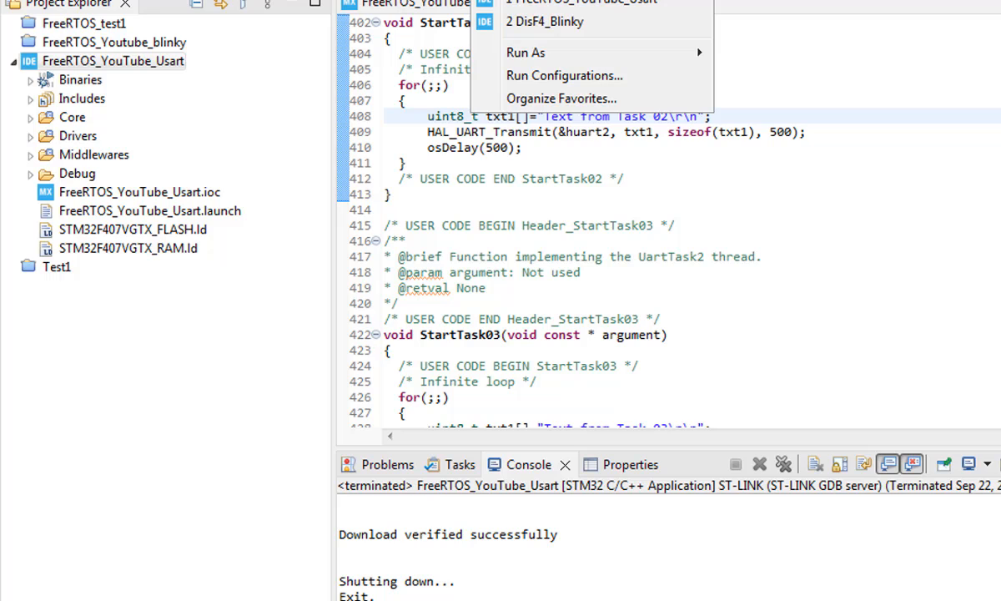
pyautogui.moveTo(690, 45)
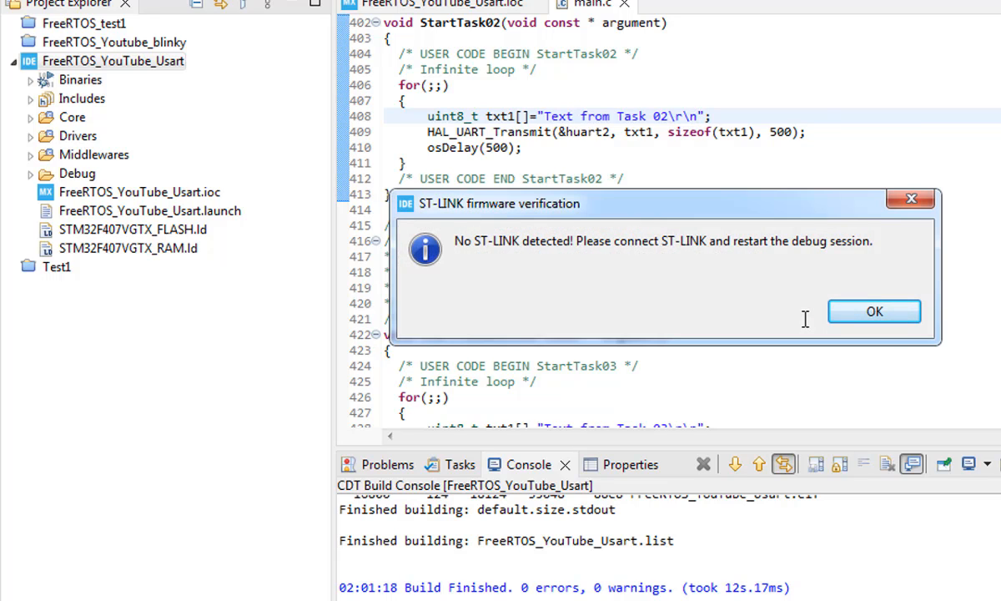
# Dismiss the 'No ST-LINK detected' warning and rerun the FreeRTOS_YouTube_Usart launch configuration
pyautogui.click(874, 312)
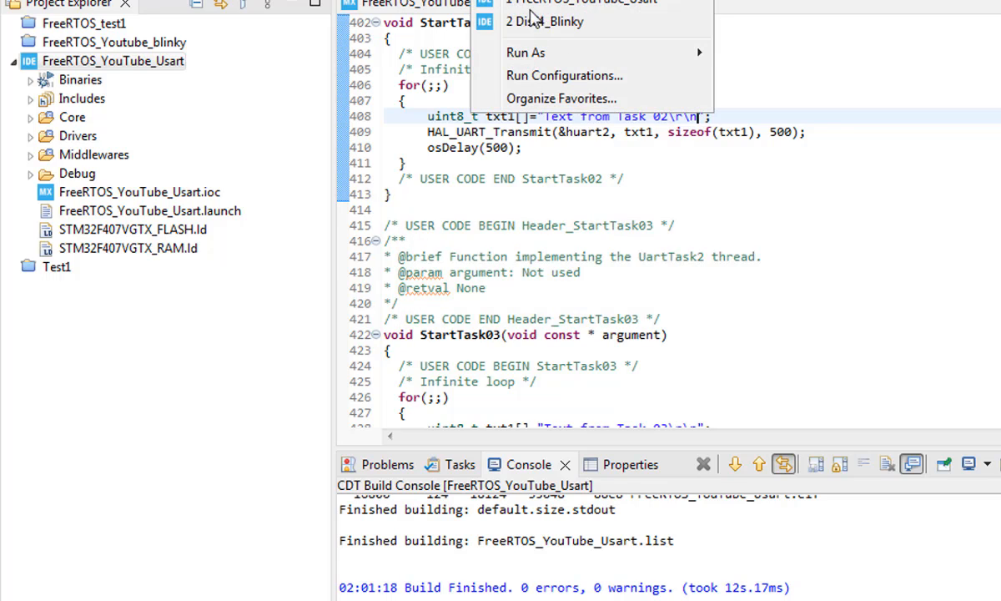
pyautogui.click(534, 52)
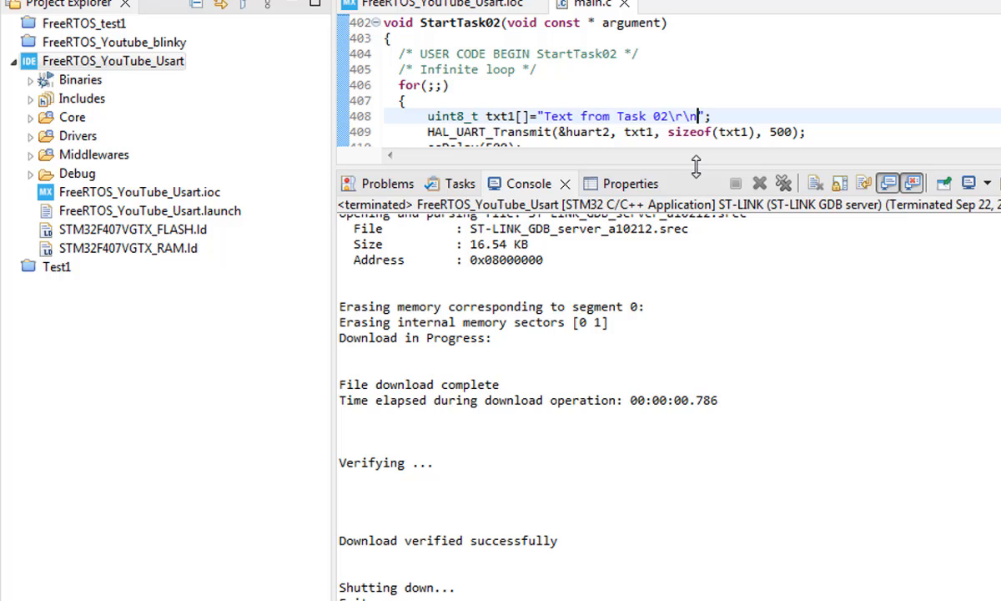
pyautogui.moveTo(695, 183)
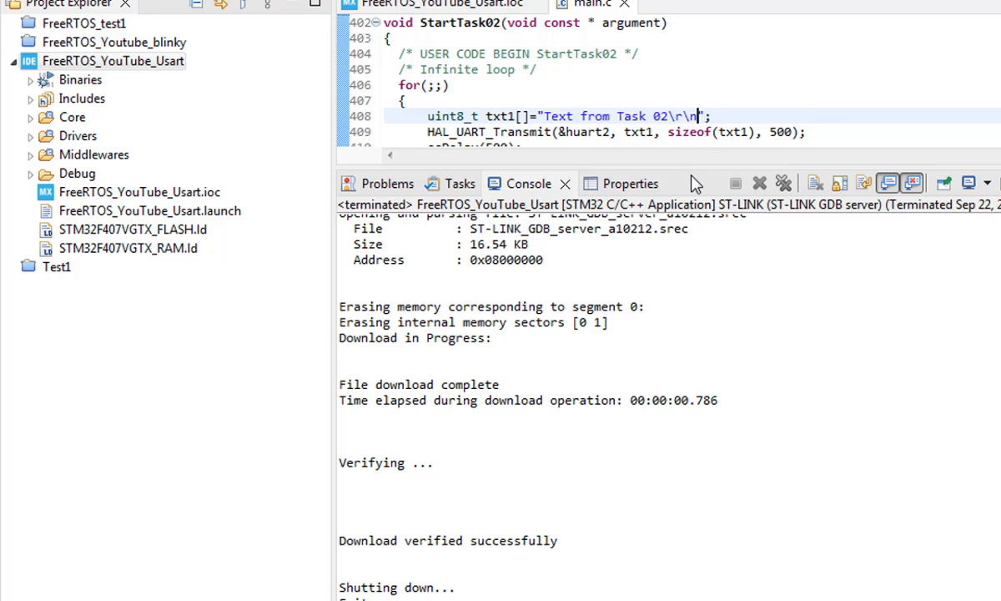